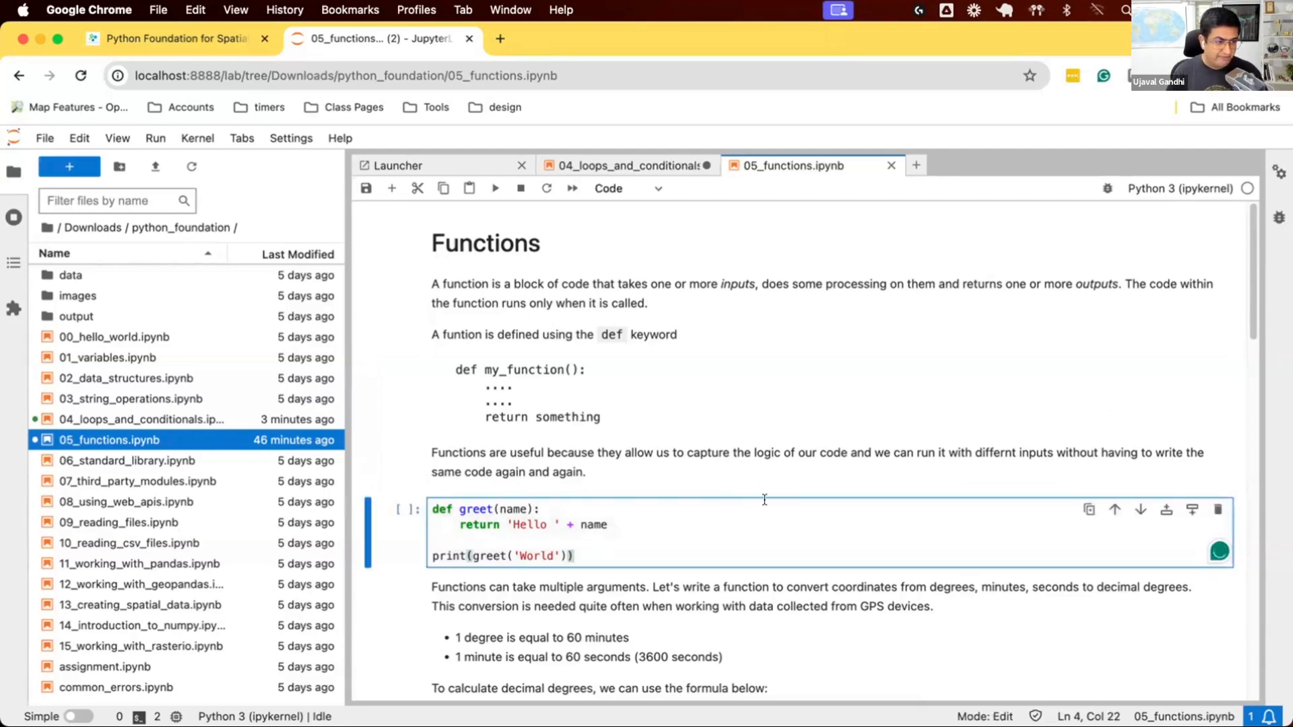
Add greeting = 'Hello ' + name, return greeting instead of printing, and run the cell
{"action": "scroll", "scroll_direction": "down", "scroll_amount": 3}
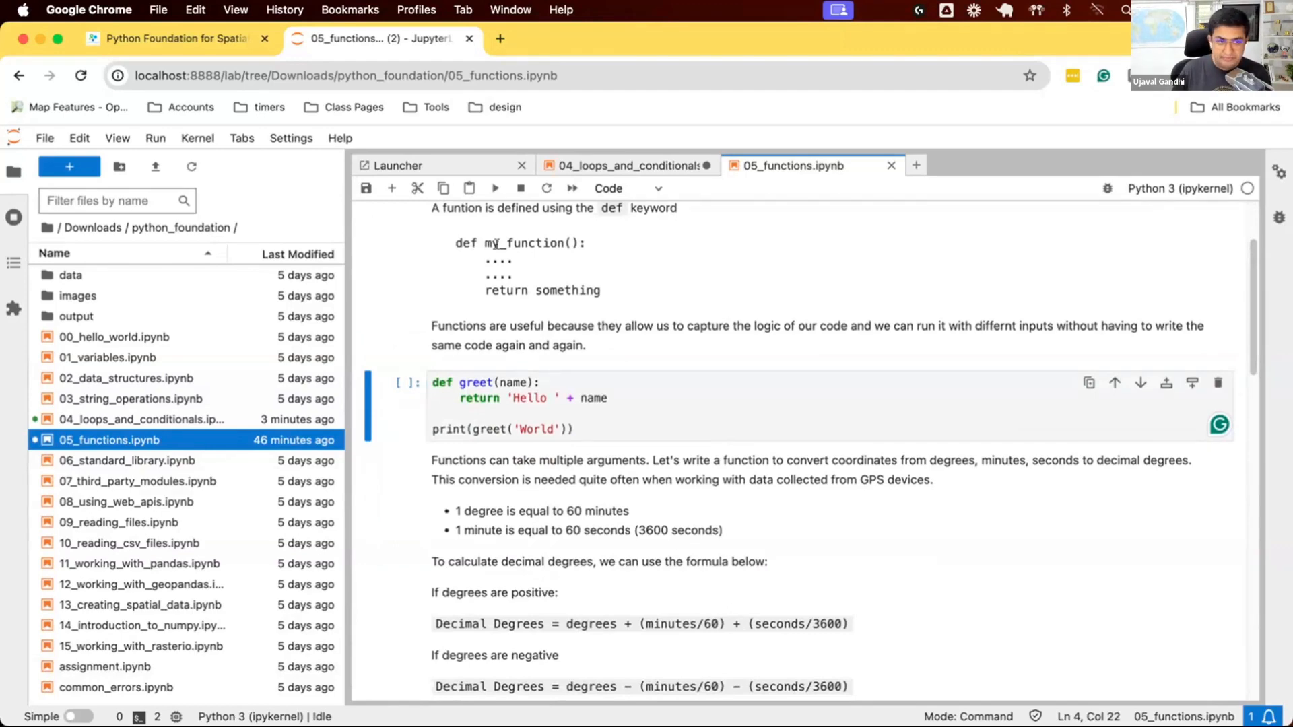
{"action": "left_click", "coordinate": [511, 382]}
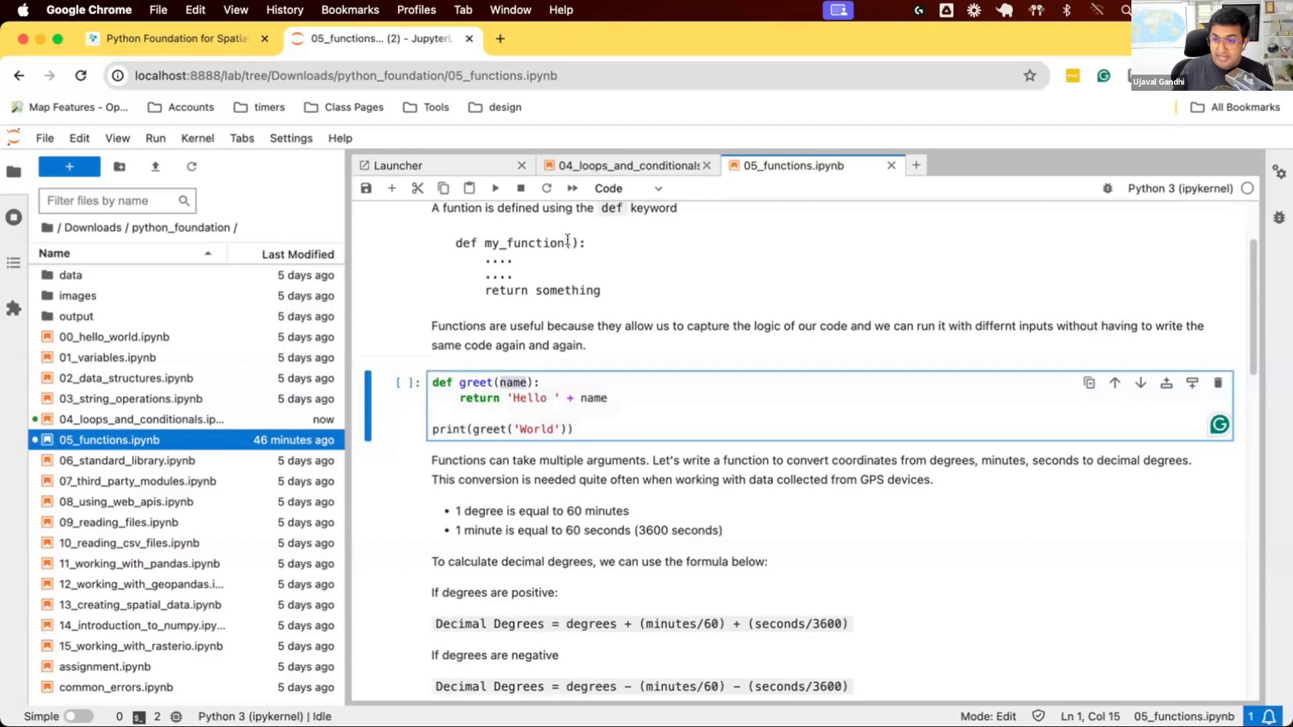
{"action": "mouse_move", "coordinate": [781, 247]}
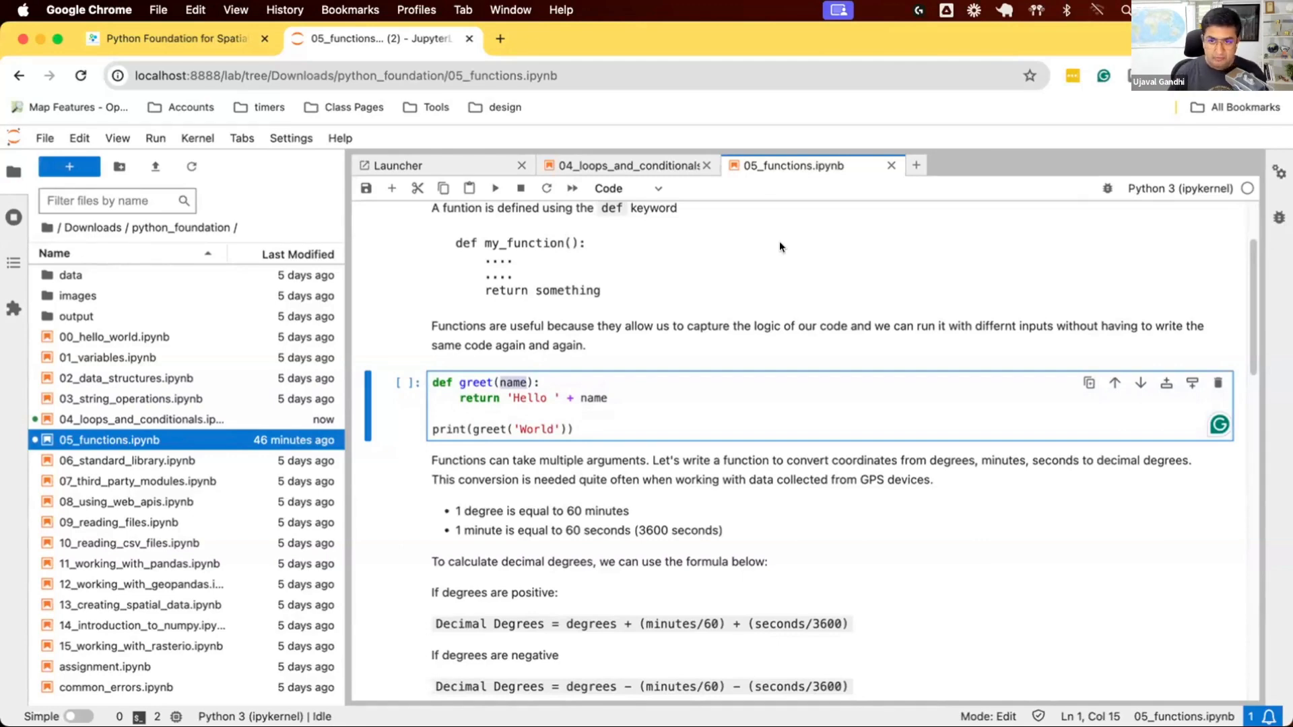
{"action": "mouse_move", "coordinate": [557, 242]}
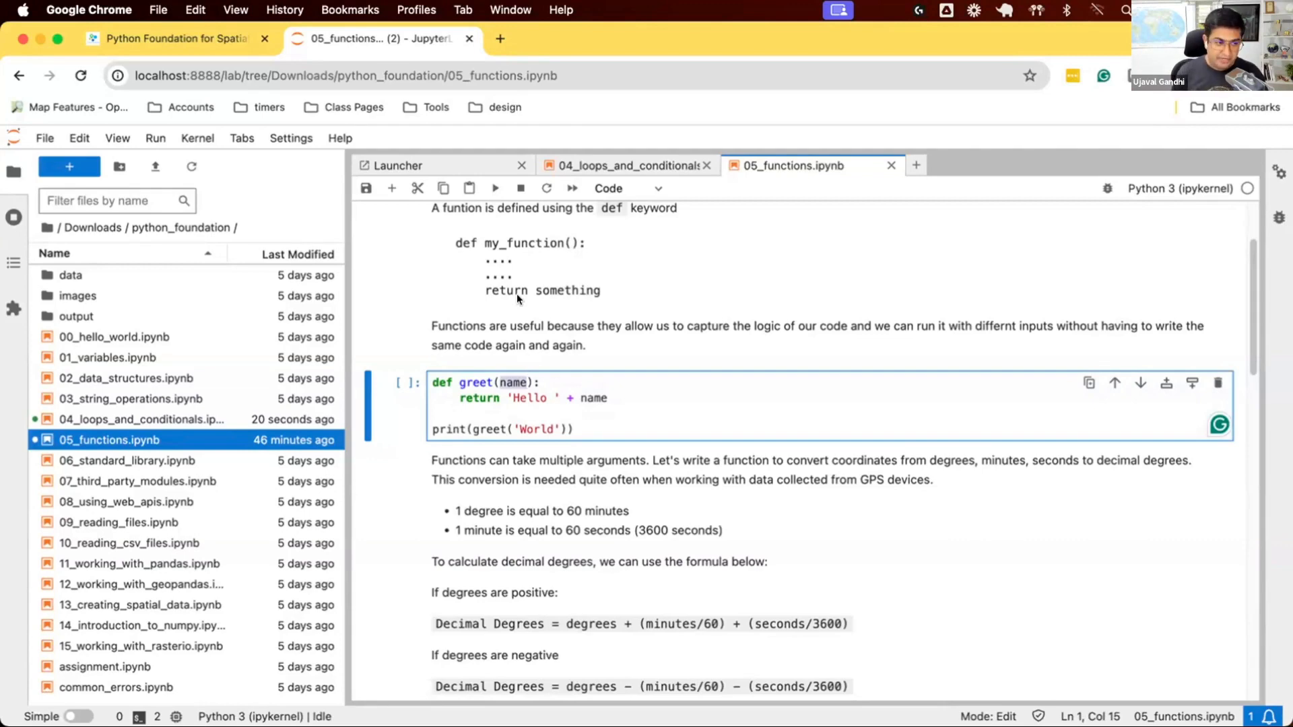
{"action": "left_click", "coordinate": [572, 430]}
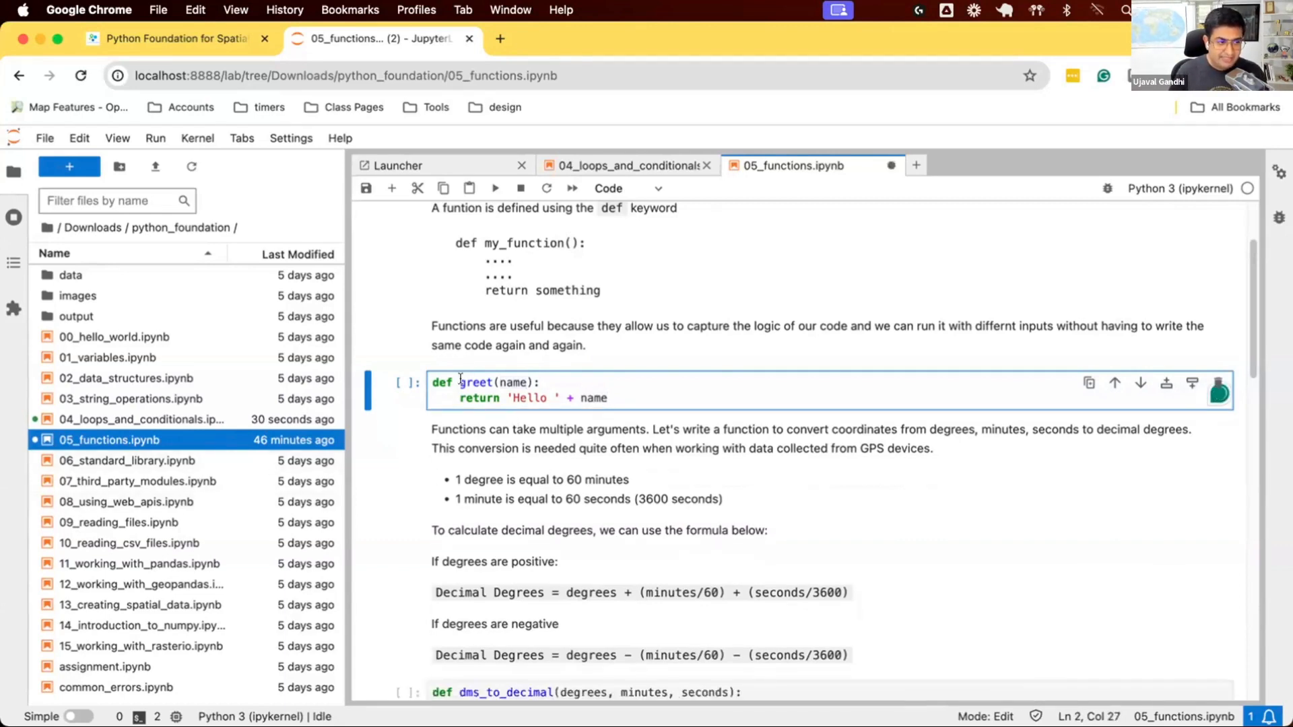
{"action": "double_click", "coordinate": [477, 383]}
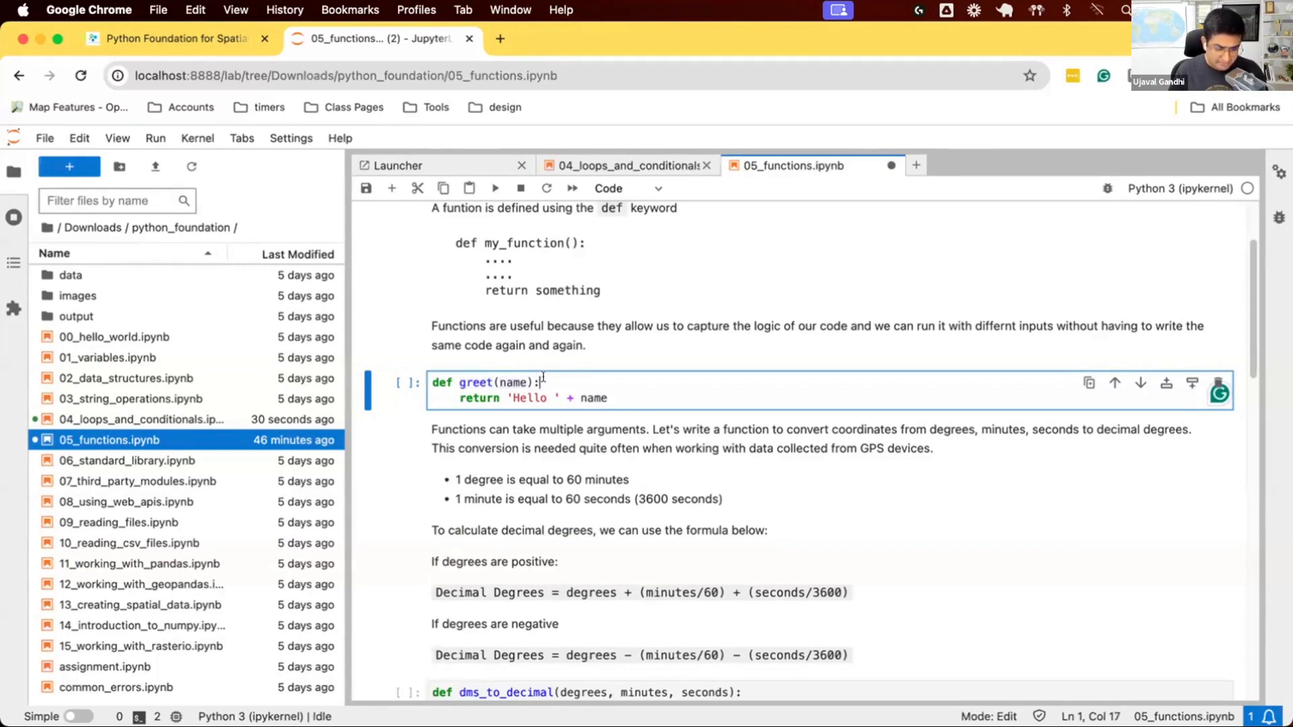
{"action": "type", "text": "greetig = 'Hello"}
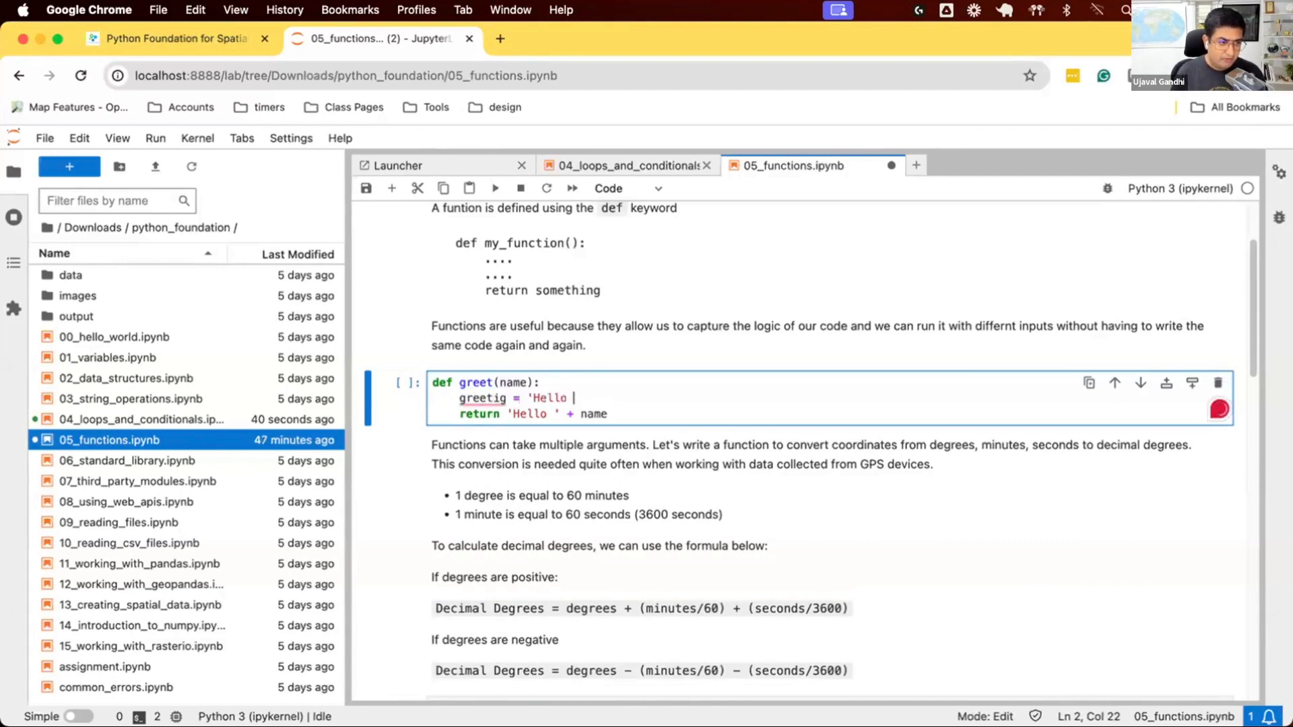
{"action": "type", "text": "+ name"}
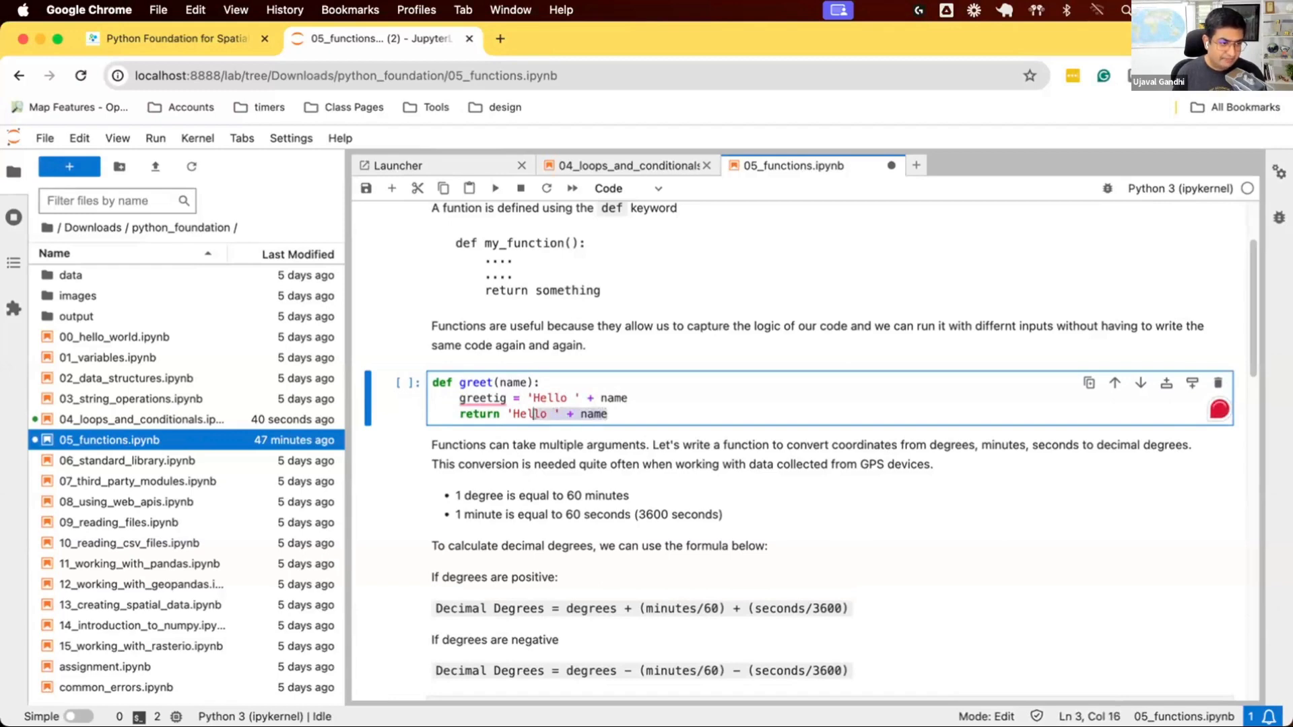
{"action": "type", "text": "greeting"}
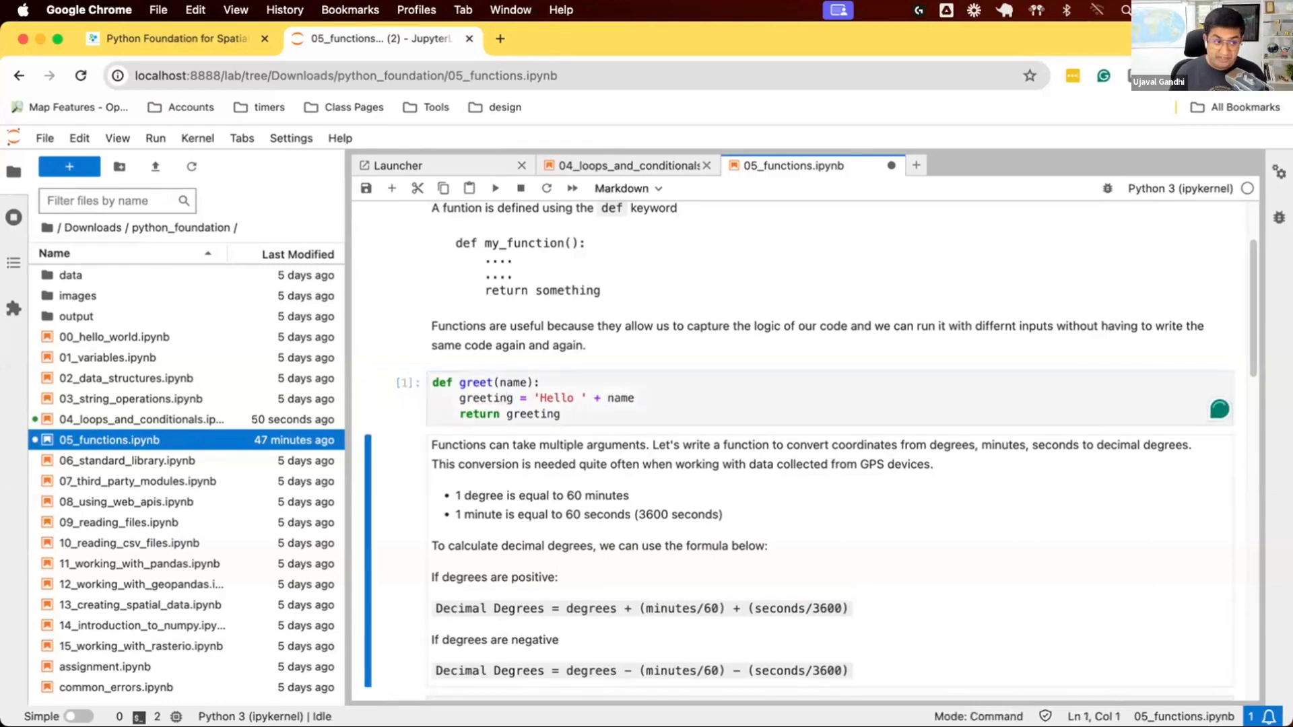
{"action": "left_click", "coordinate": [391, 187]}
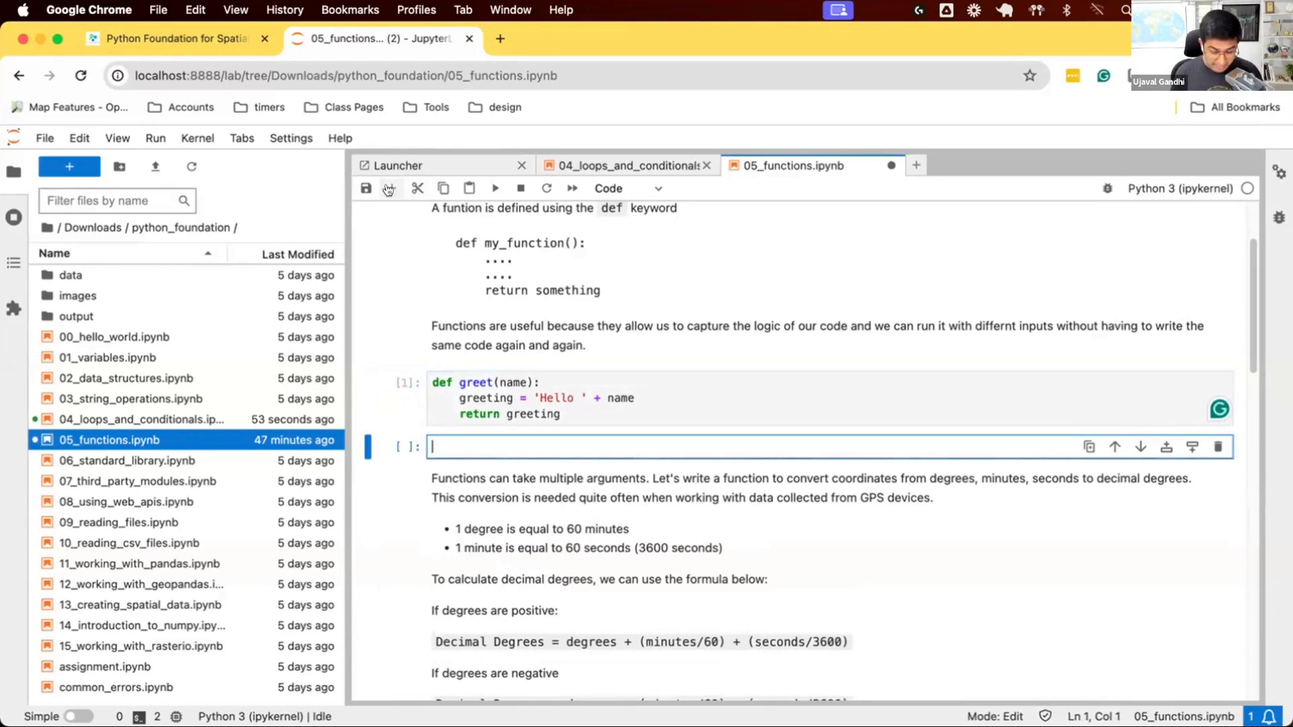
Write output = greet('Class') followed by print(output) and run it to show Hello Class
{"action": "type", "text": "greet"}
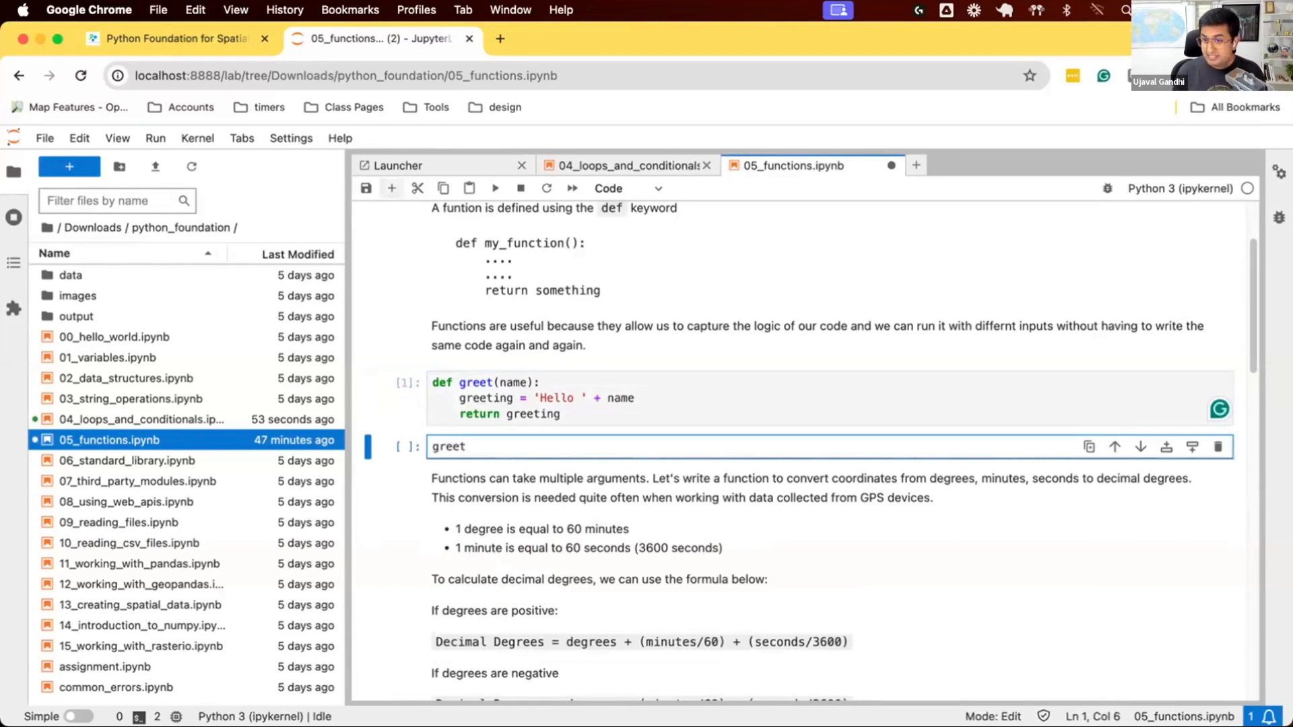
{"action": "type", "text": "("}
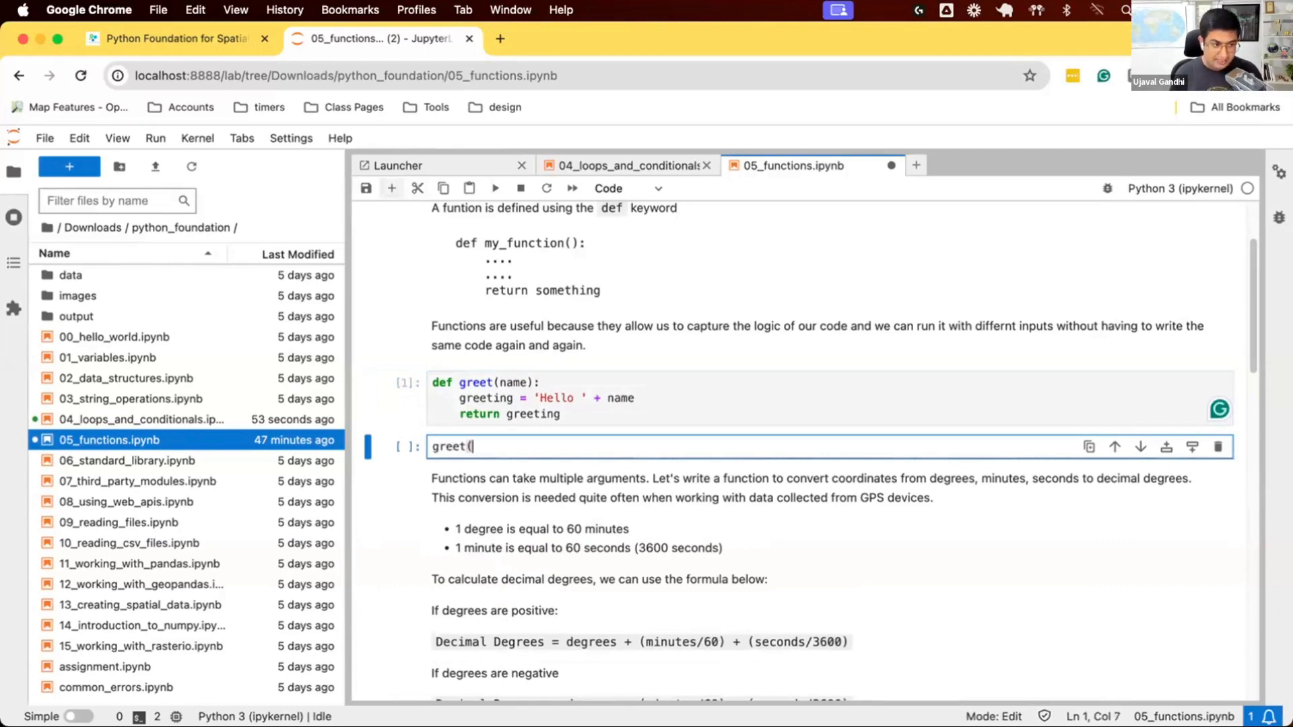
{"action": "type", "text": "'Class'"}
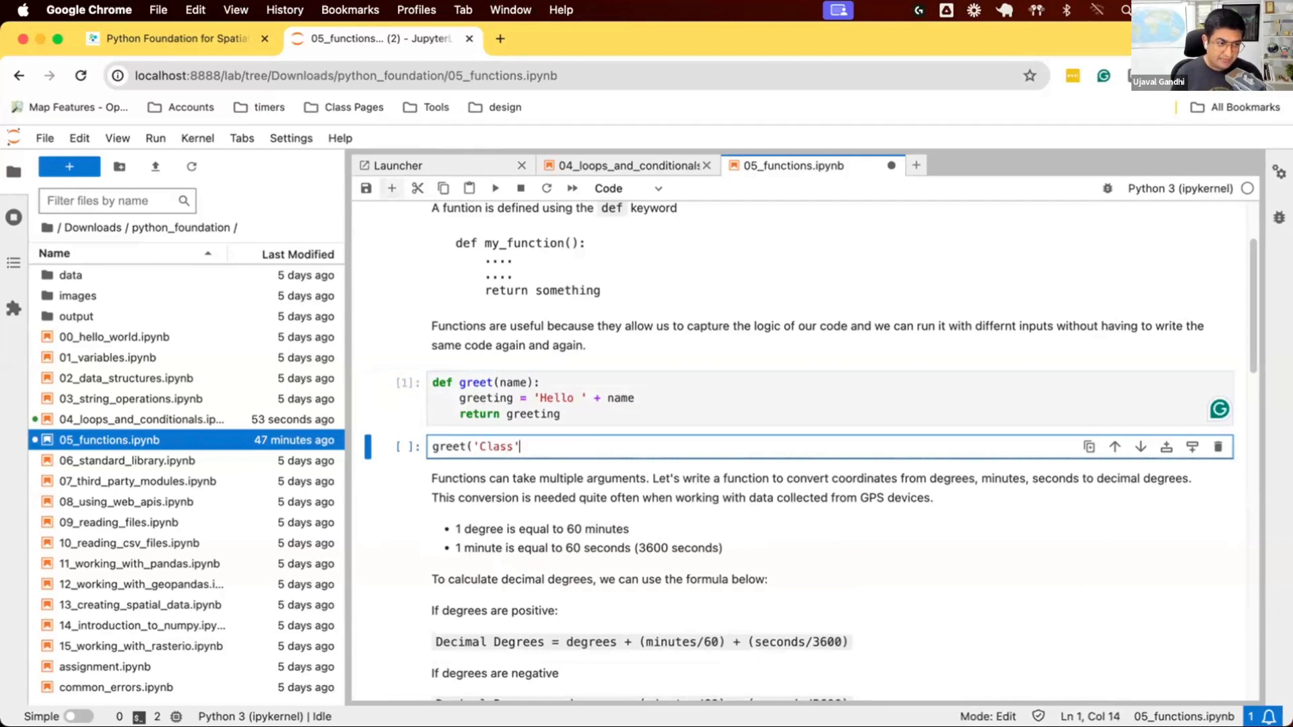
{"action": "type", "text": ")"}
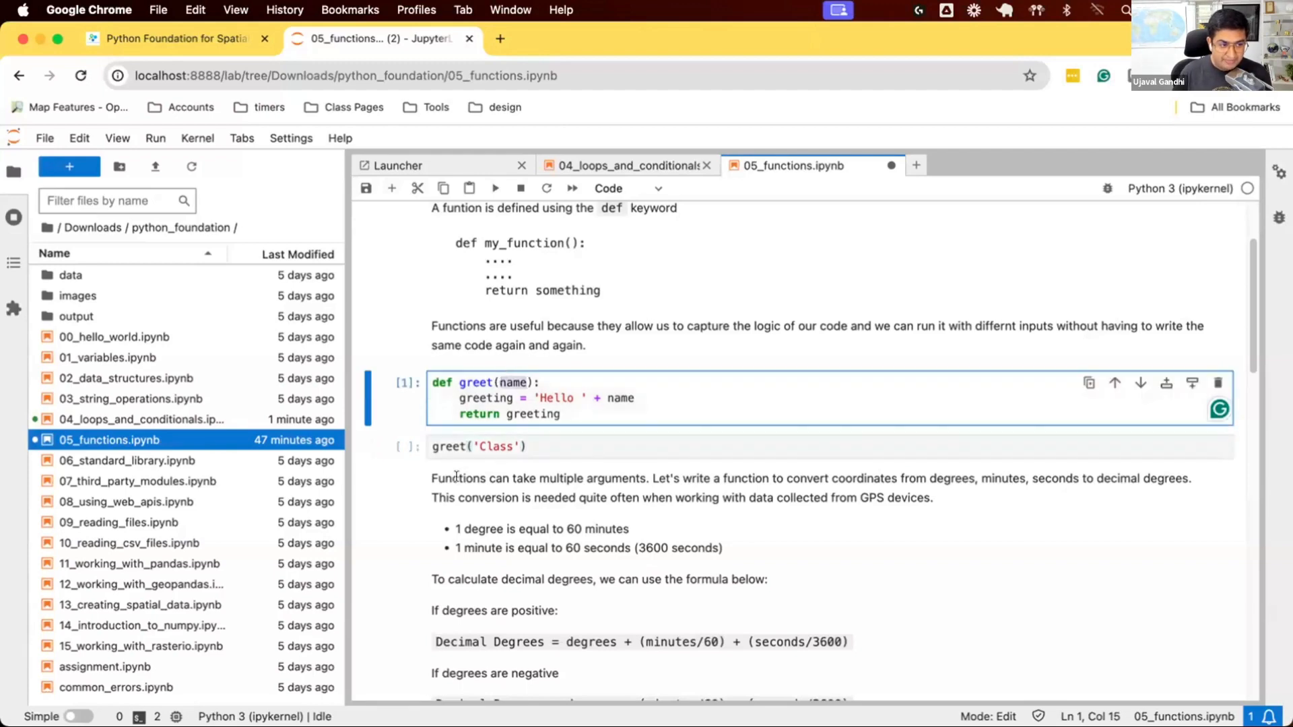
{"action": "left_click", "coordinate": [477, 446]}
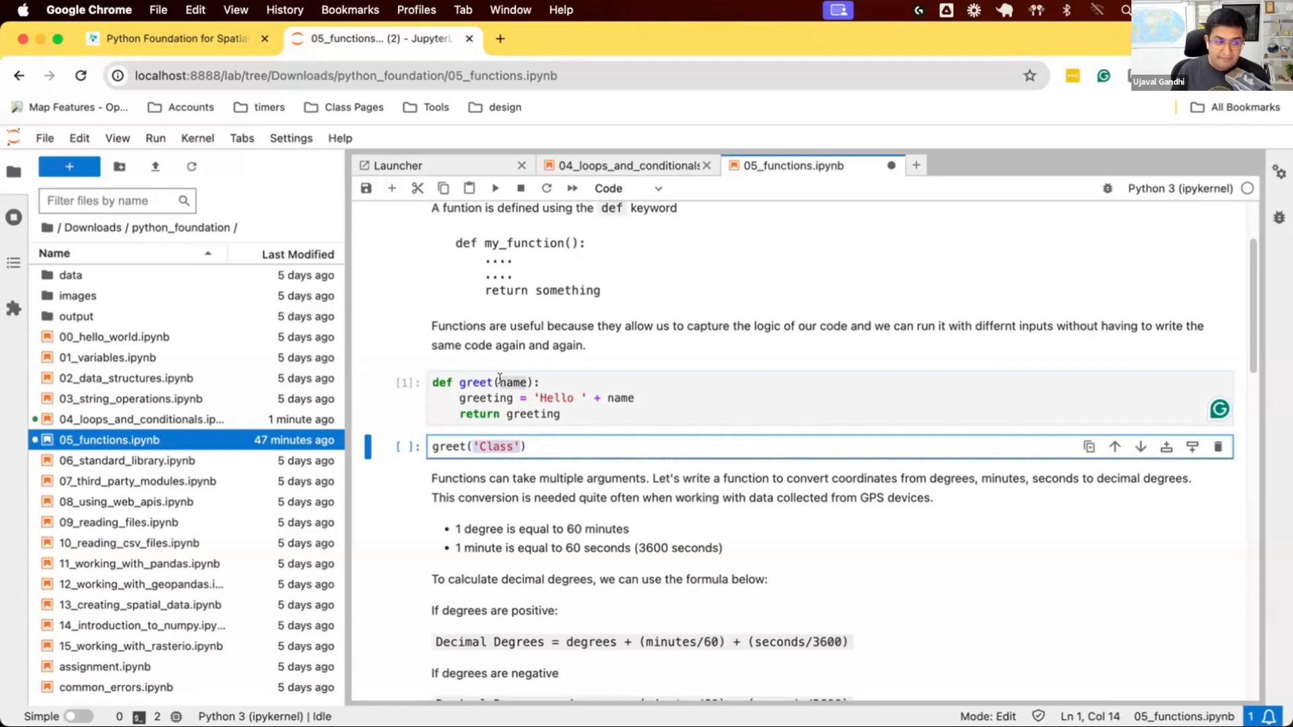
{"action": "mouse_move", "coordinate": [621, 378]}
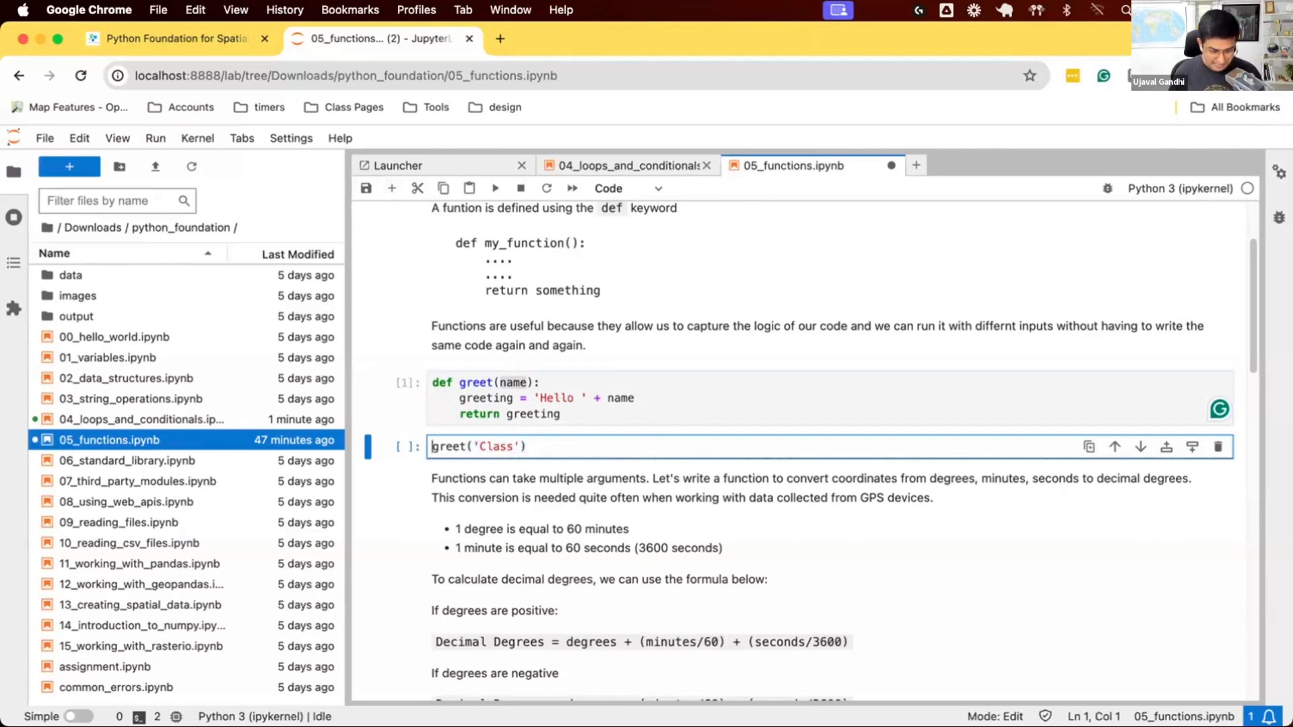
{"action": "type", "text": "output ="}
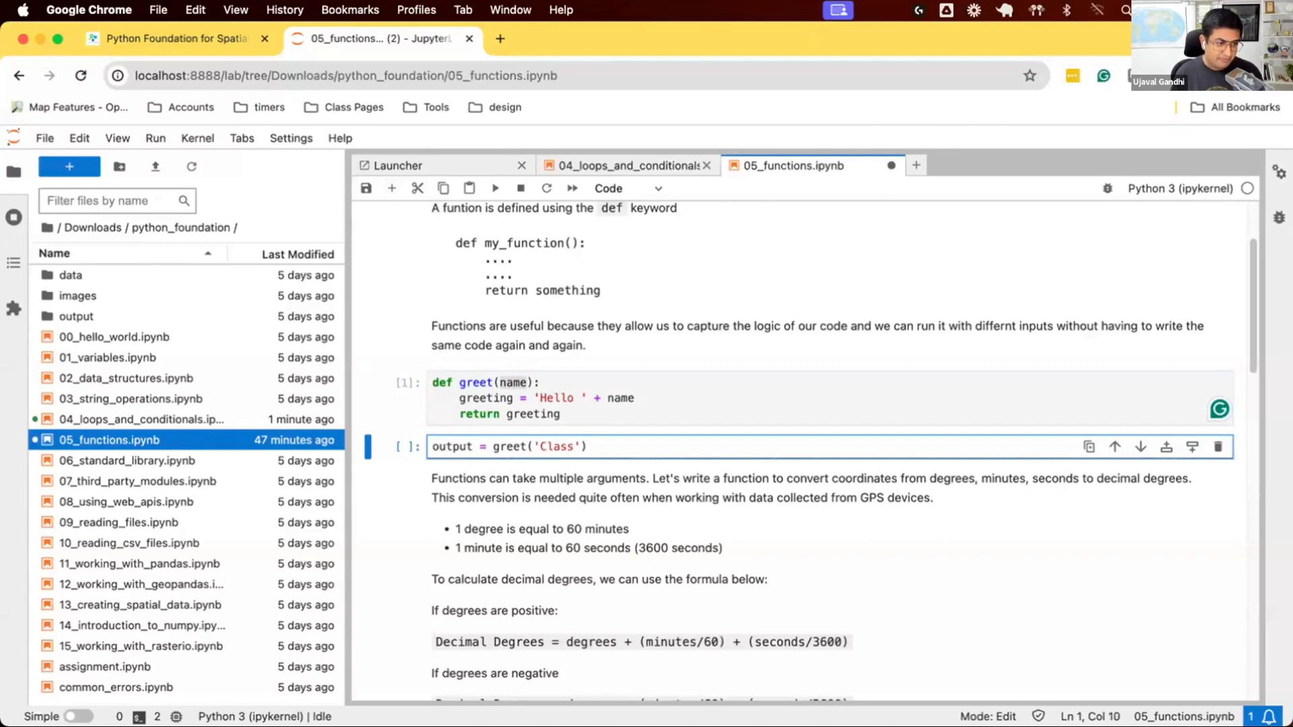
{"action": "type", "text": "print(output"}
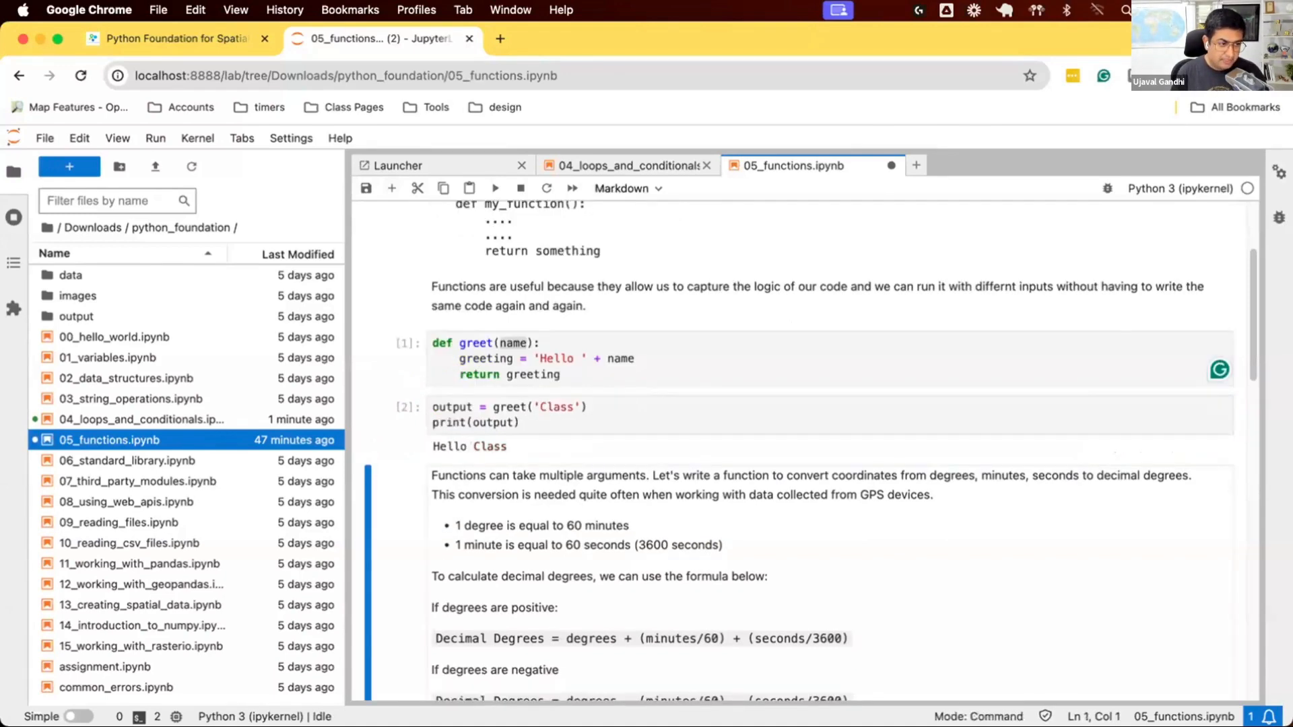
{"action": "mouse_move", "coordinate": [491, 451]}
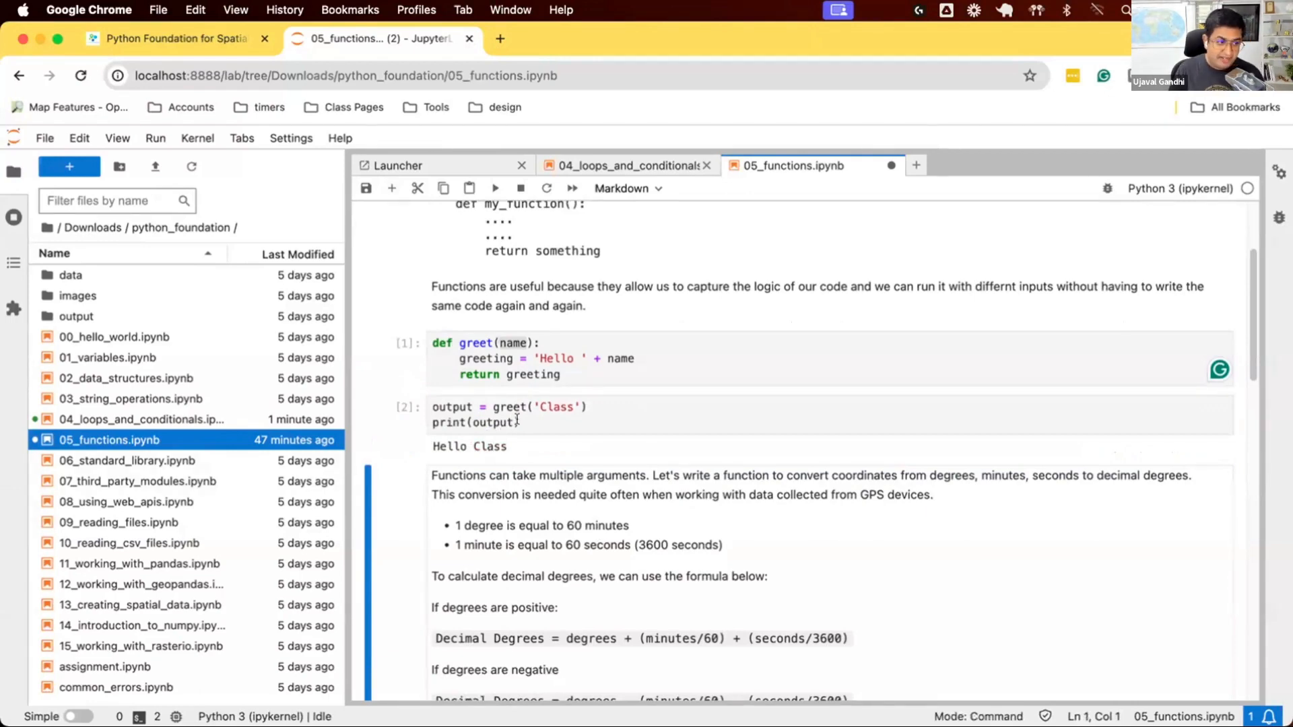
Add a greet('World') call printing Hello World as well, then save the notebook
{"action": "left_click", "coordinate": [515, 421]}
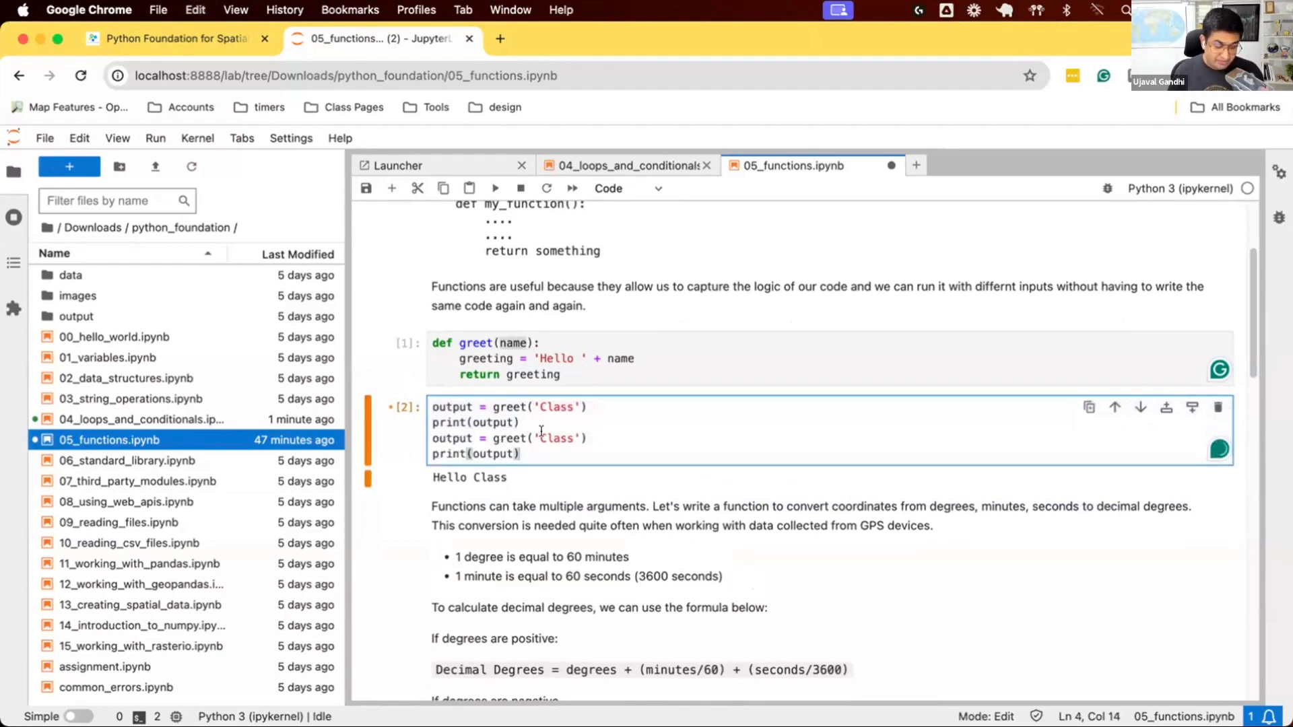
{"action": "type", "text": "World"}
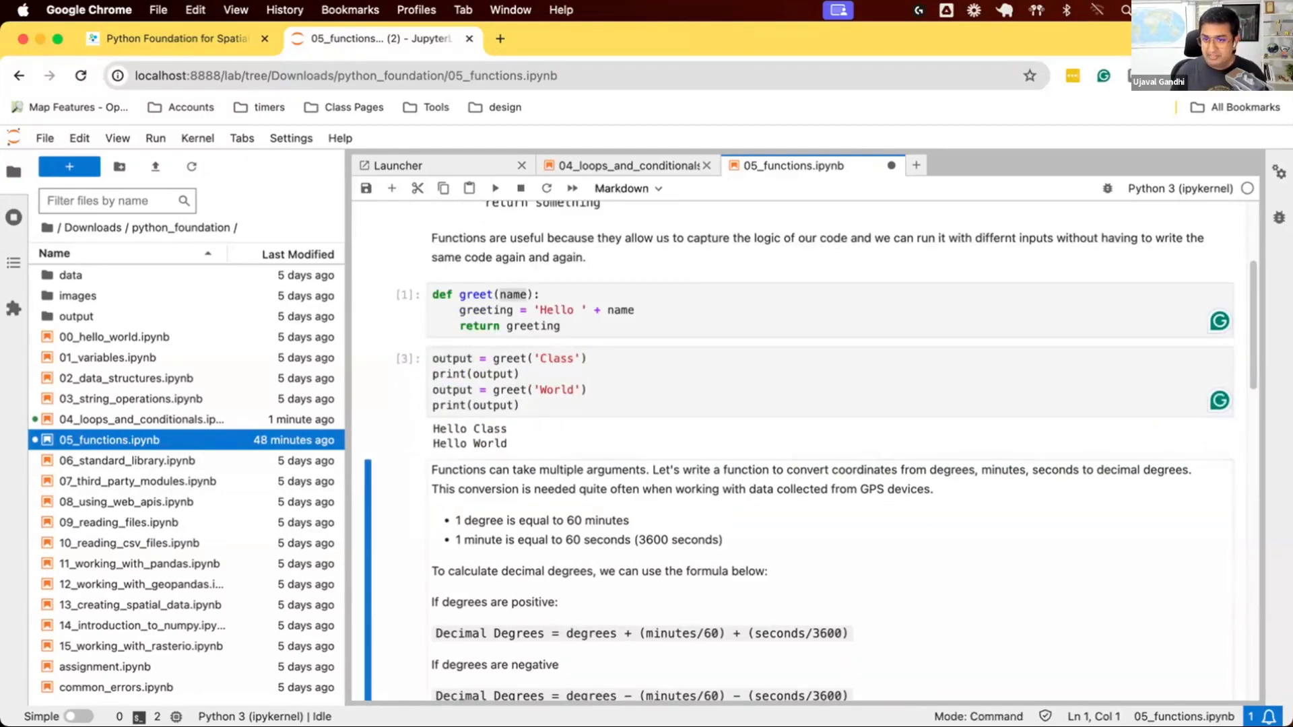
{"action": "key", "text": "cmd+s"}
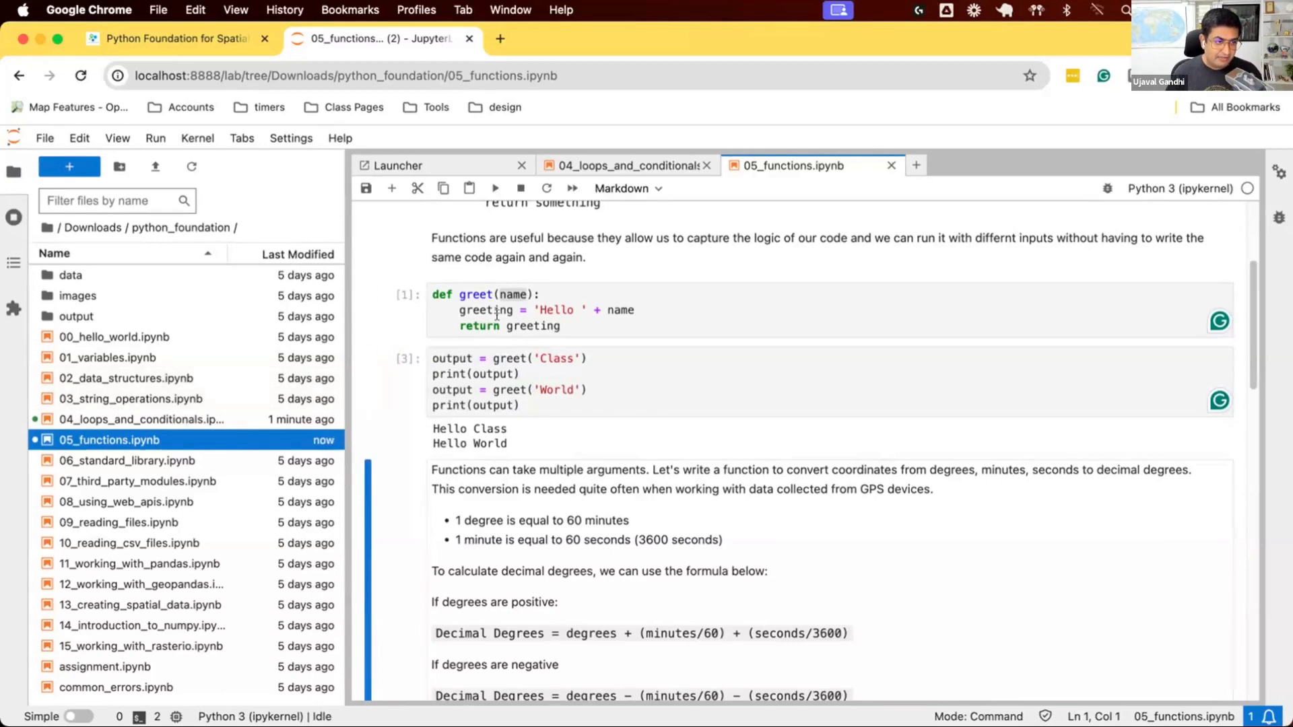
Rename greet's parameter from name to x and rerun the definition and call cells
{"action": "left_click", "coordinate": [512, 294]}
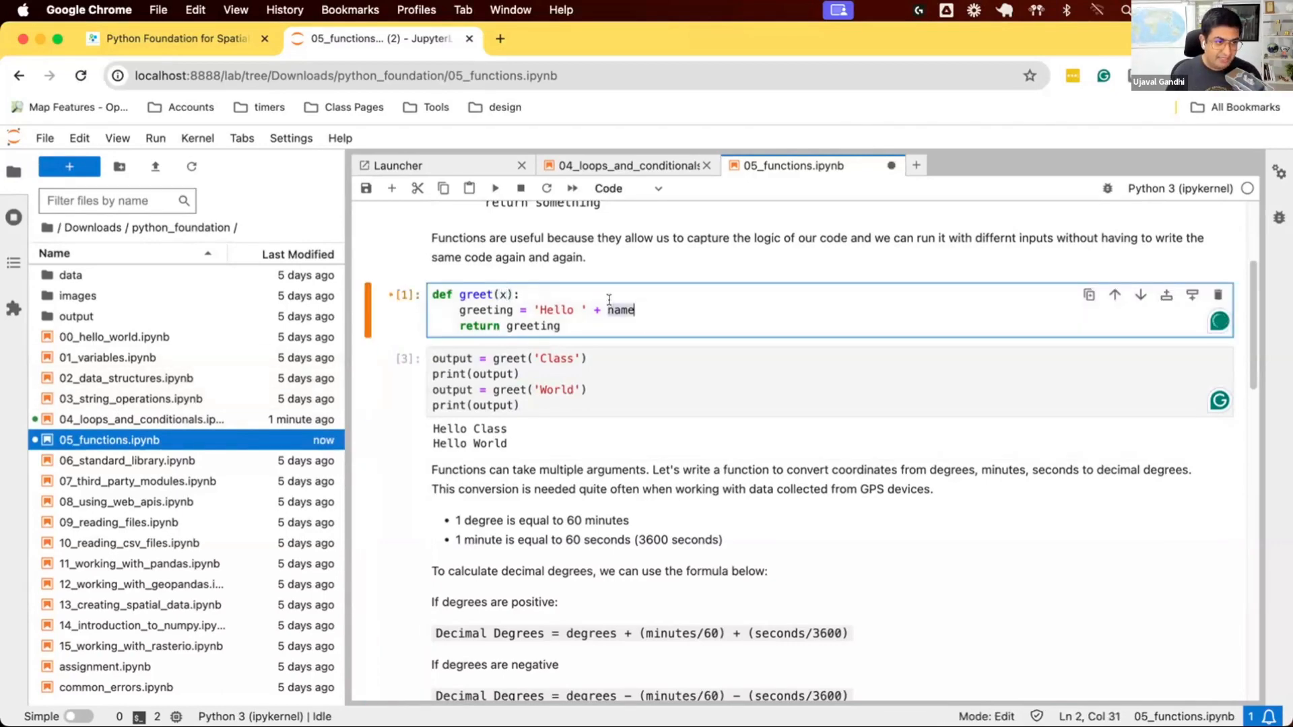
{"action": "type", "text": "x"}
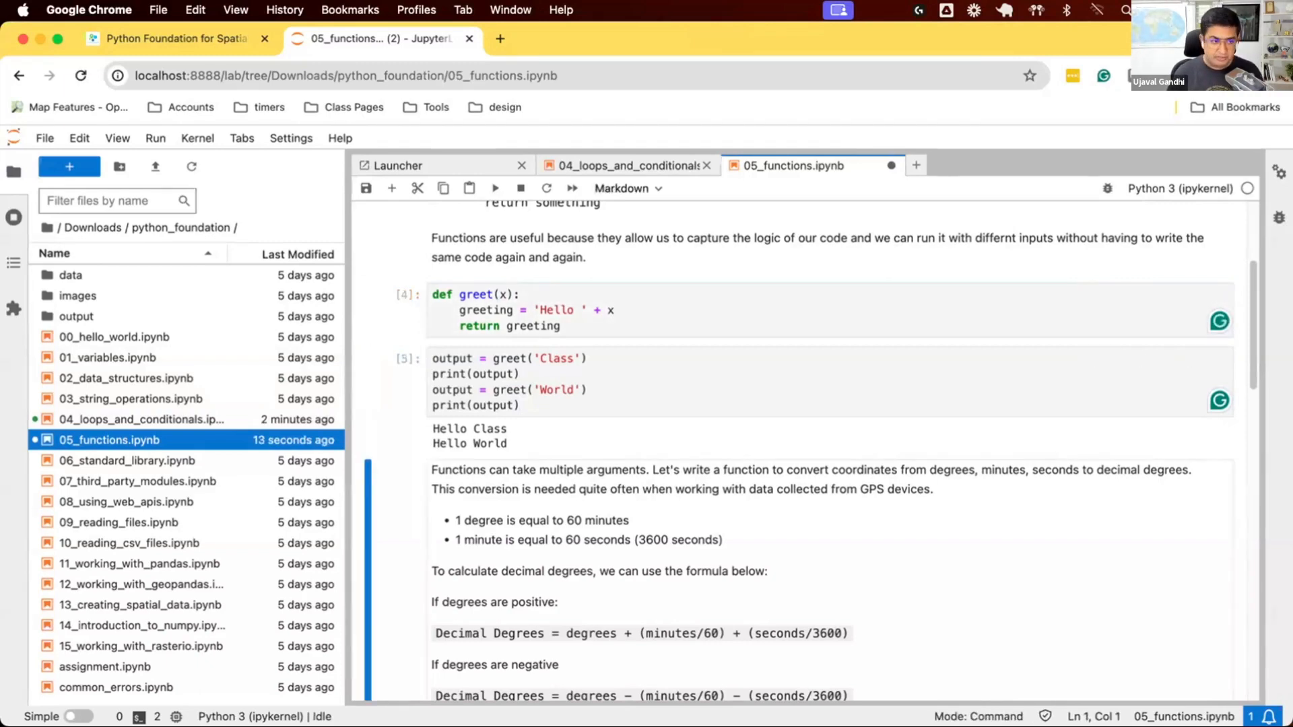
{"action": "left_click", "coordinate": [549, 391]}
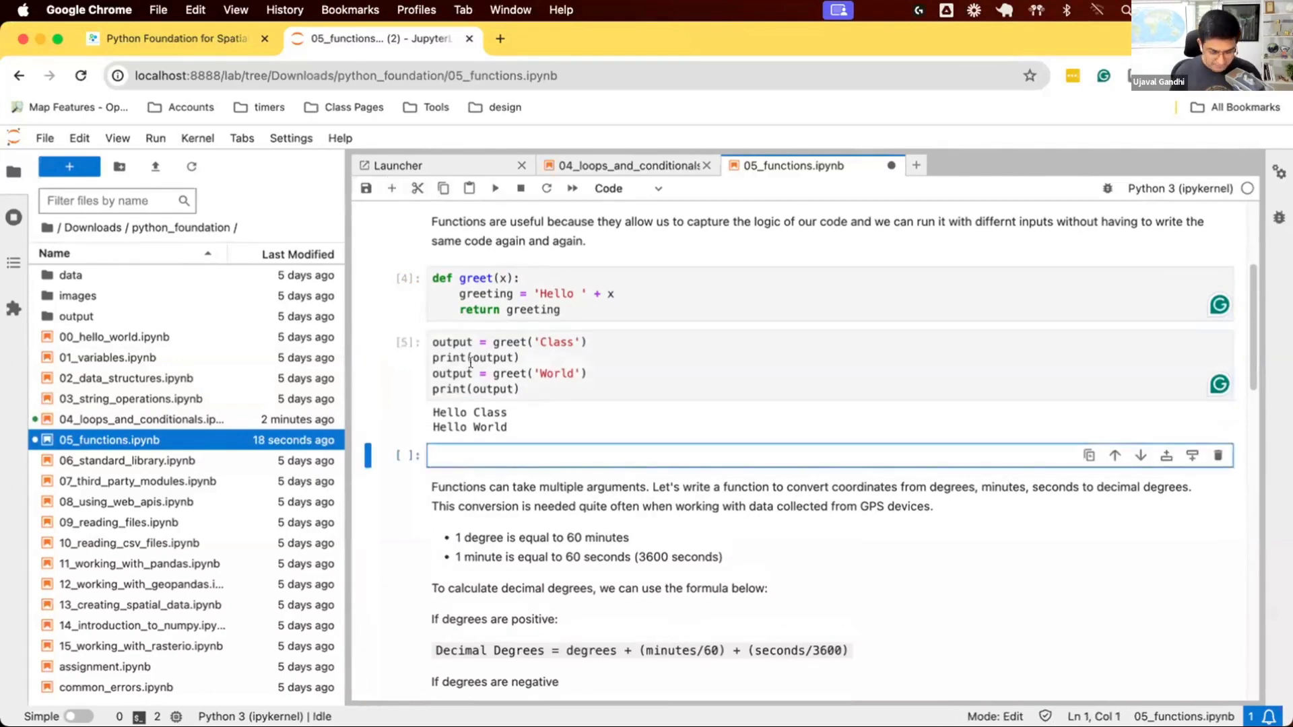
Define print_greeting() with print('Hello World') as its body and call it in a new cell
{"action": "type", "text": "def print_greeting():"}
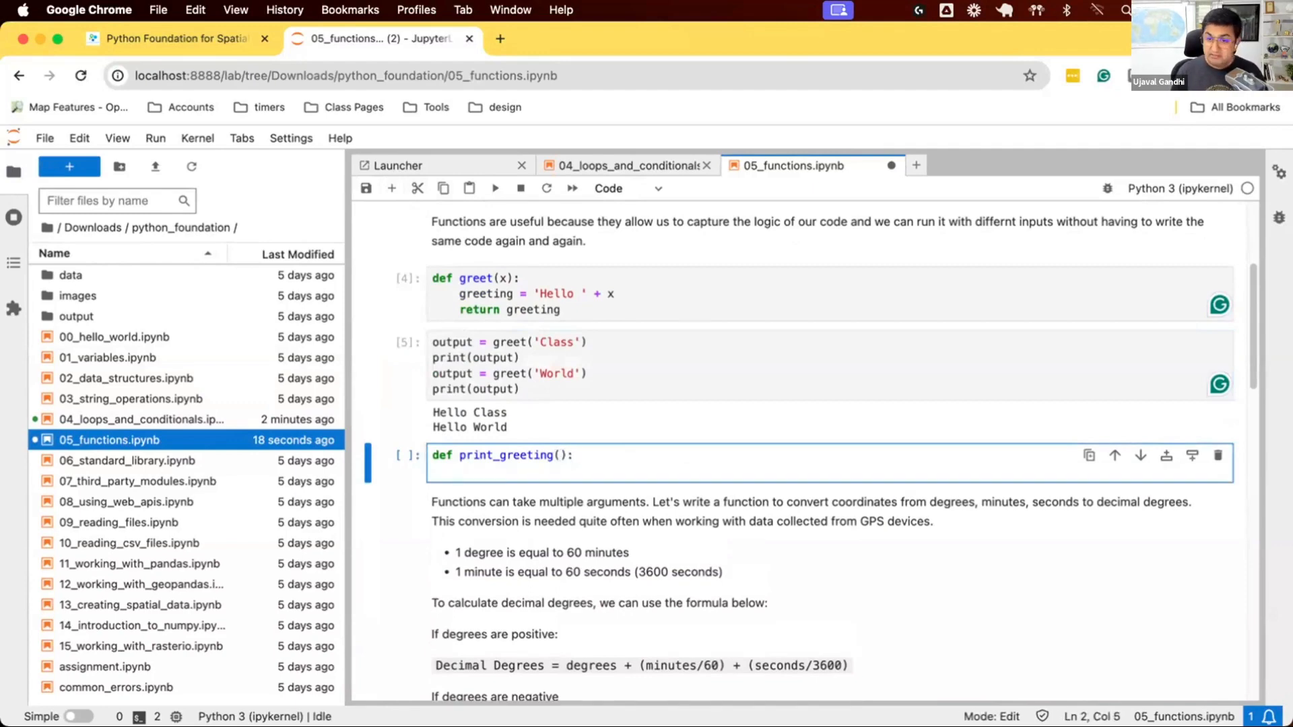
{"action": "key", "text": "Enter"}
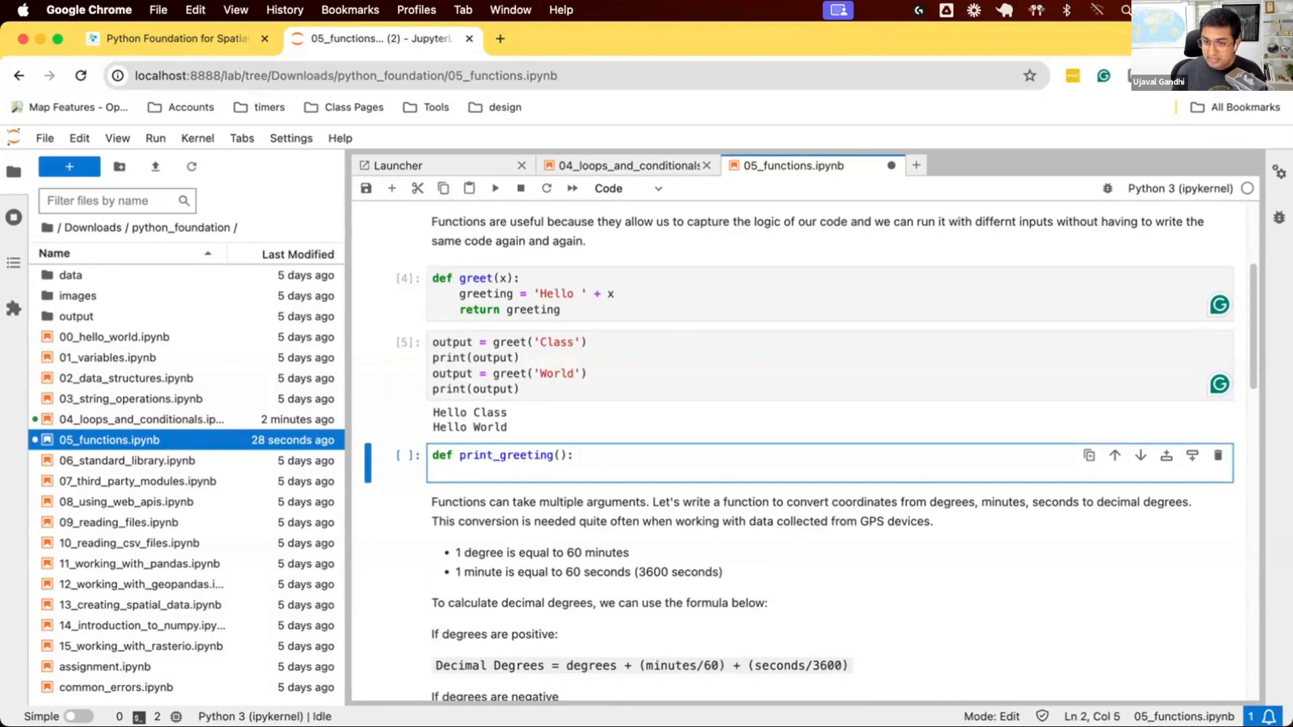
{"action": "type", "text": "print("}
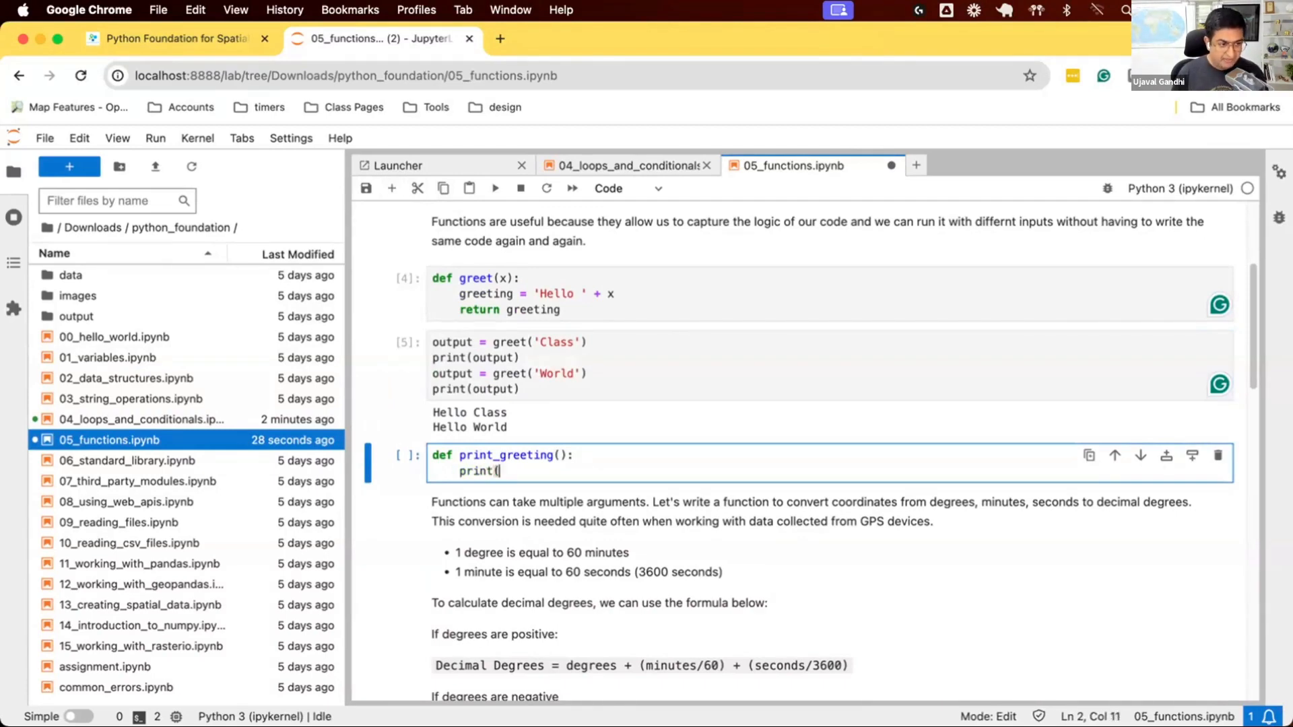
{"action": "type", "text": "'Hello World'"}
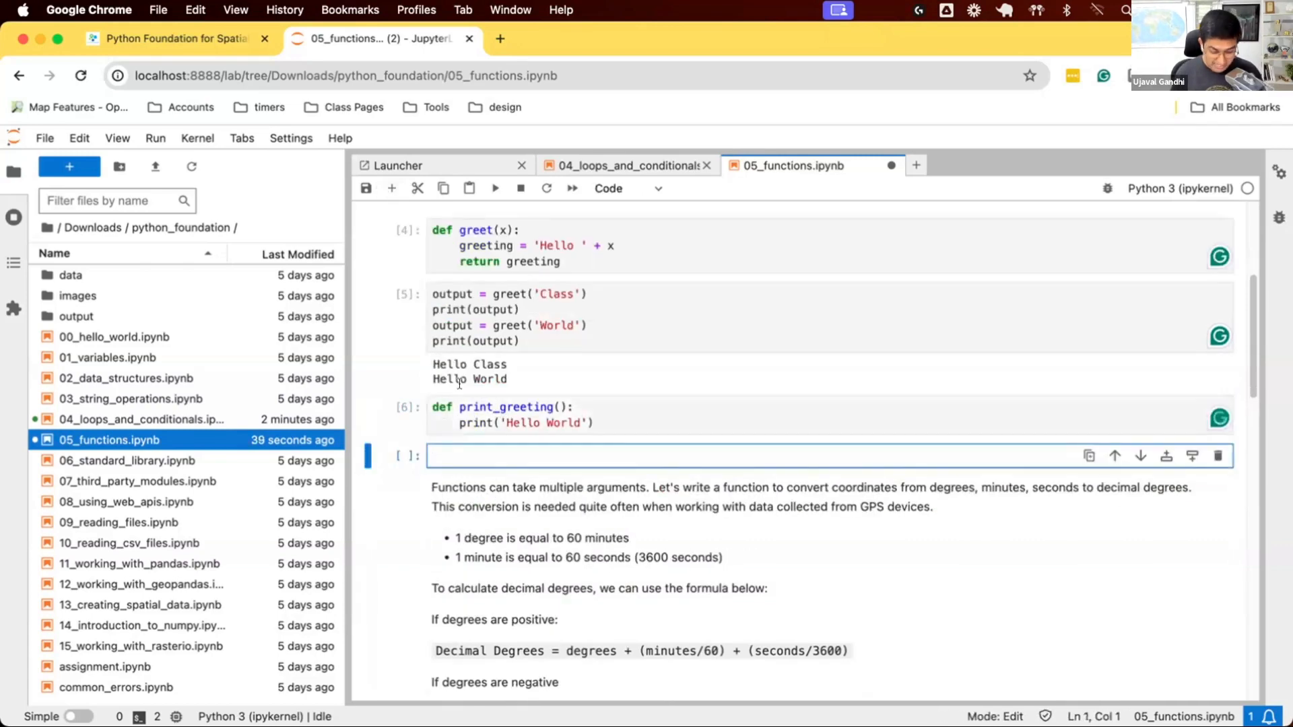
{"action": "type", "text": "print_"}
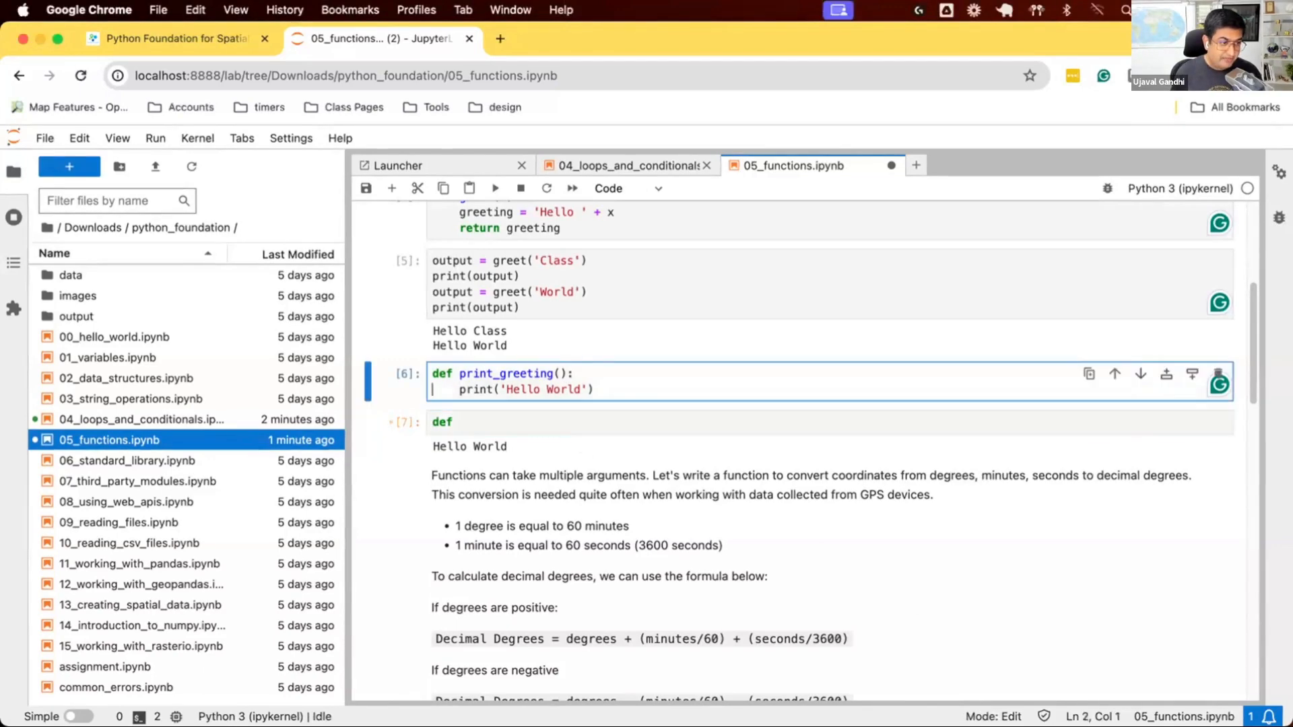
Assign population = 881549 and area_sqmi = 46.89, then define calculate_density(population, area) computing density = population/area
{"action": "type", "text": "population = 881549"}
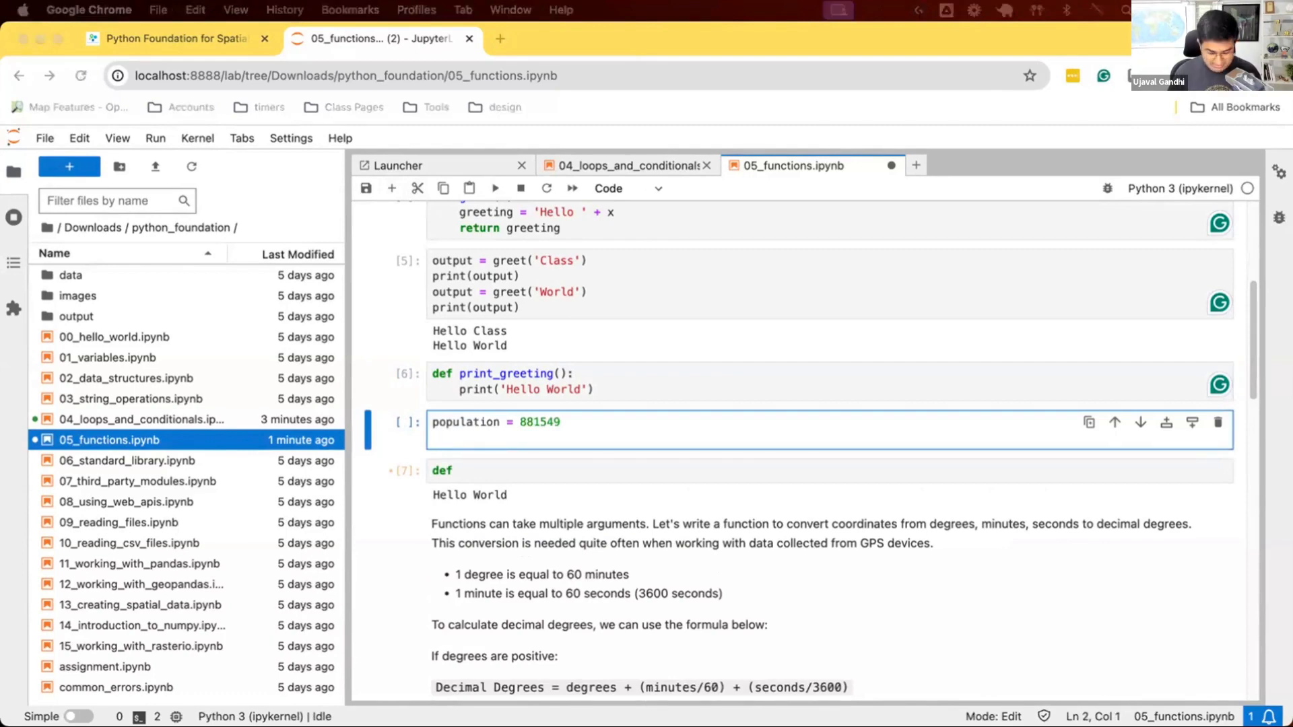
{"action": "type", "text": "area_sqmi = 46.89"}
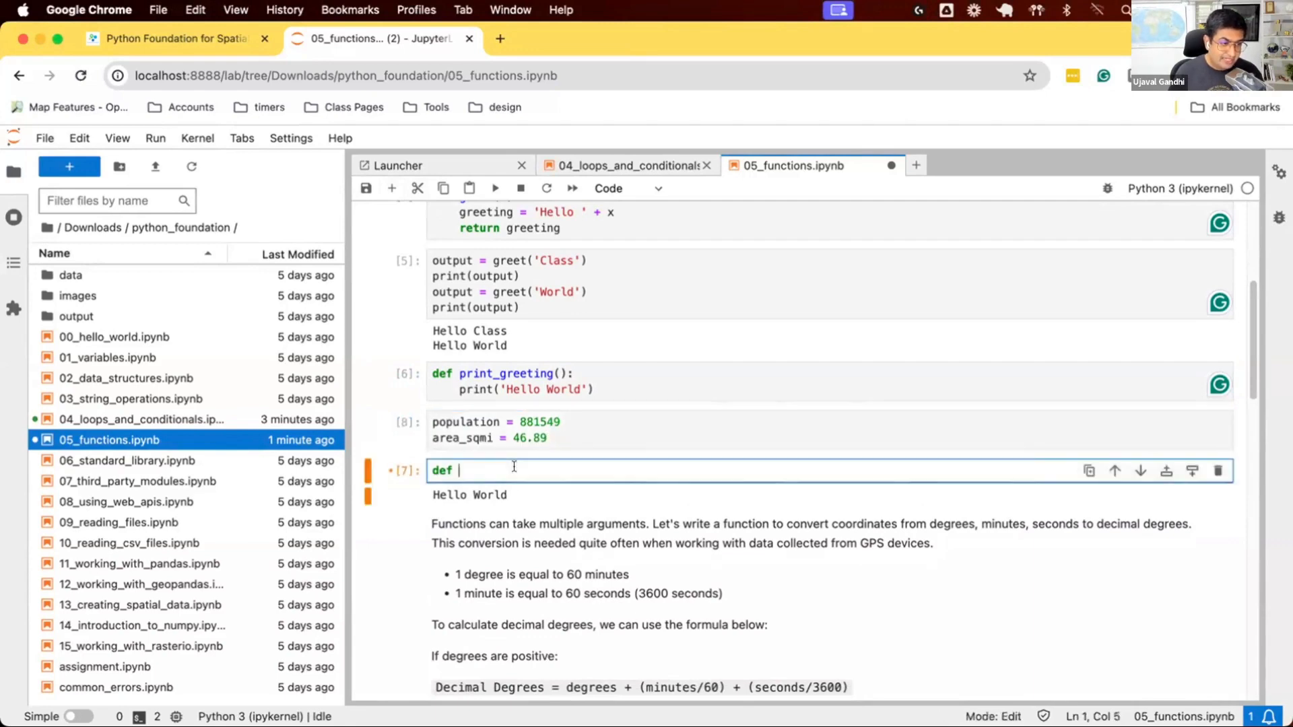
{"action": "type", "text": "calcul"}
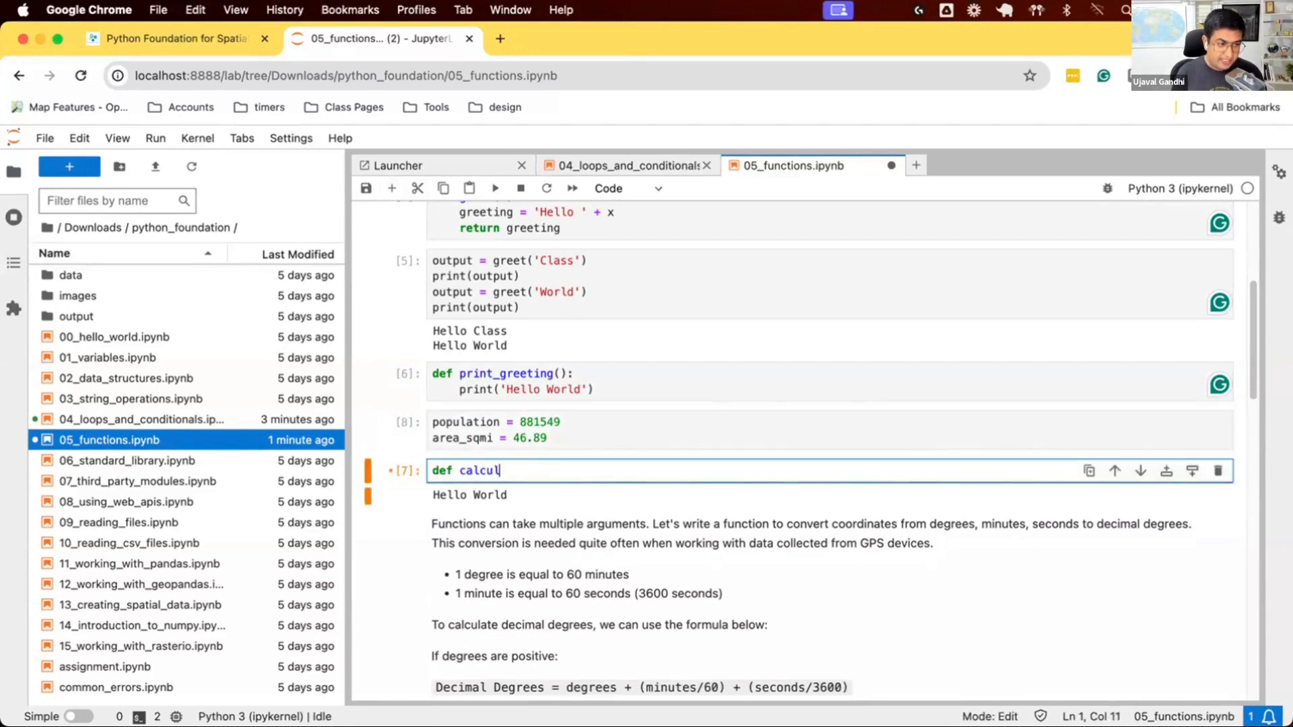
{"action": "type", "text": "ate_density"}
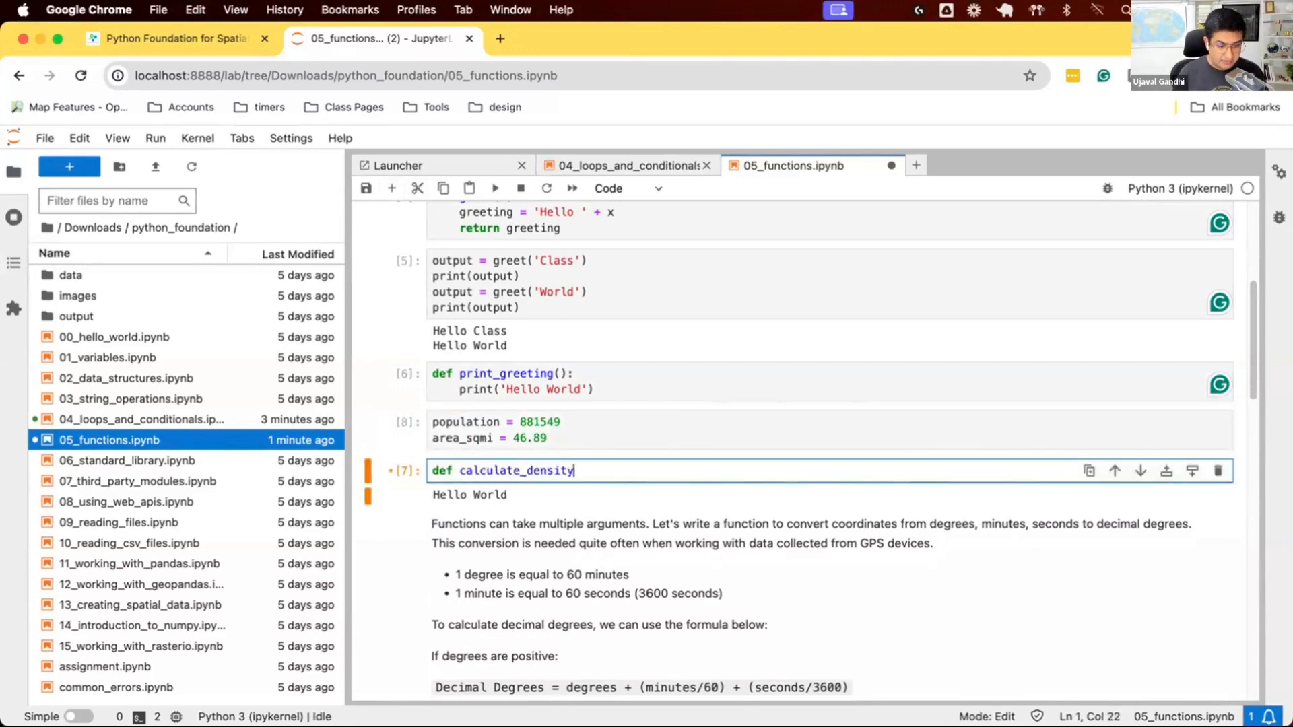
{"action": "type", "text": "(pop"}
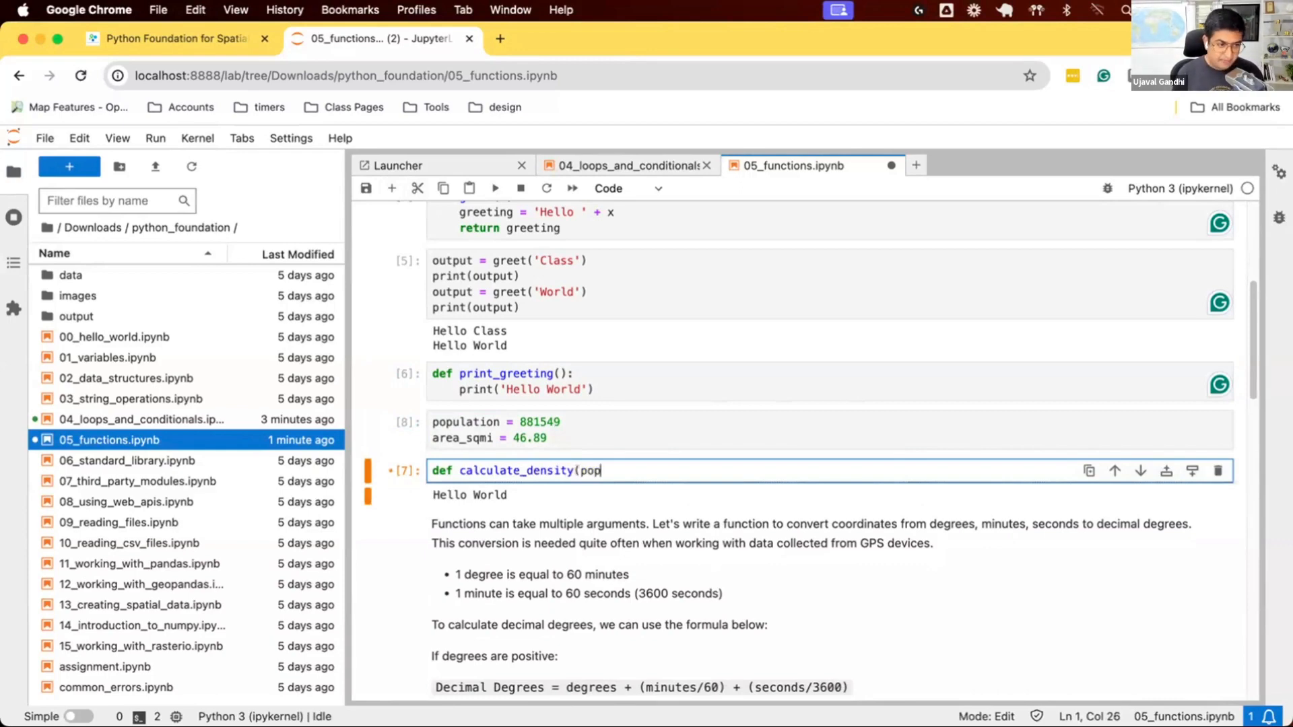
{"action": "type", "text": "ula"}
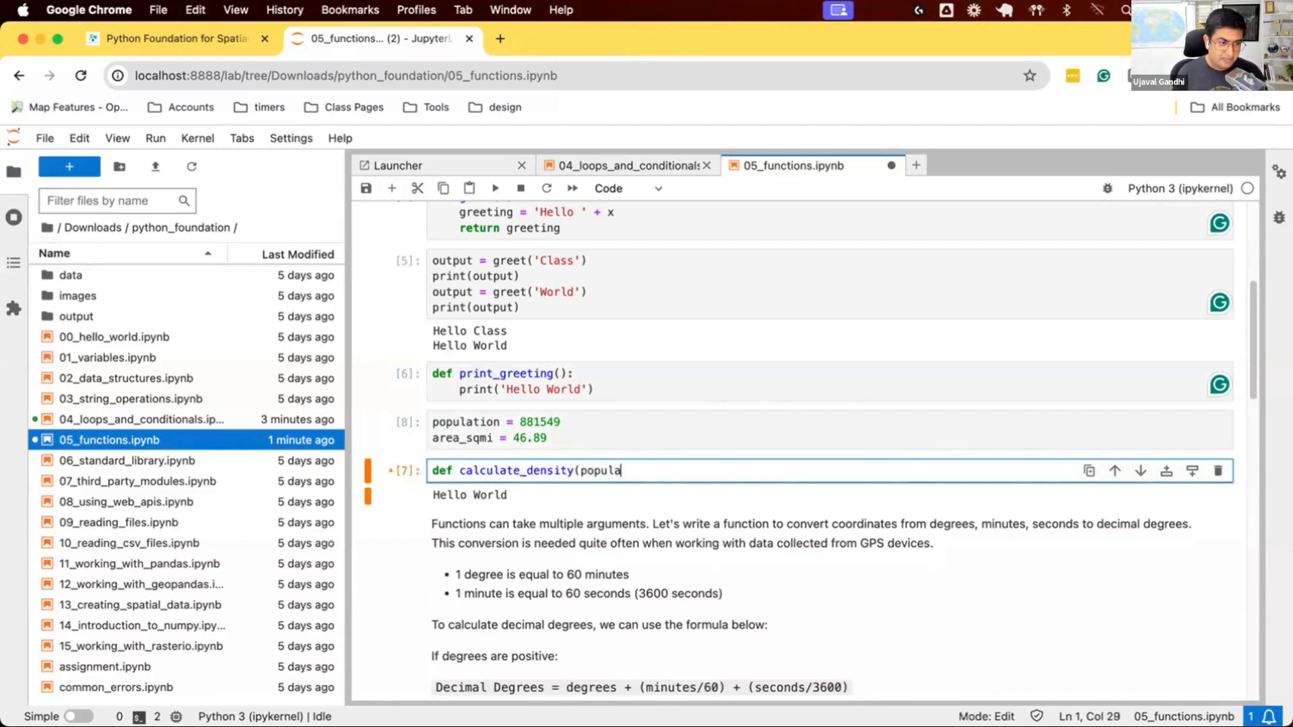
{"action": "type", "text": "tion, area):"}
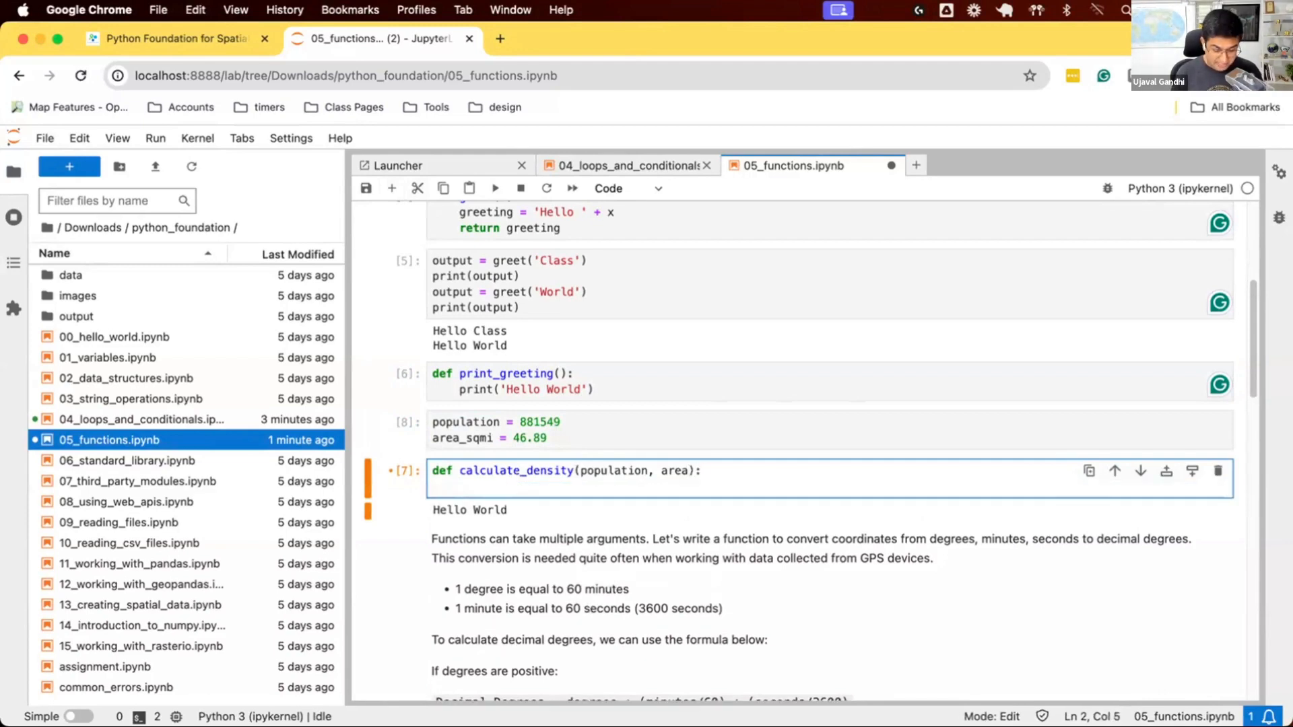
{"action": "type", "text": "densirt"}
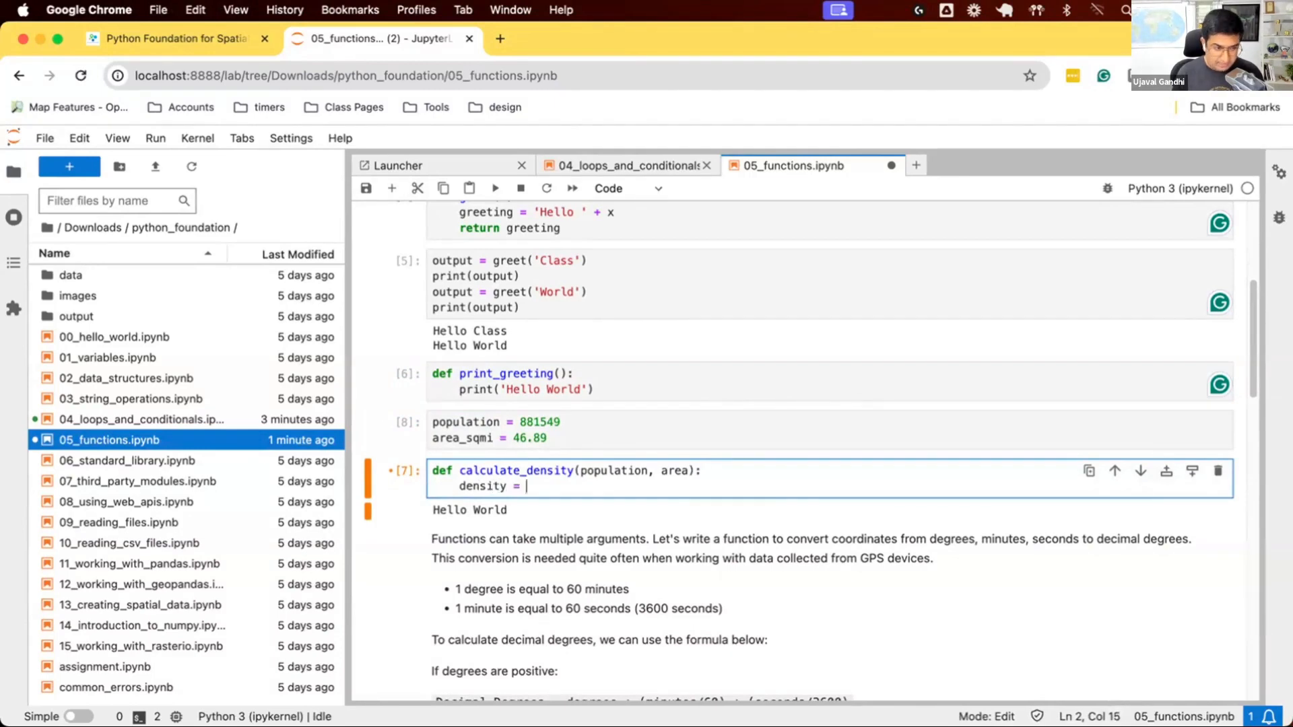
{"action": "type", "text": "population/area"}
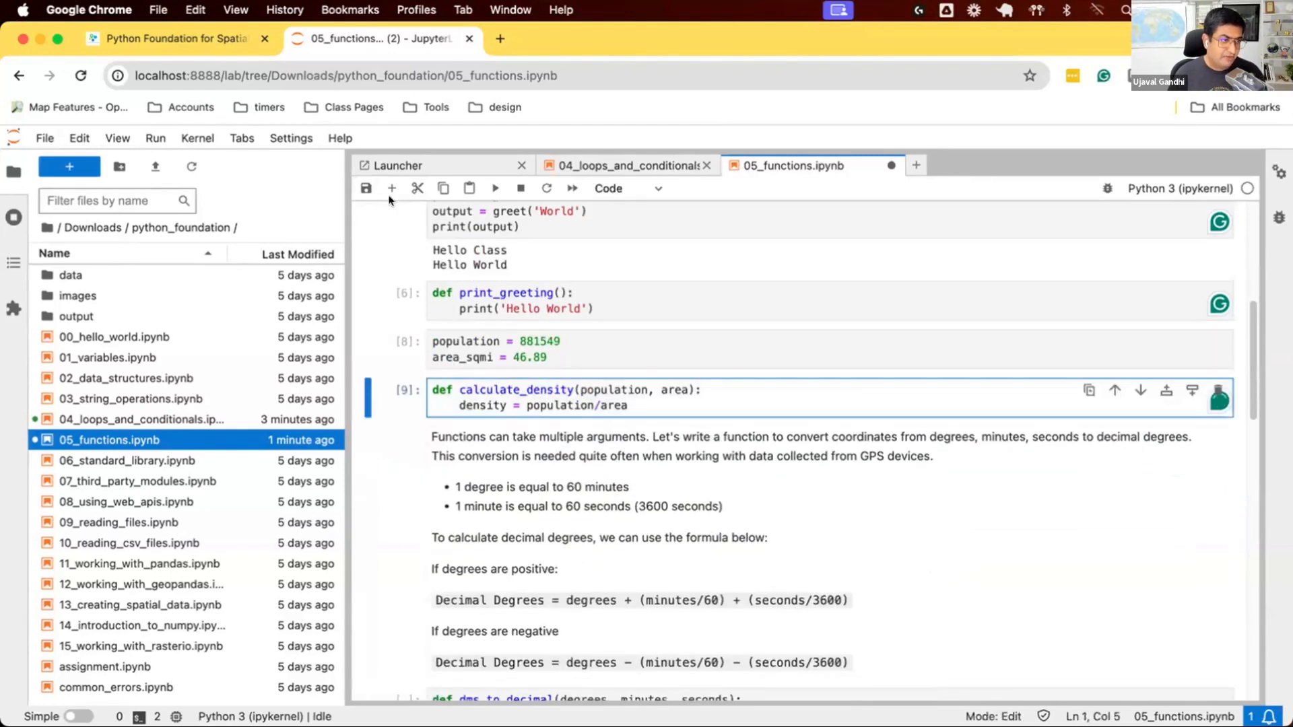
Write output = calculate_density(1000, 10) and print(output), which shows None
{"action": "type", "text": "calculat"}
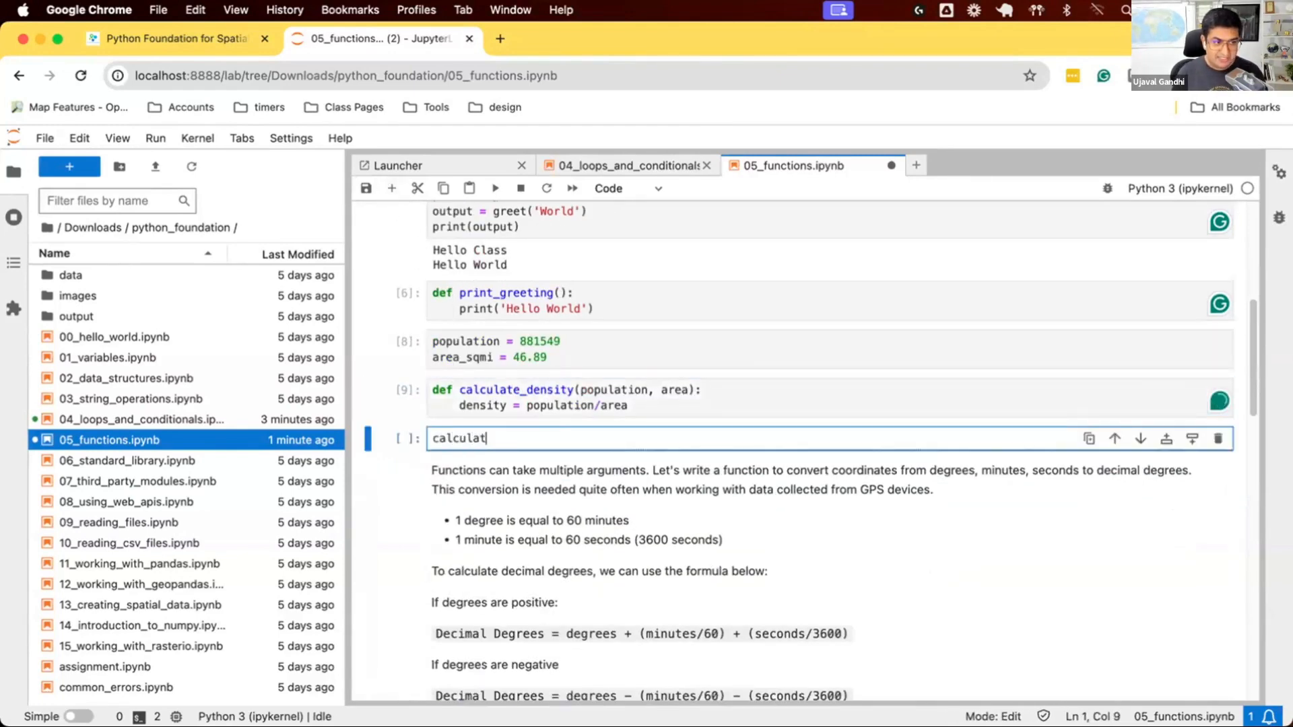
{"action": "type", "text": "e_densir"}
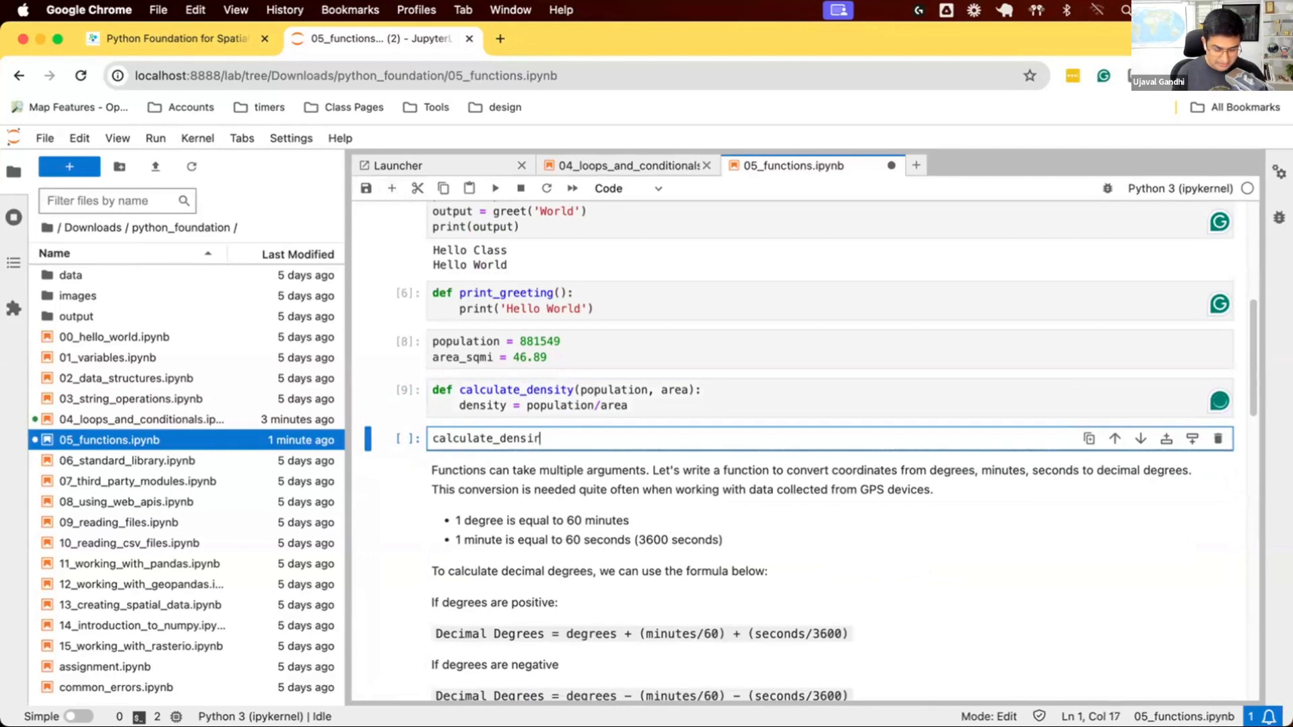
{"action": "type", "text": "ty"}
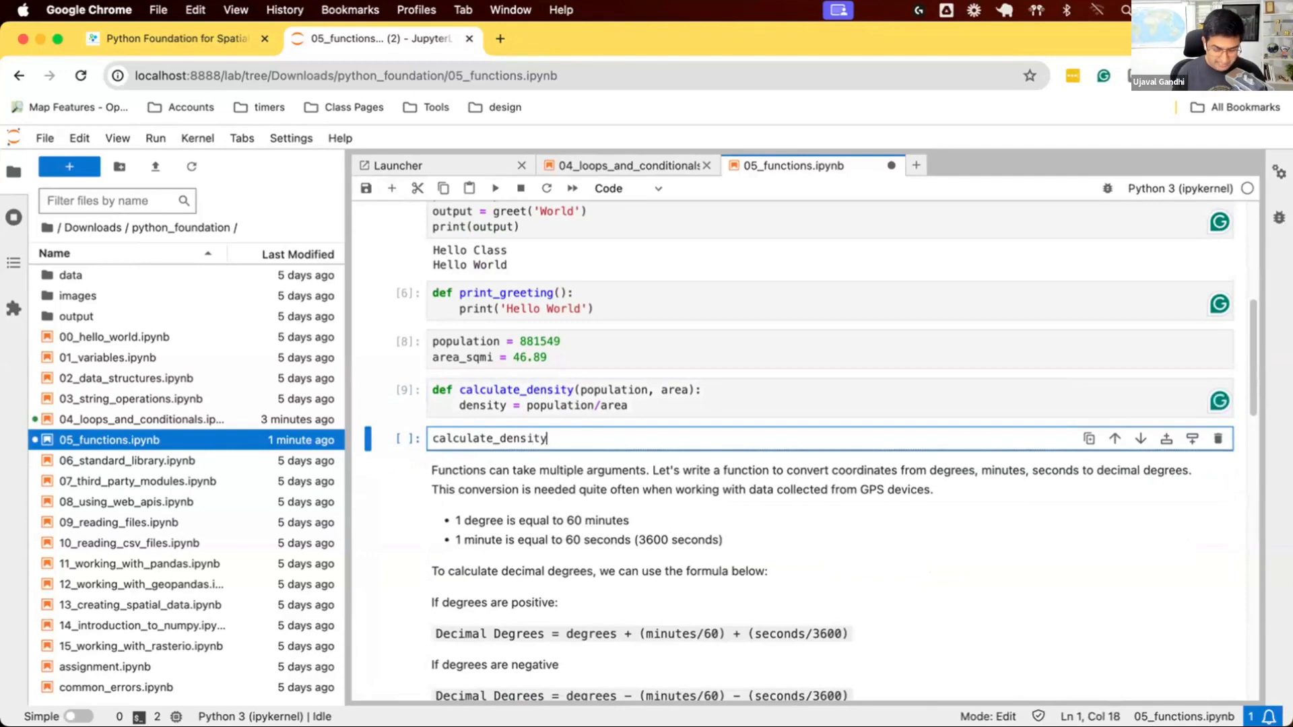
{"action": "type", "text": "(1000"}
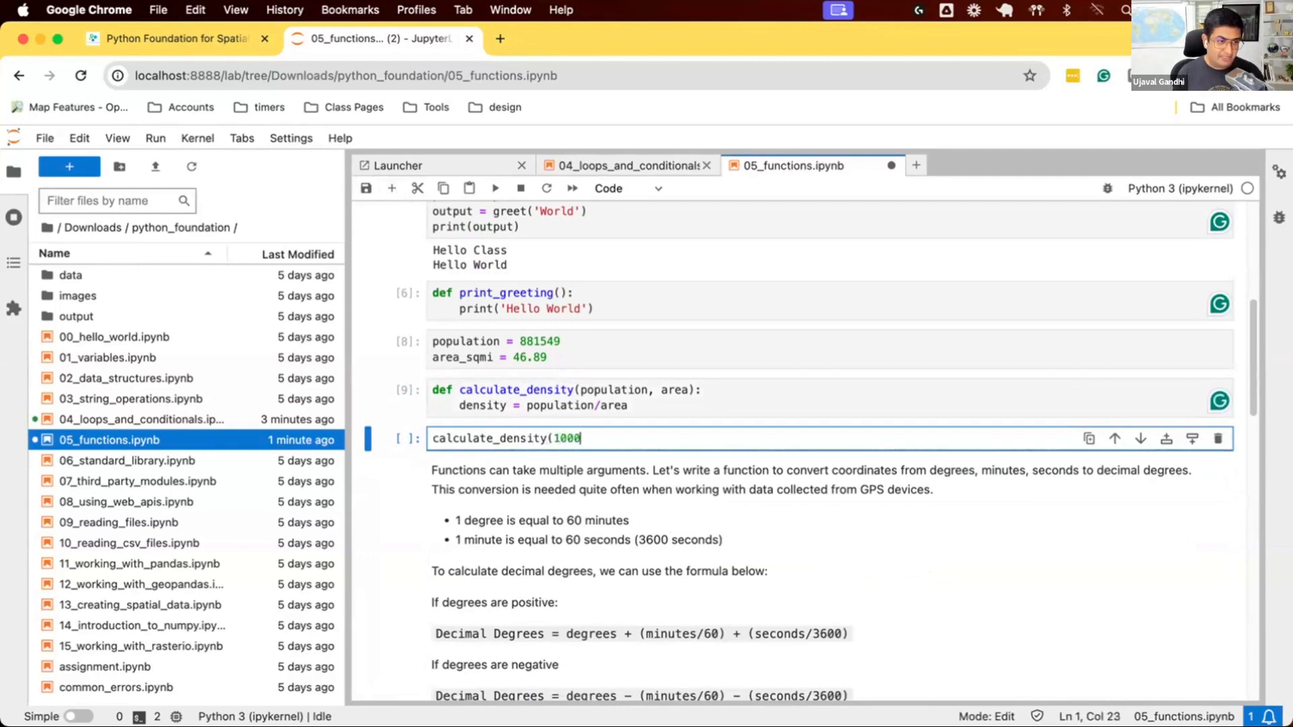
{"action": "type", "text": ", 10)"}
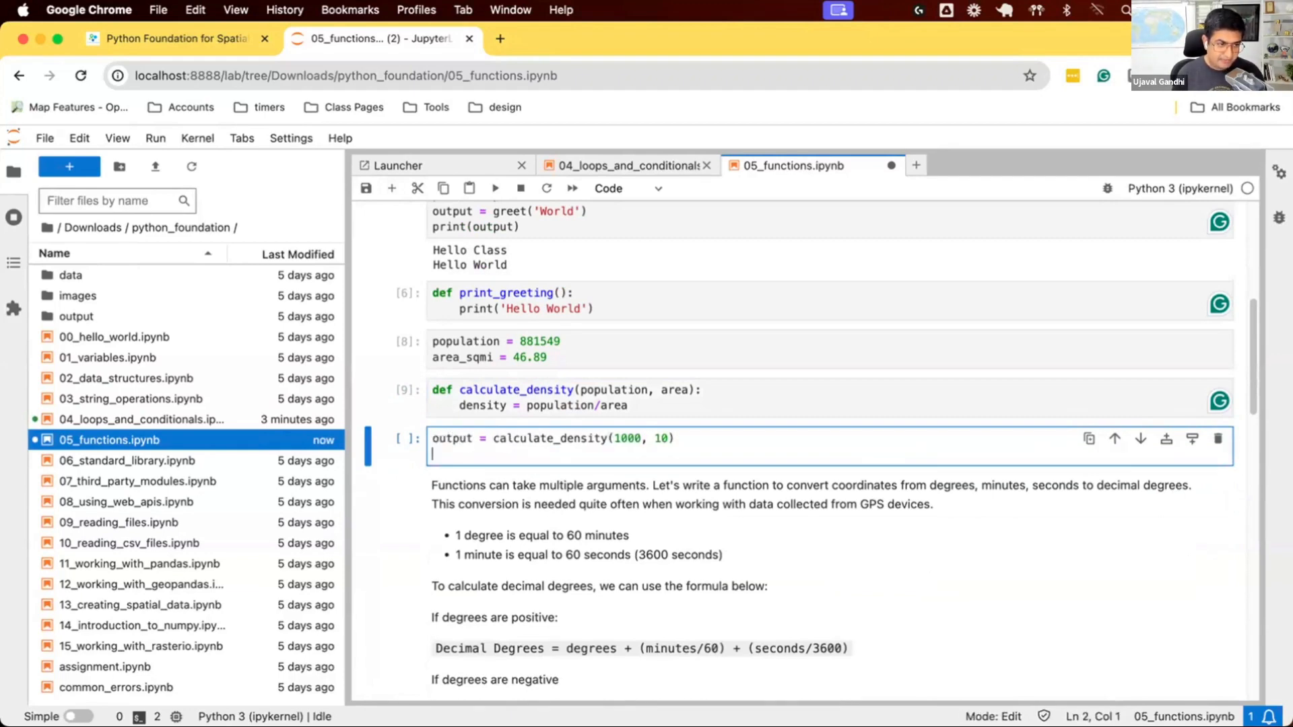
{"action": "type", "text": "print(output"}
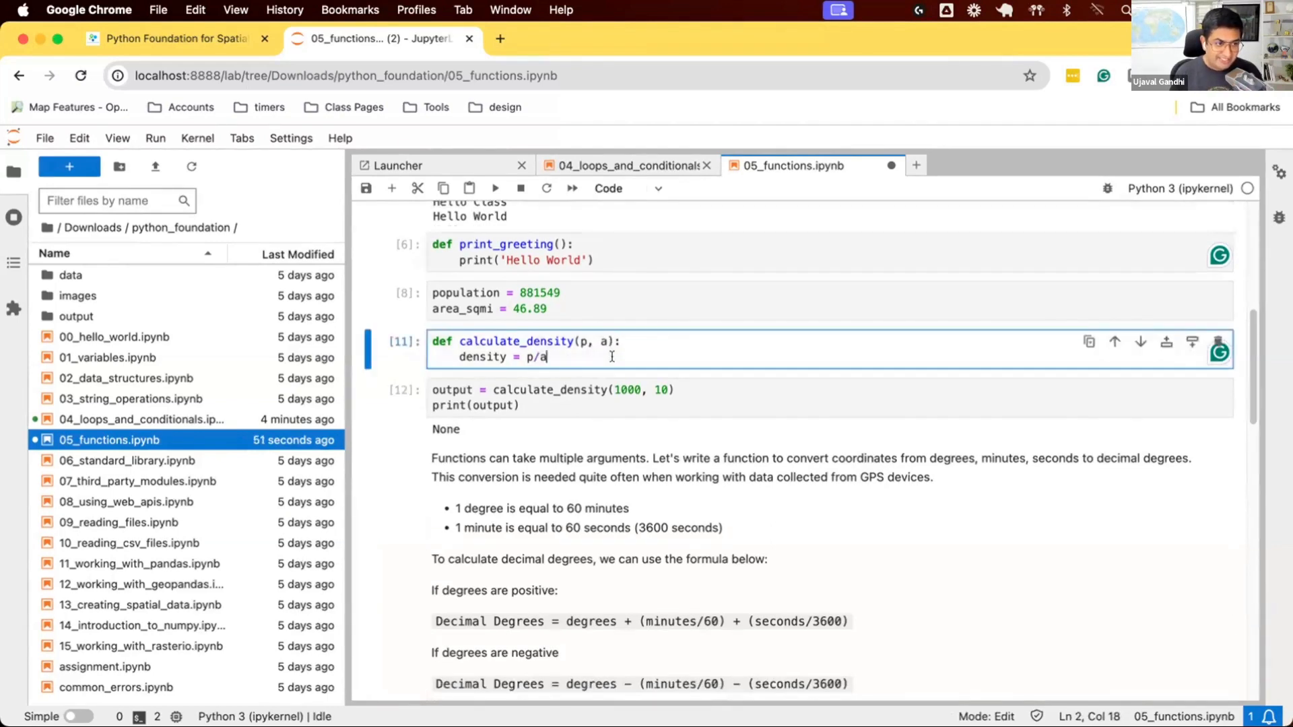
Add return density to calculate_density and rerun so the call prints 100.0
{"action": "key", "text": "Enter"}
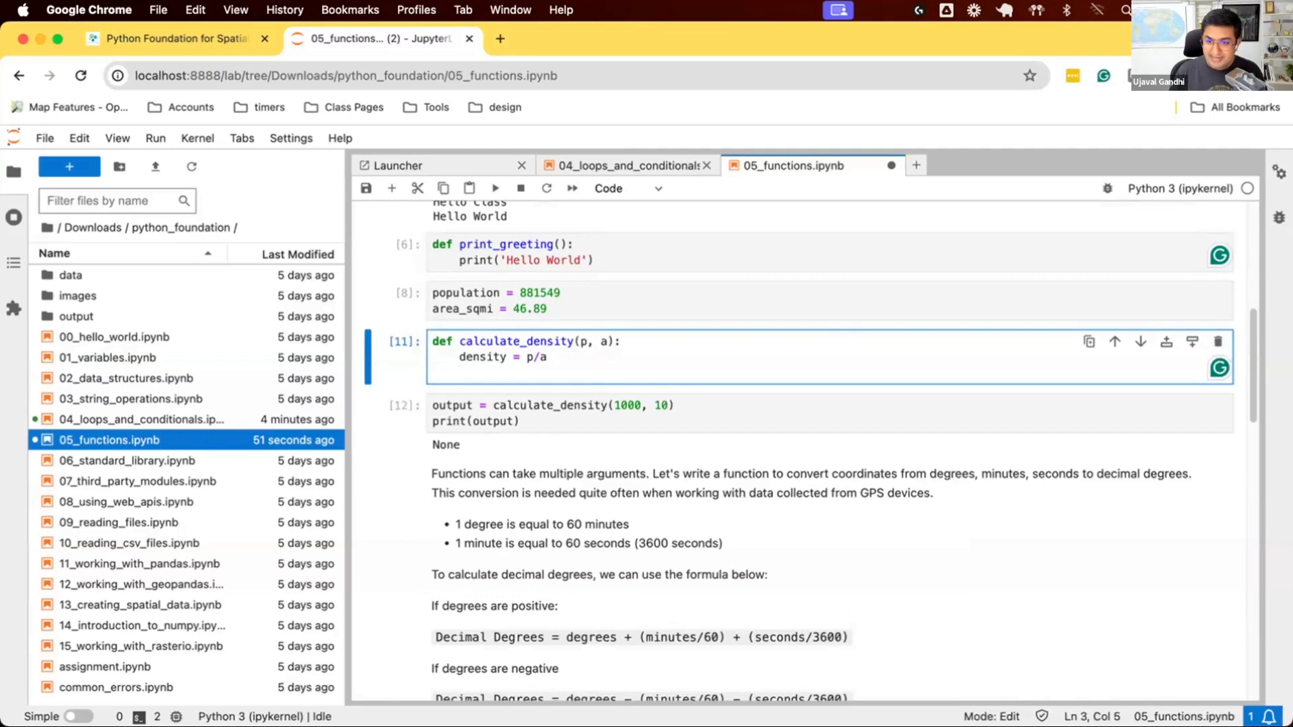
{"action": "key", "text": "Enter"}
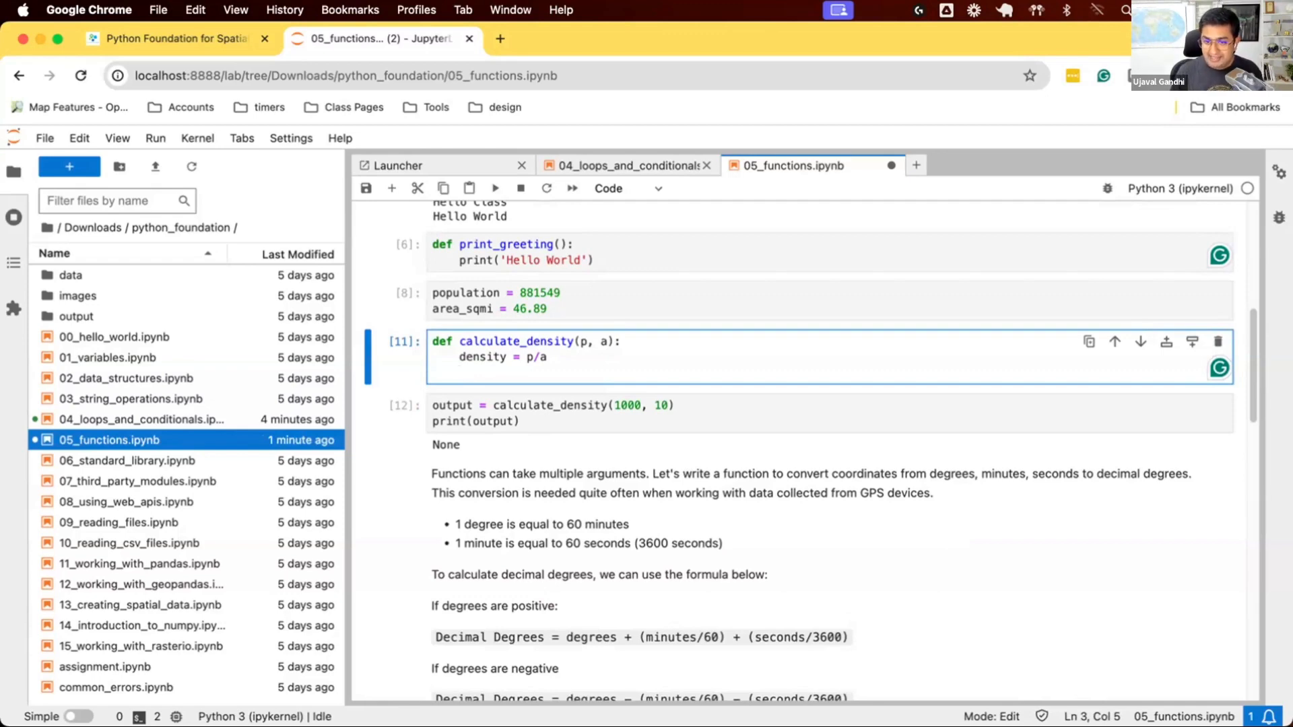
{"action": "type", "text": "return"}
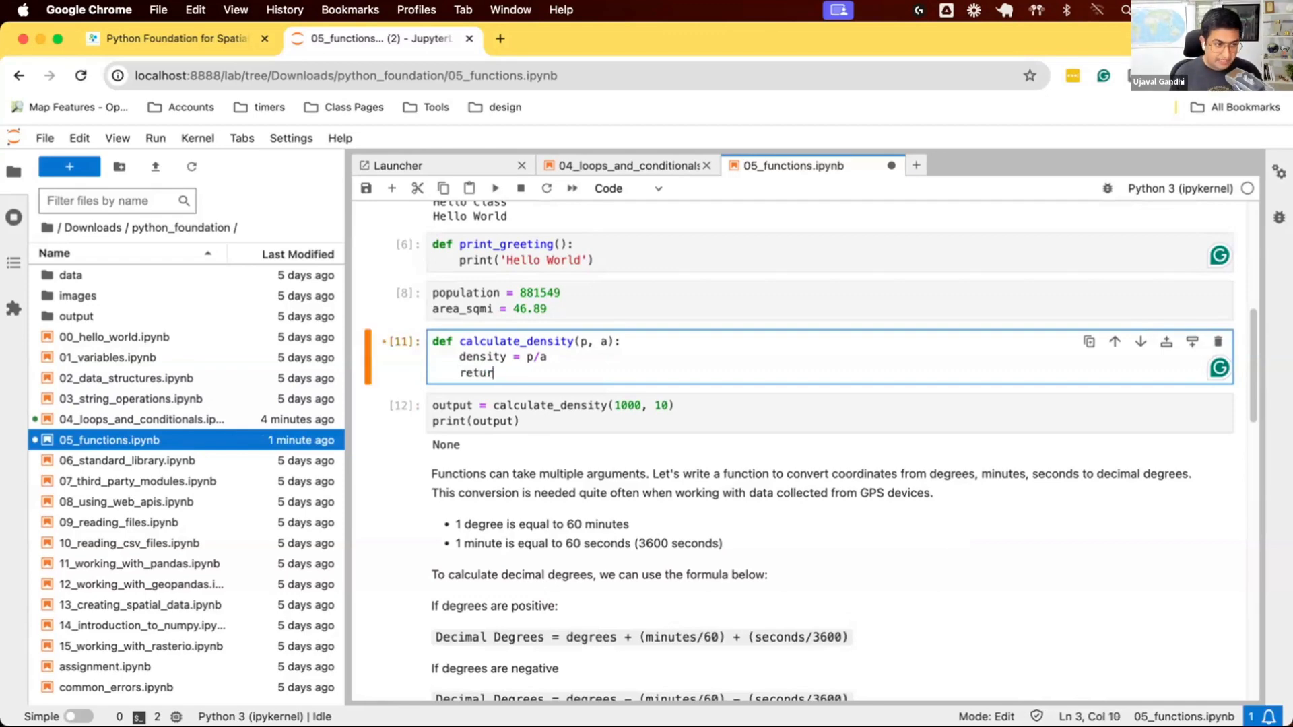
{"action": "type", "text": "density"}
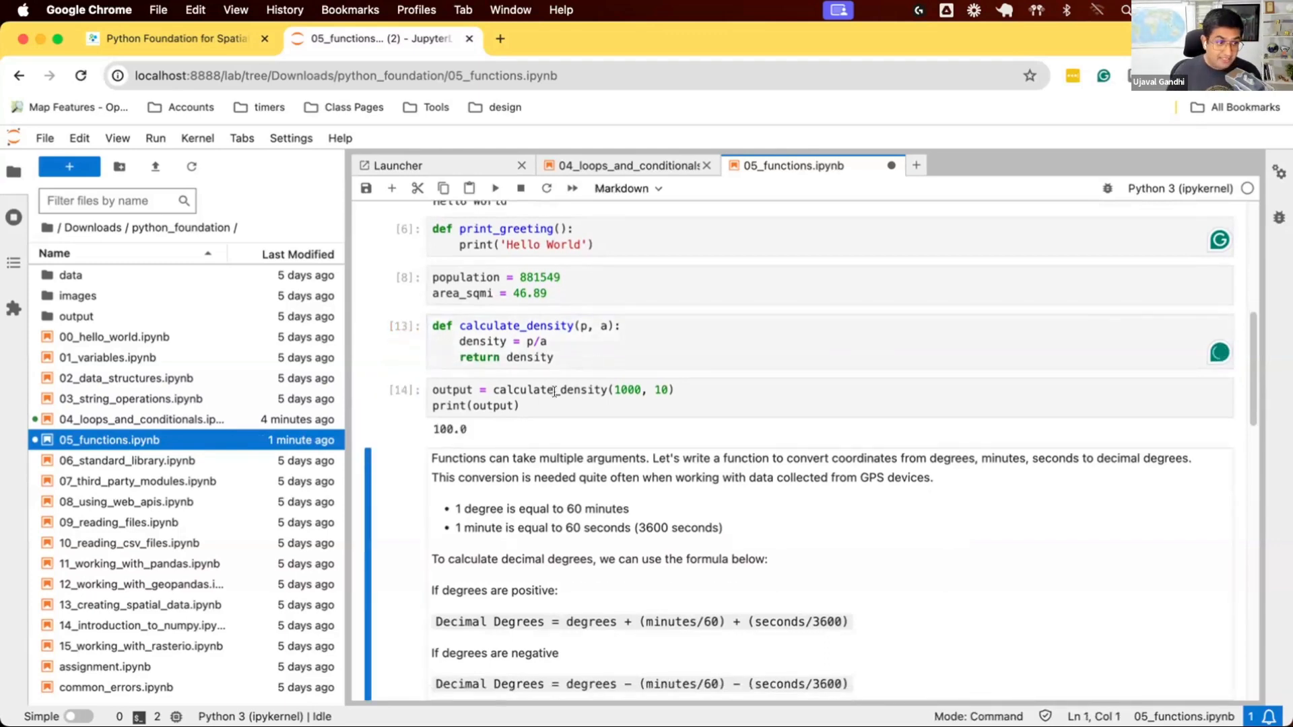
Replace the arguments 1000 and 10 with population and area, printing 18800.362550650458
{"action": "left_click", "coordinate": [642, 390]}
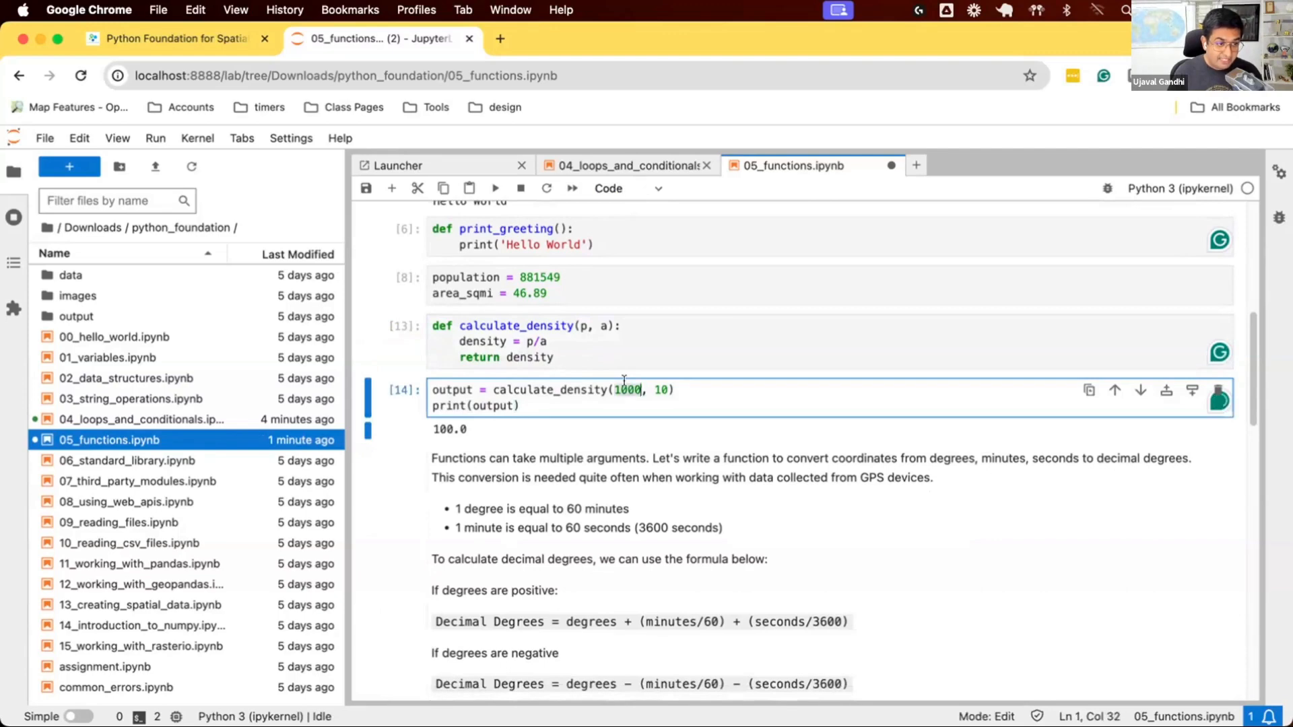
{"action": "type", "text": "population"}
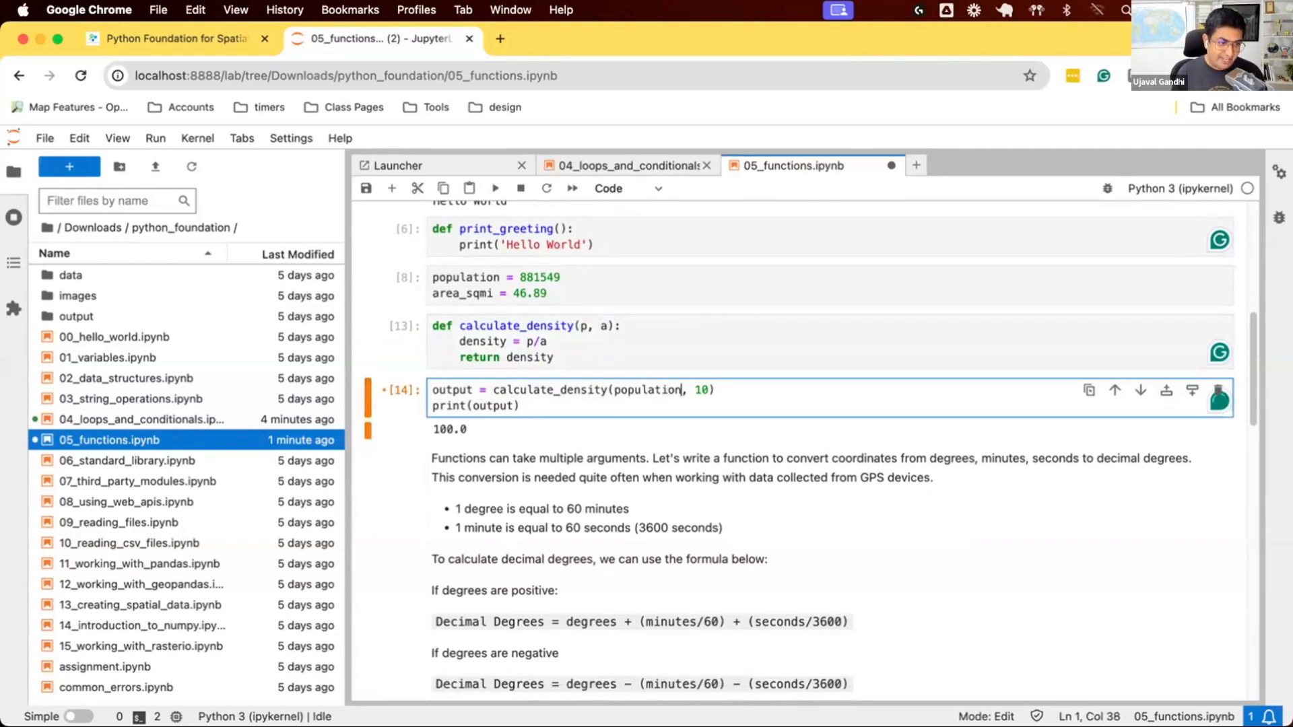
{"action": "type", "text": "area_sqmi"}
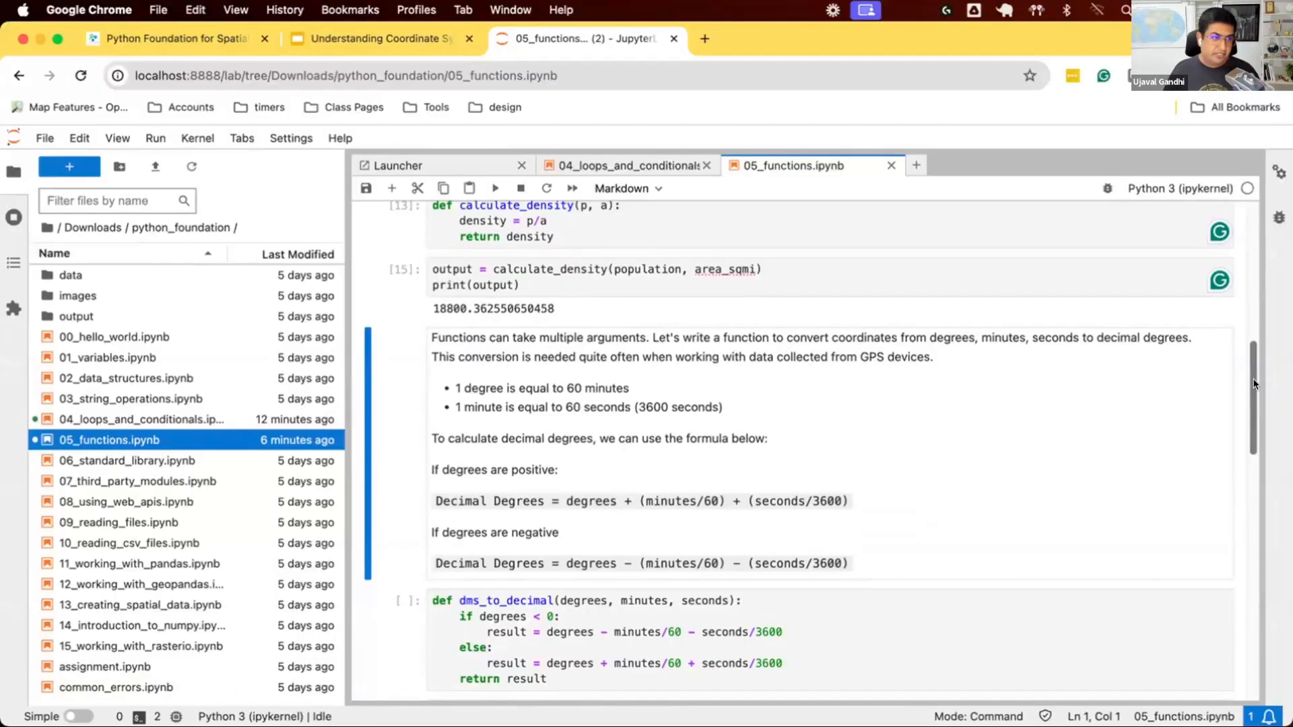
{"action": "mouse_move", "coordinate": [678, 637]}
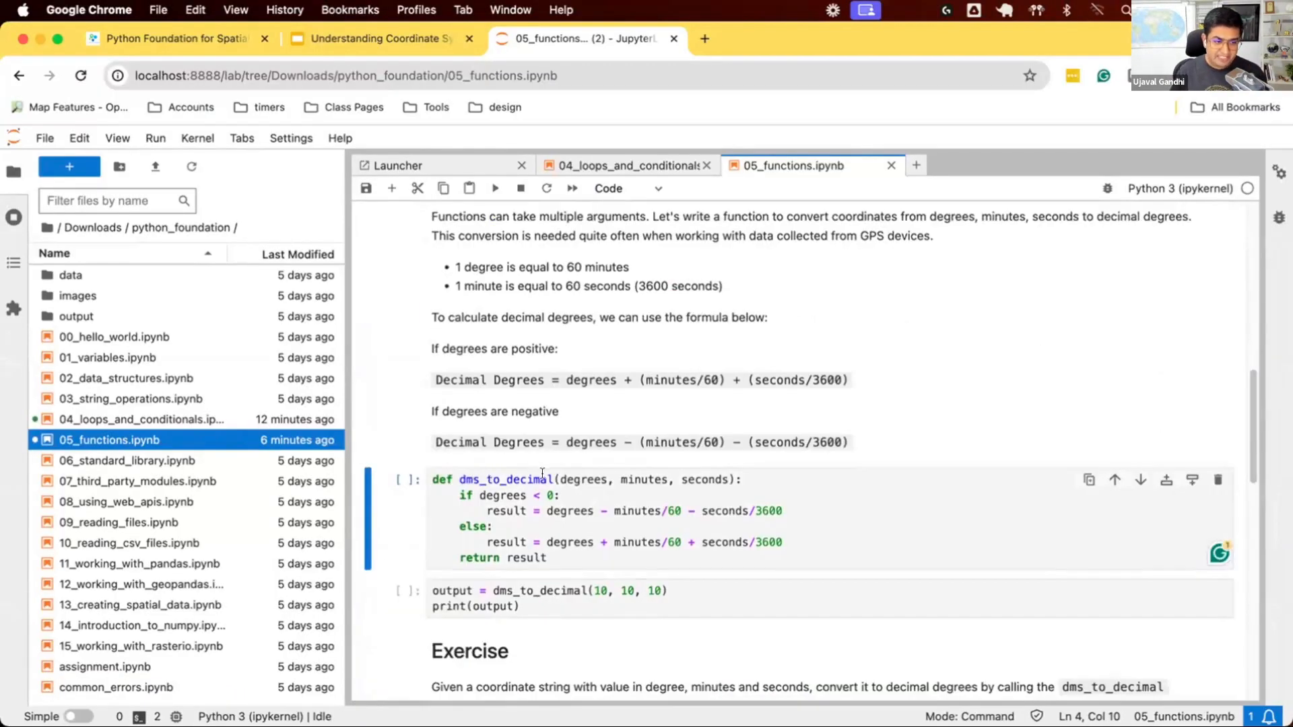
{"action": "mouse_move", "coordinate": [557, 479]}
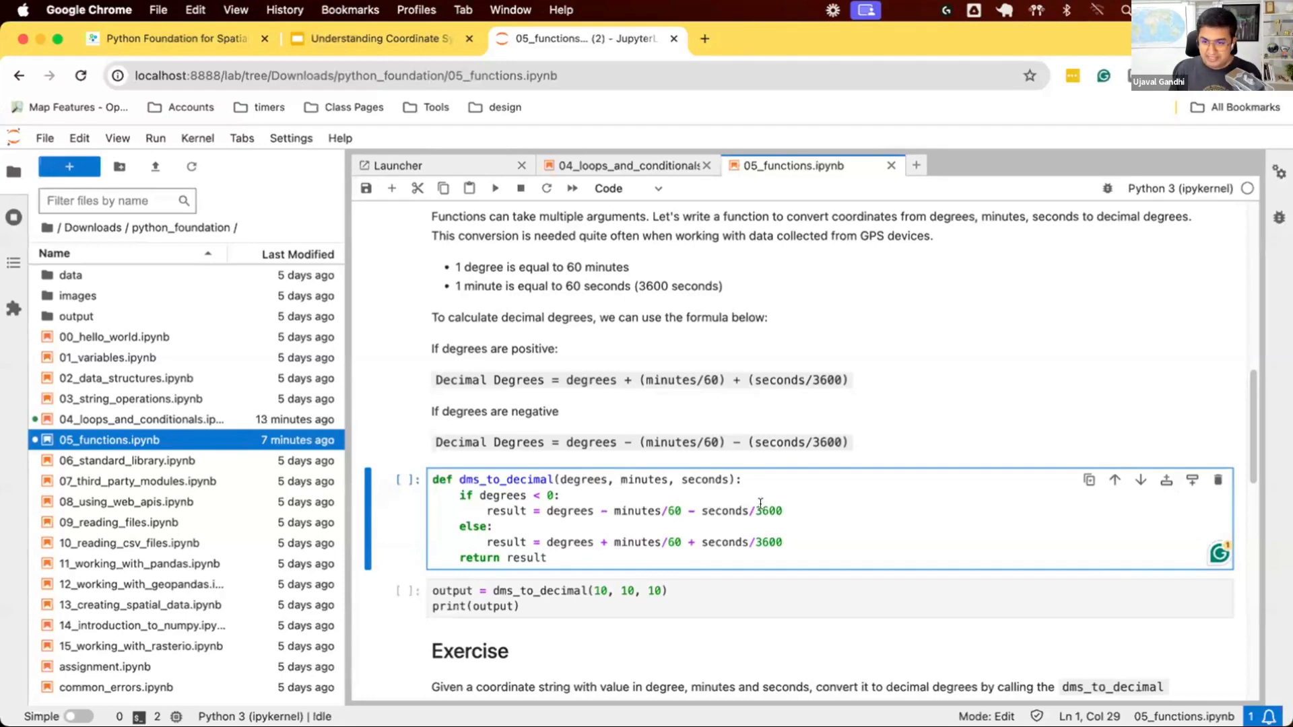
{"action": "mouse_move", "coordinate": [596, 542]}
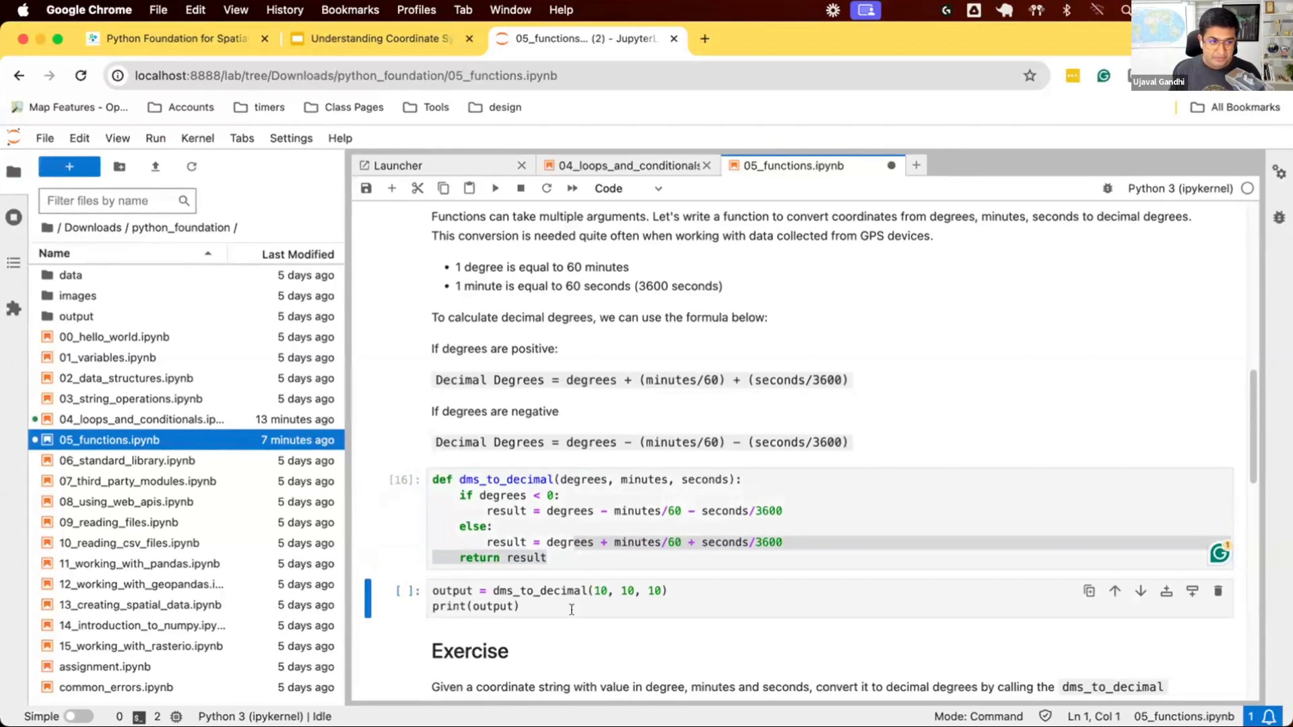
Look up Bengaluru's coordinates, then run result = dms_to_decimal(12, 58, 20) and print 12.972222222222223
{"action": "left_click", "coordinate": [378, 38]}
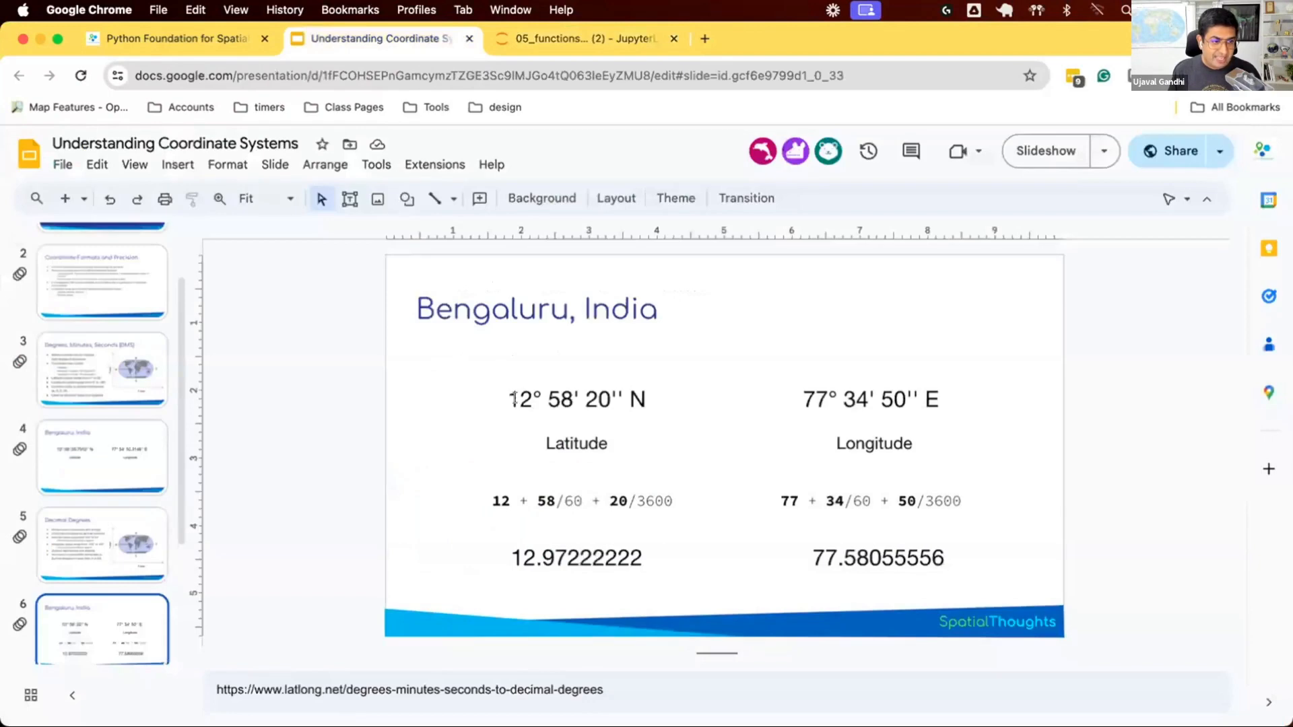
{"action": "left_click", "coordinate": [582, 37]}
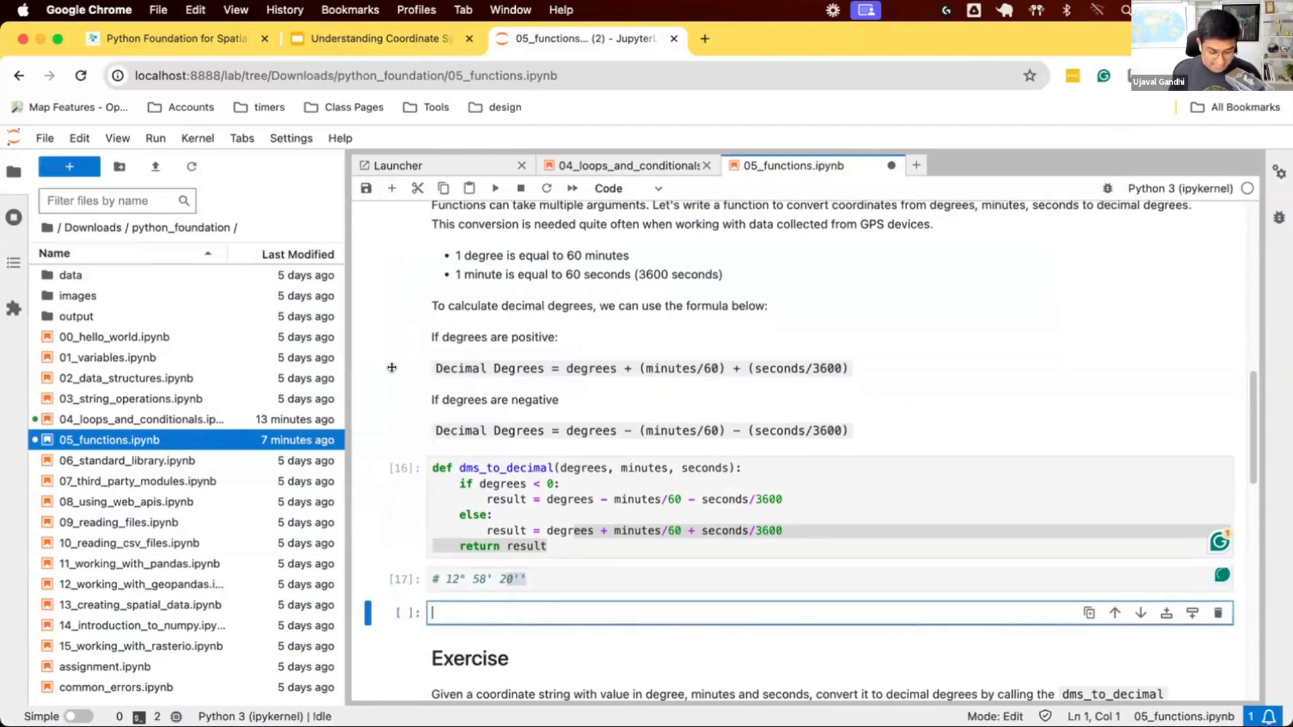
{"action": "type", "text": "dms_to_dec"}
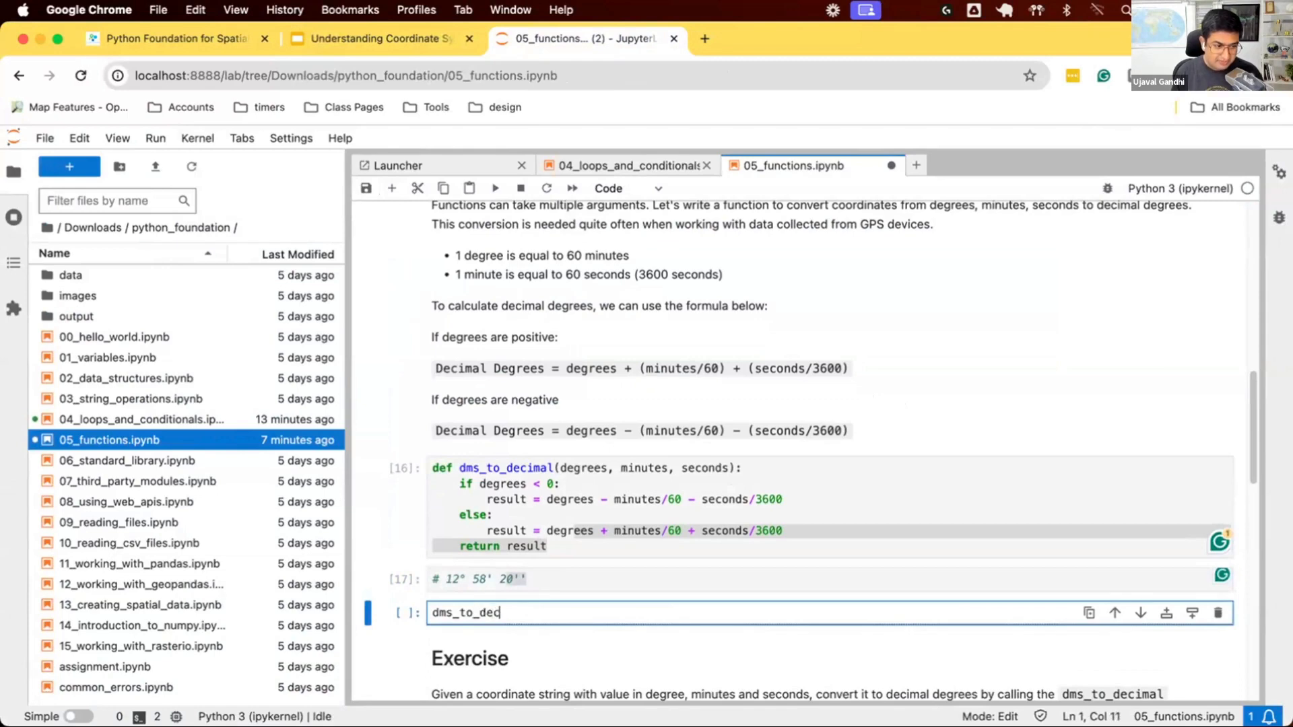
{"action": "type", "text": "imal("}
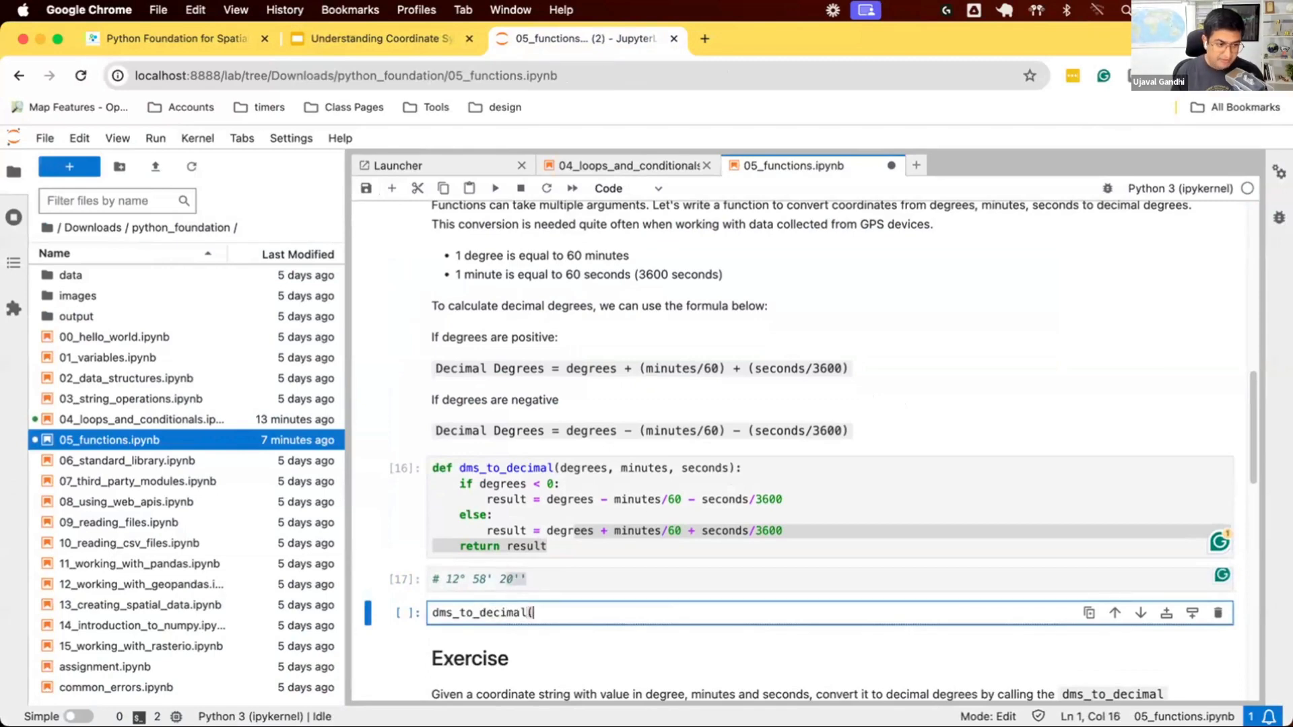
{"action": "type", "text": "12,"}
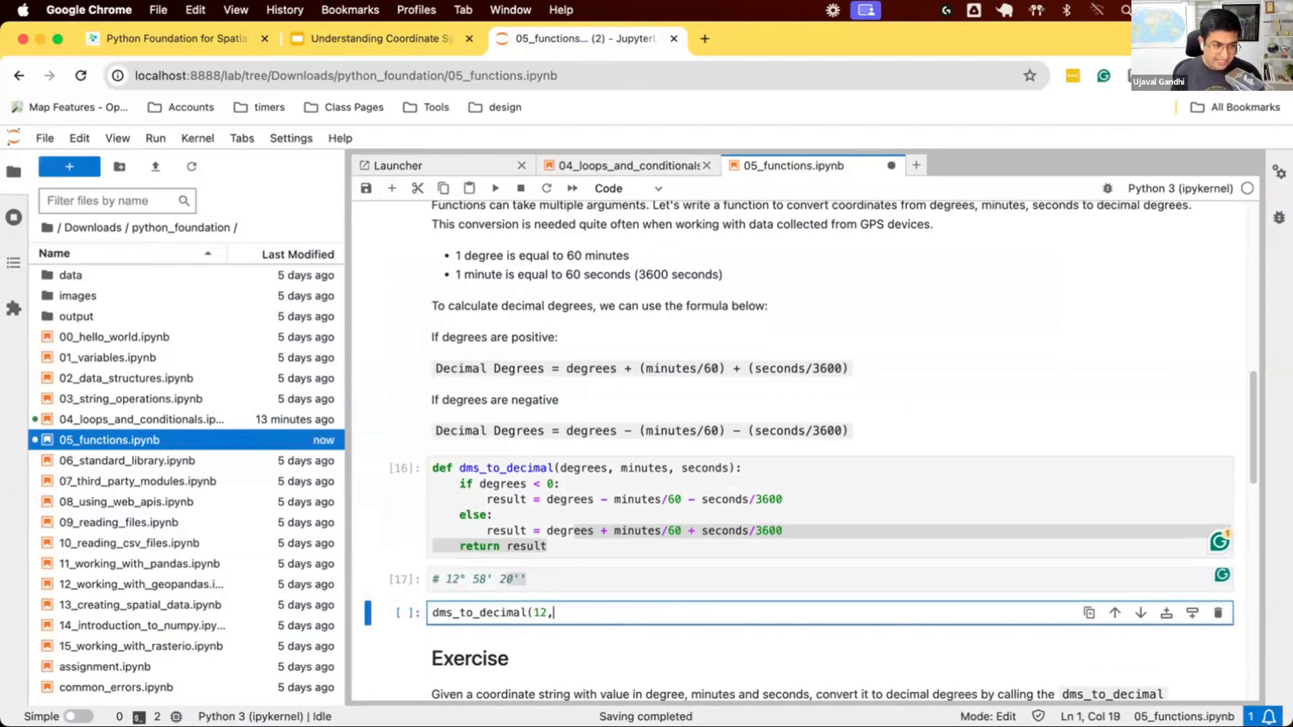
{"action": "type", "text": "58,"}
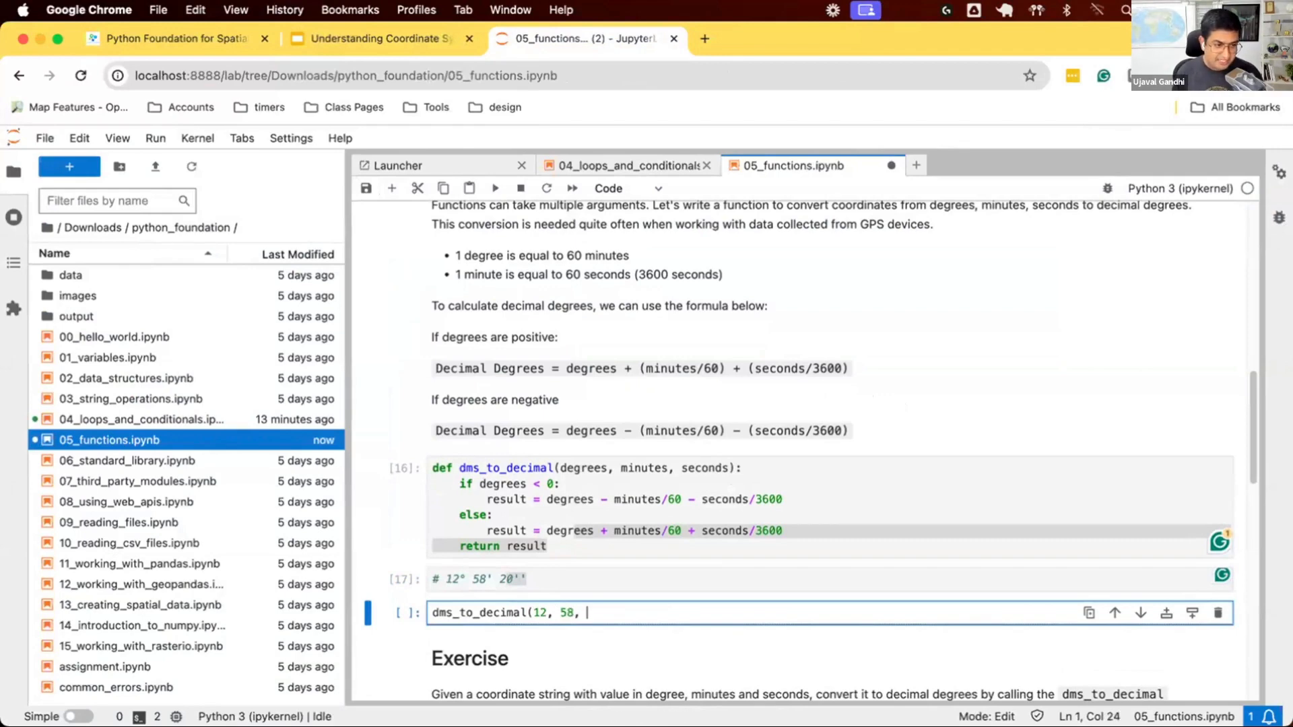
{"action": "type", "text": "20)"}
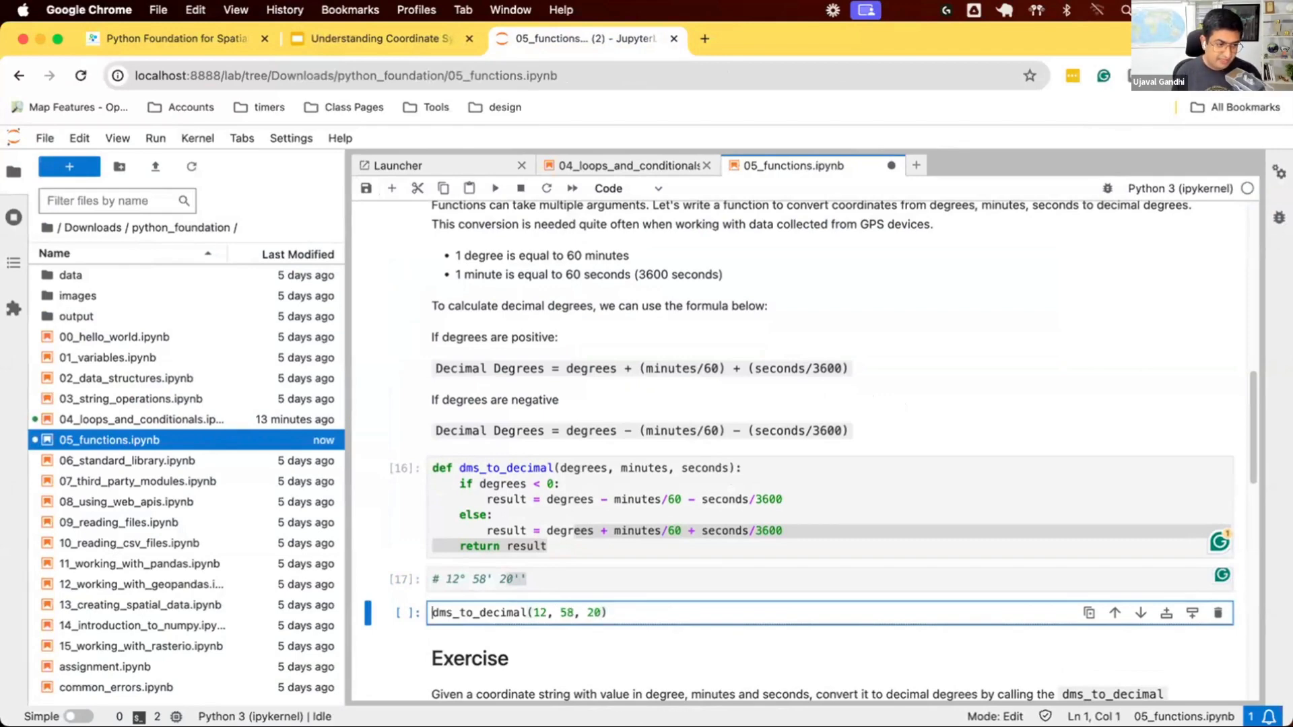
{"action": "type", "text": "result ="}
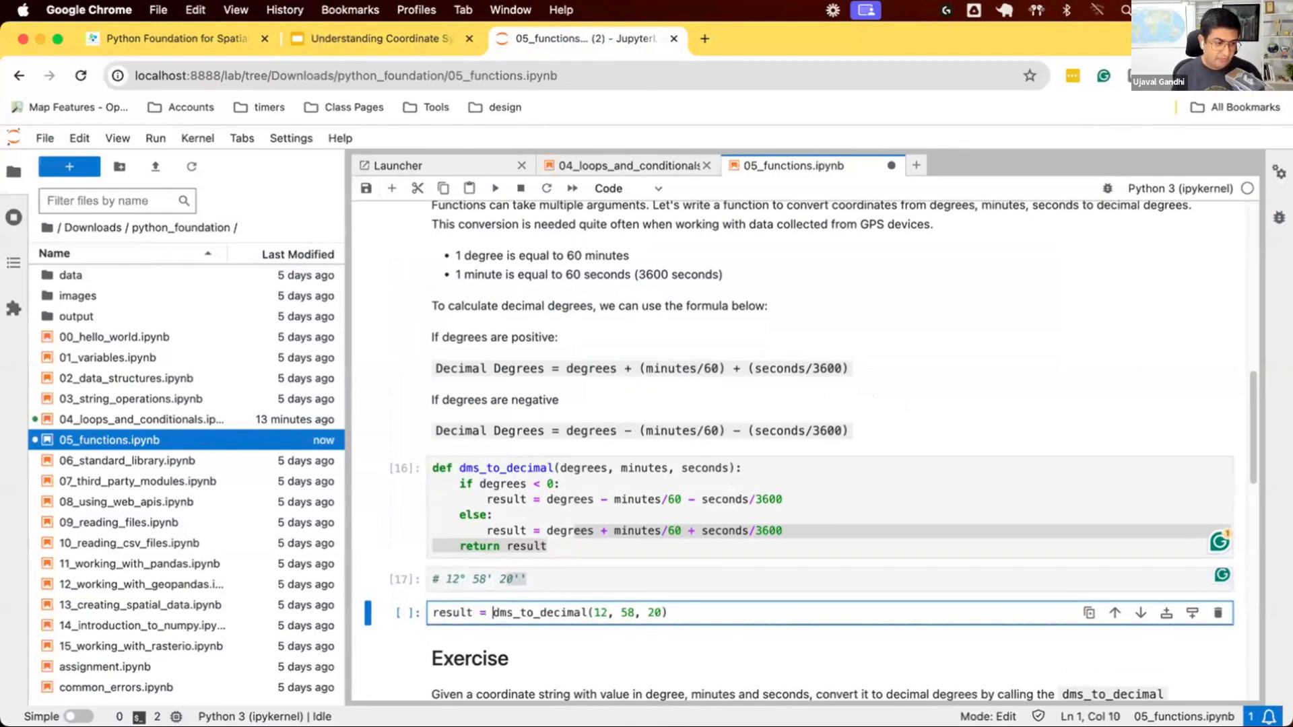
{"action": "type", "text": "print(result"}
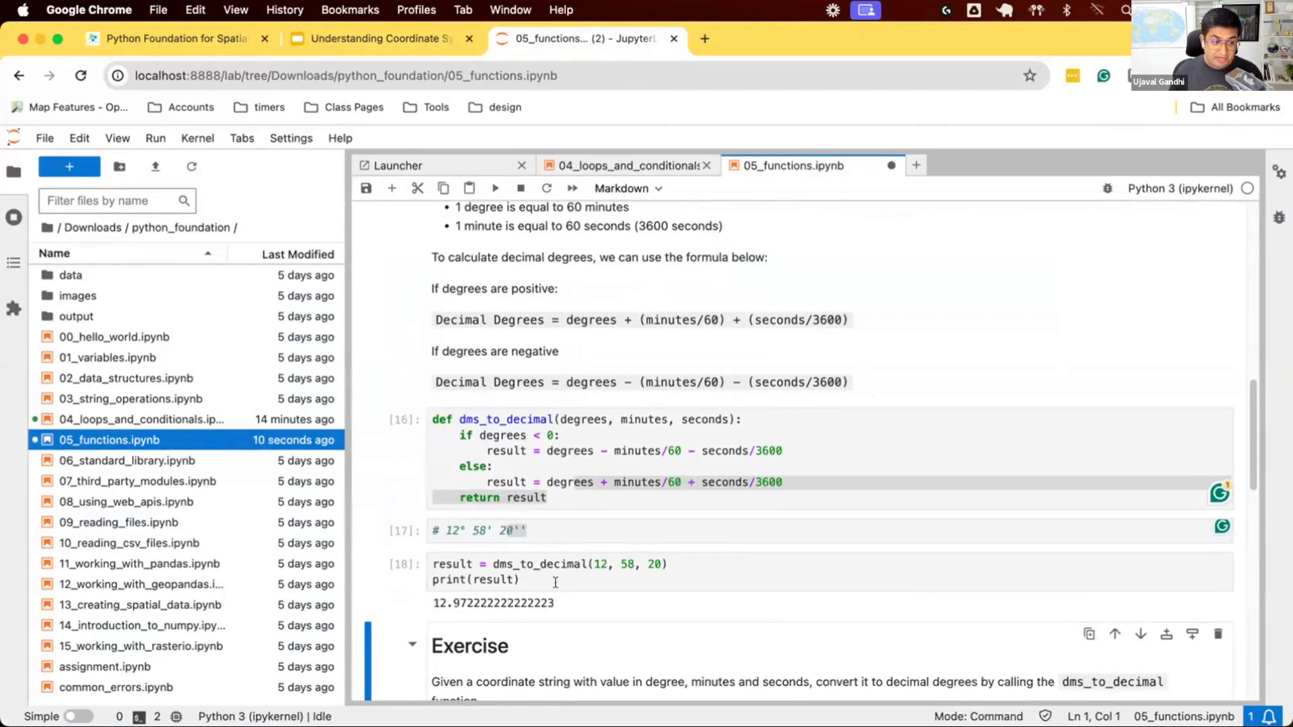
Add a longitude cell commented # 77° 34' 50'' E calling dms_to_decimal(77, 34, 50), printing 77.58055555555555
{"action": "left_click", "coordinate": [555, 581]}
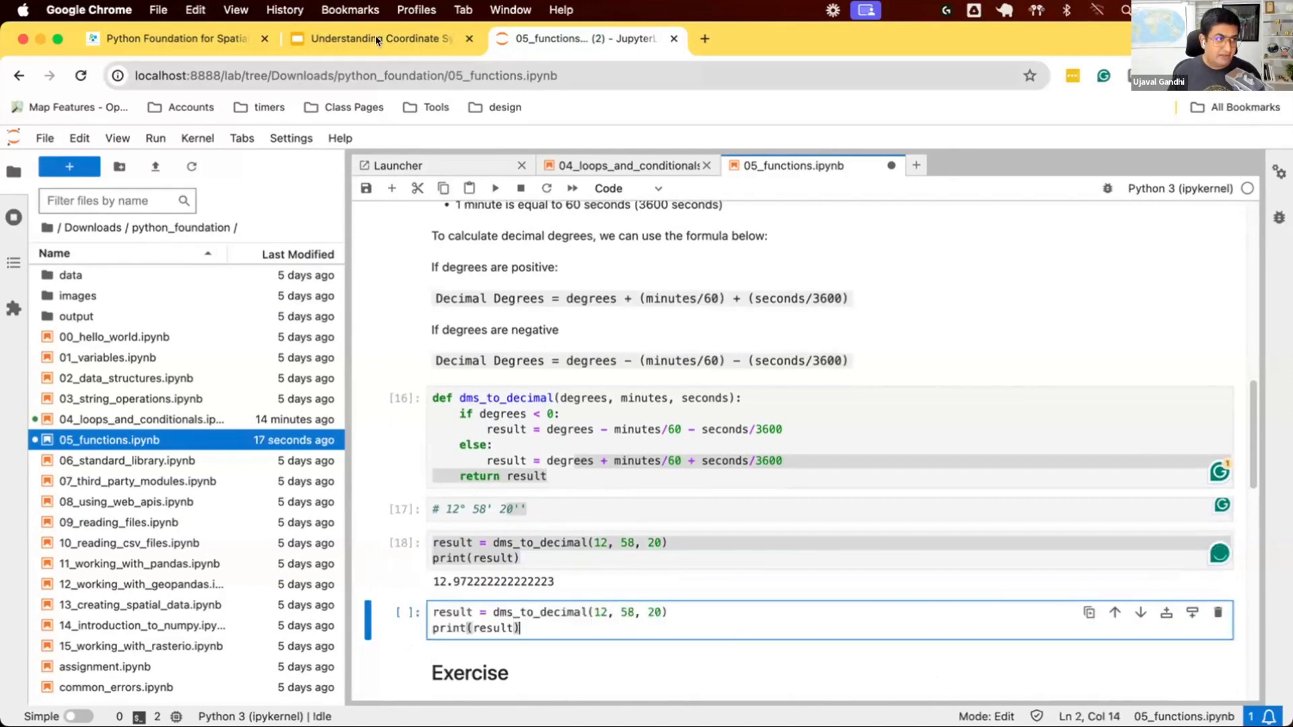
{"action": "left_click", "coordinate": [377, 38]}
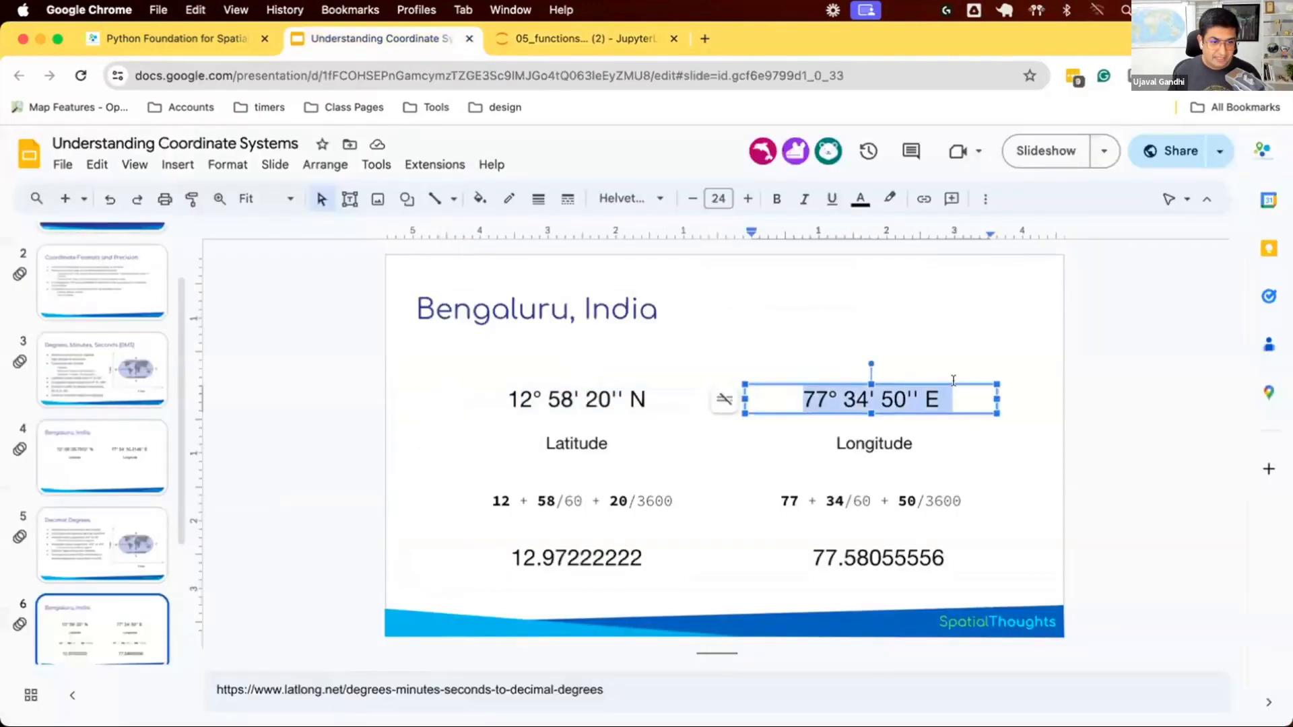
{"action": "left_click", "coordinate": [583, 38]}
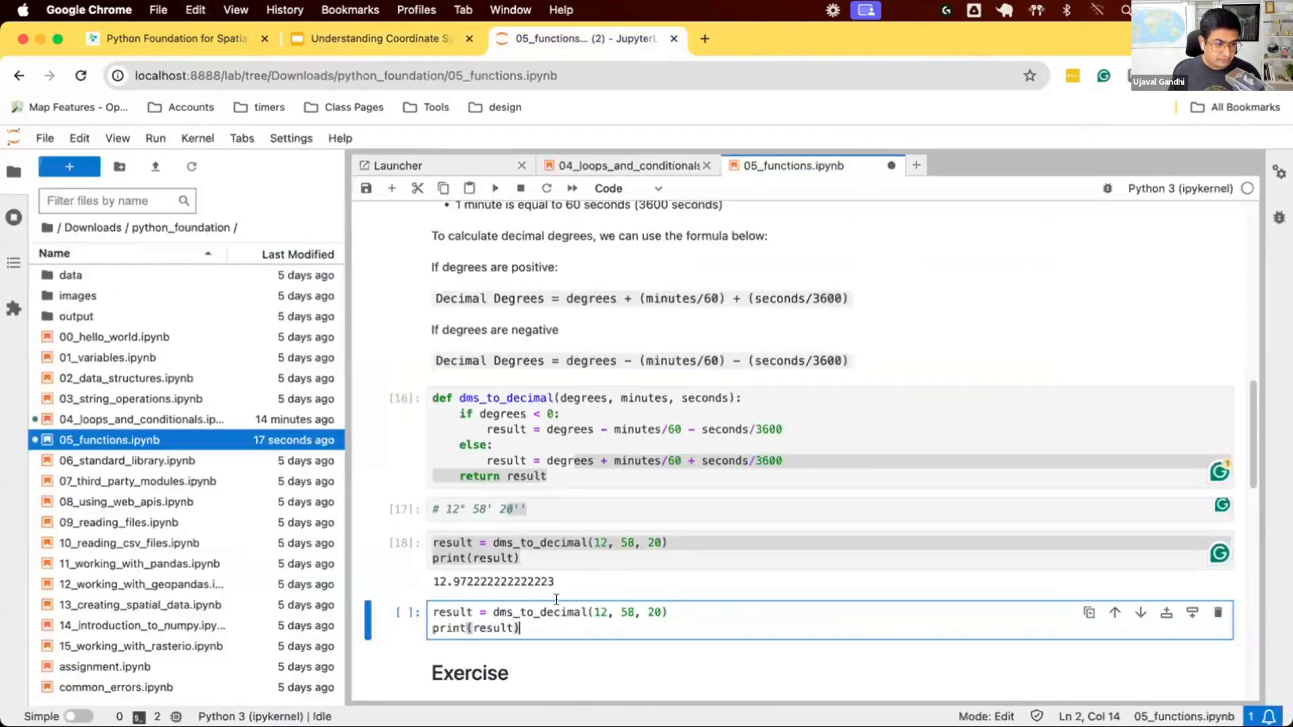
{"action": "type", "text": "# 77° 34' 50'' E"}
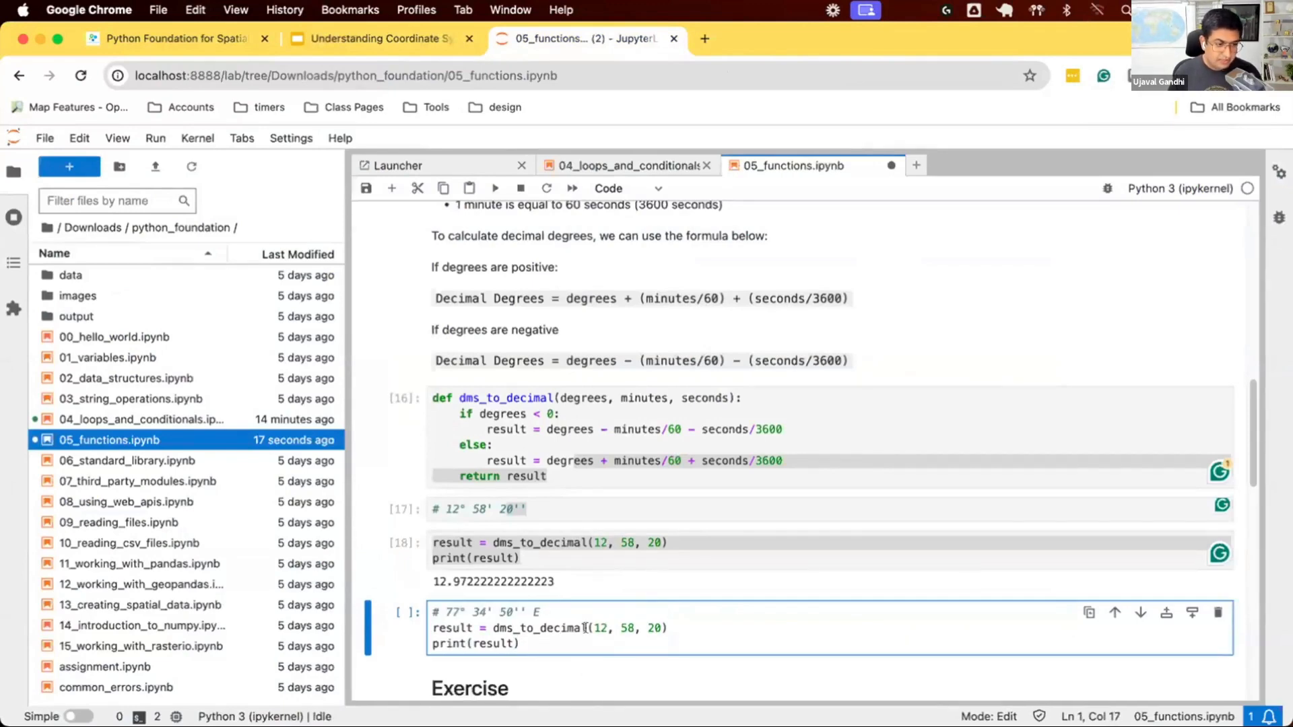
{"action": "type", "text": "77"}
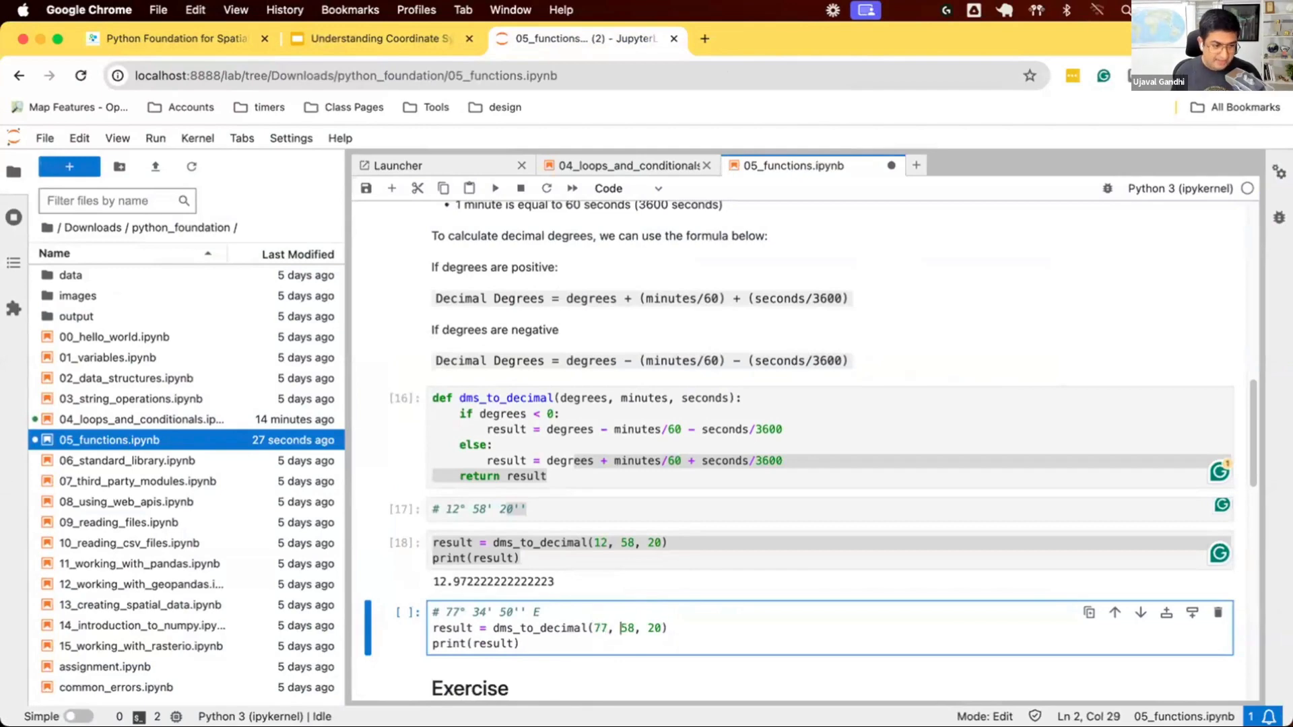
{"action": "type", "text": "34"}
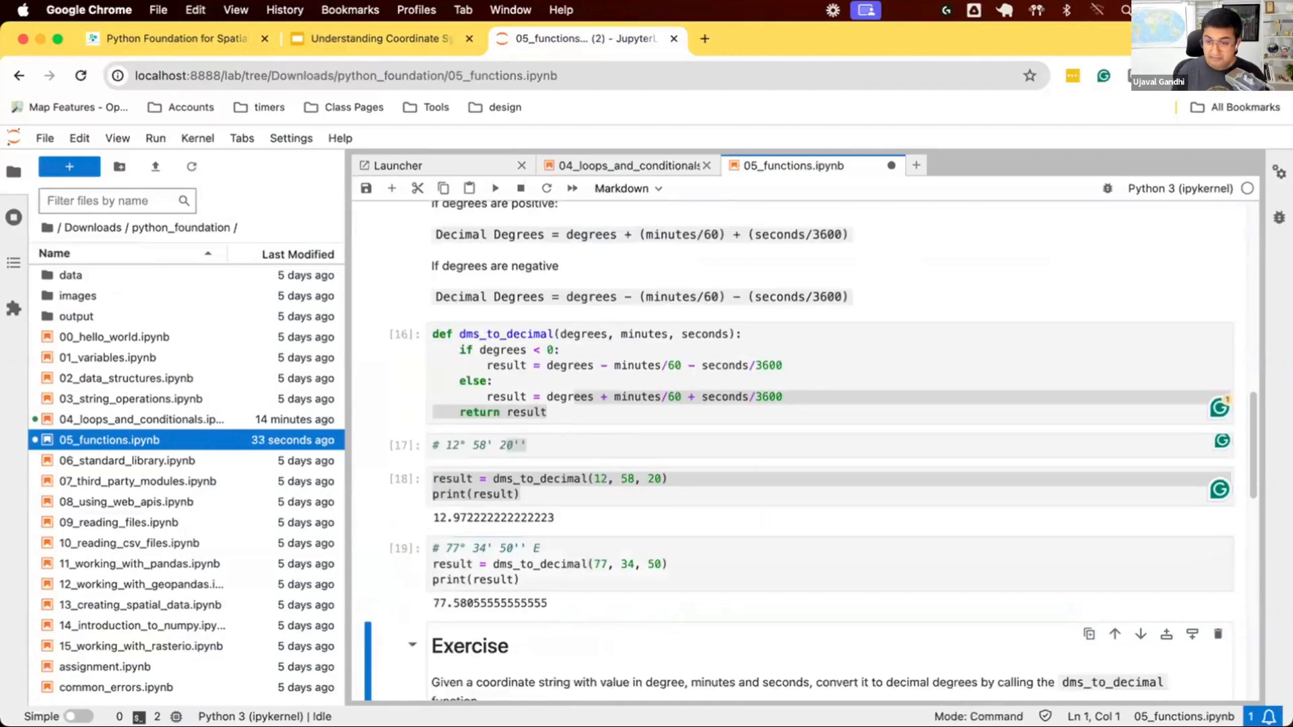
{"action": "mouse_move", "coordinate": [571, 630]}
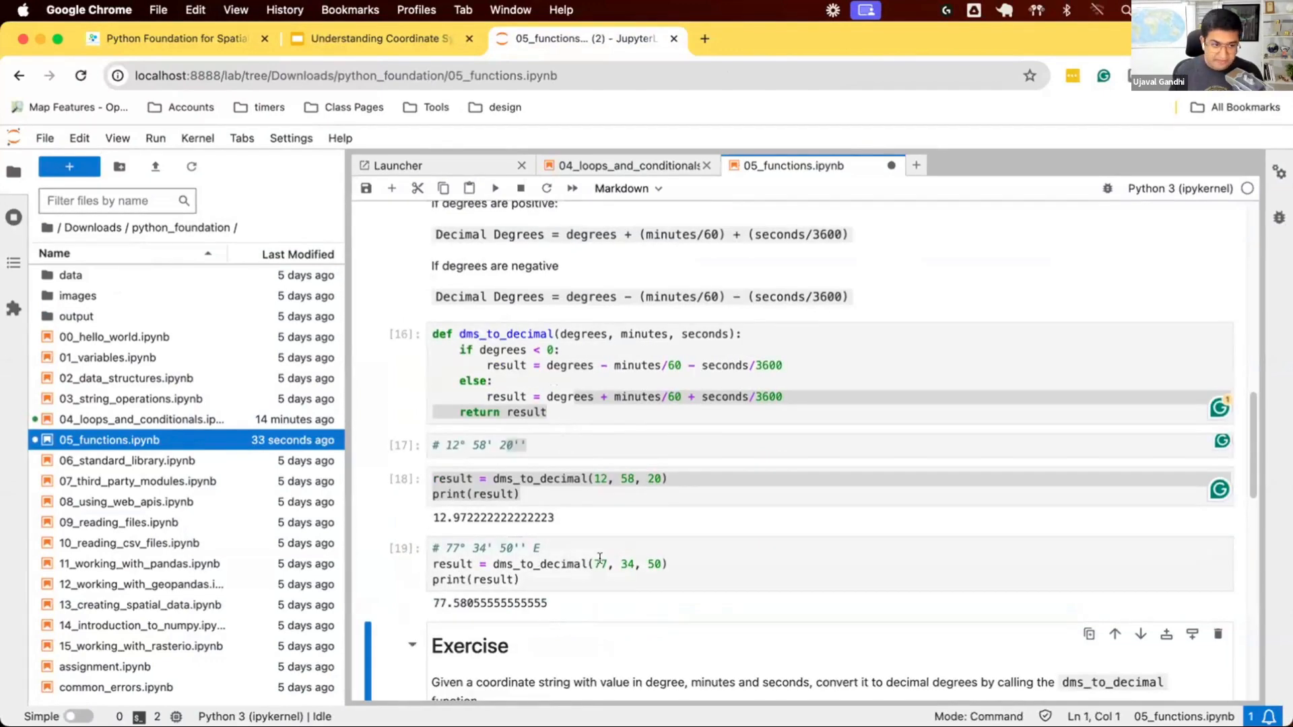
Change the longitude arguments to -77 degrees and rerun, printing -77.58055555555555
{"action": "left_click", "coordinate": [601, 564]}
{"action": "type", "text": "-"}
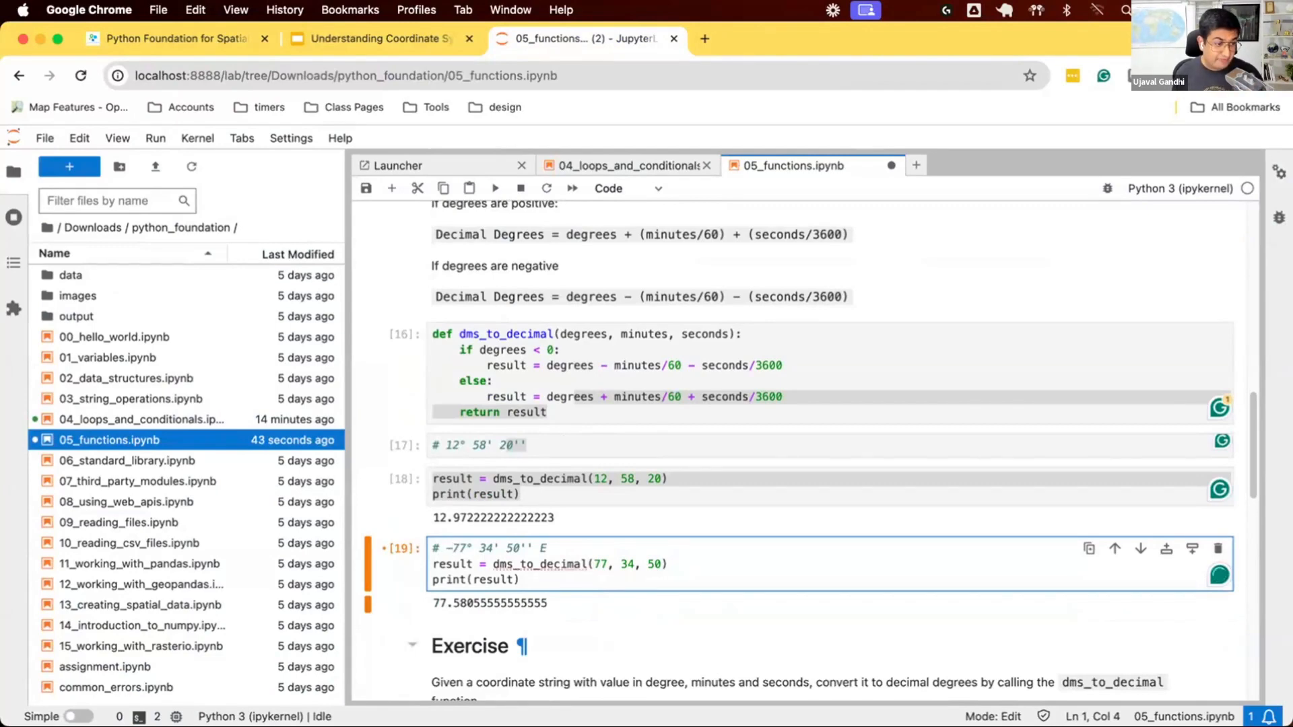
{"action": "mouse_move", "coordinate": [584, 556]}
{"action": "type", "text": "-"}
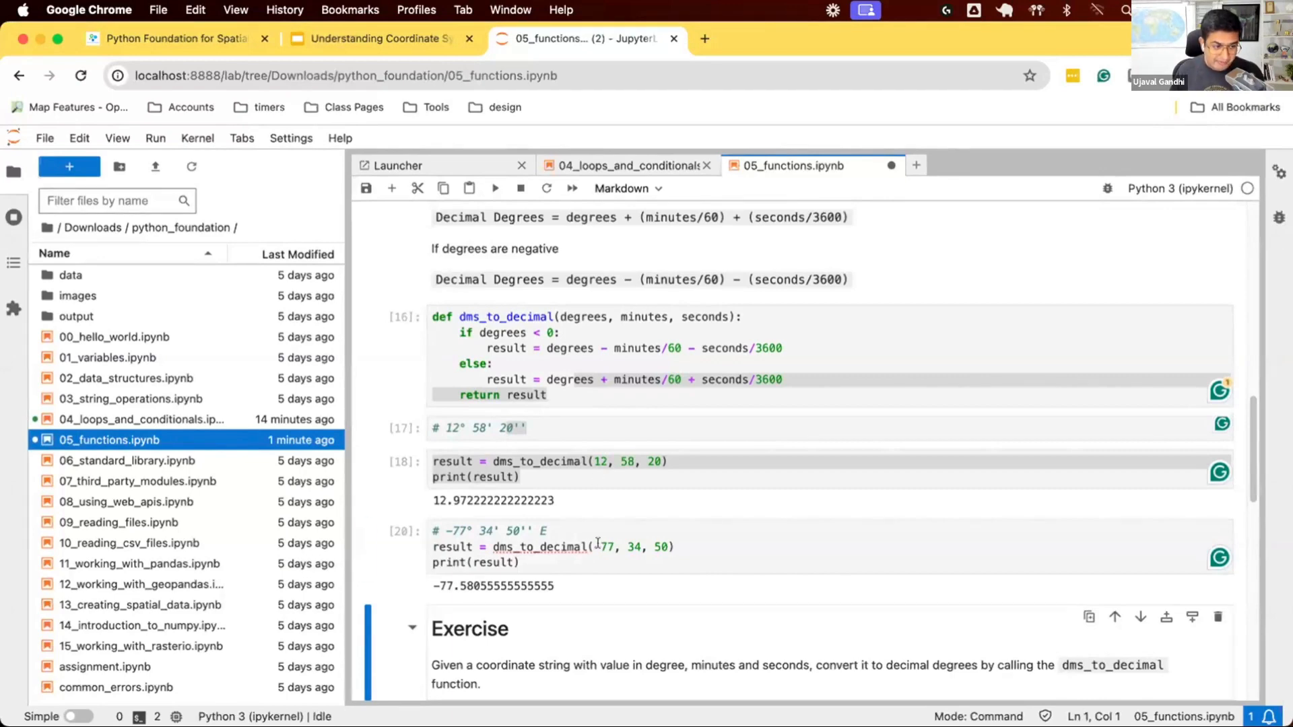
{"action": "left_click", "coordinate": [595, 547]}
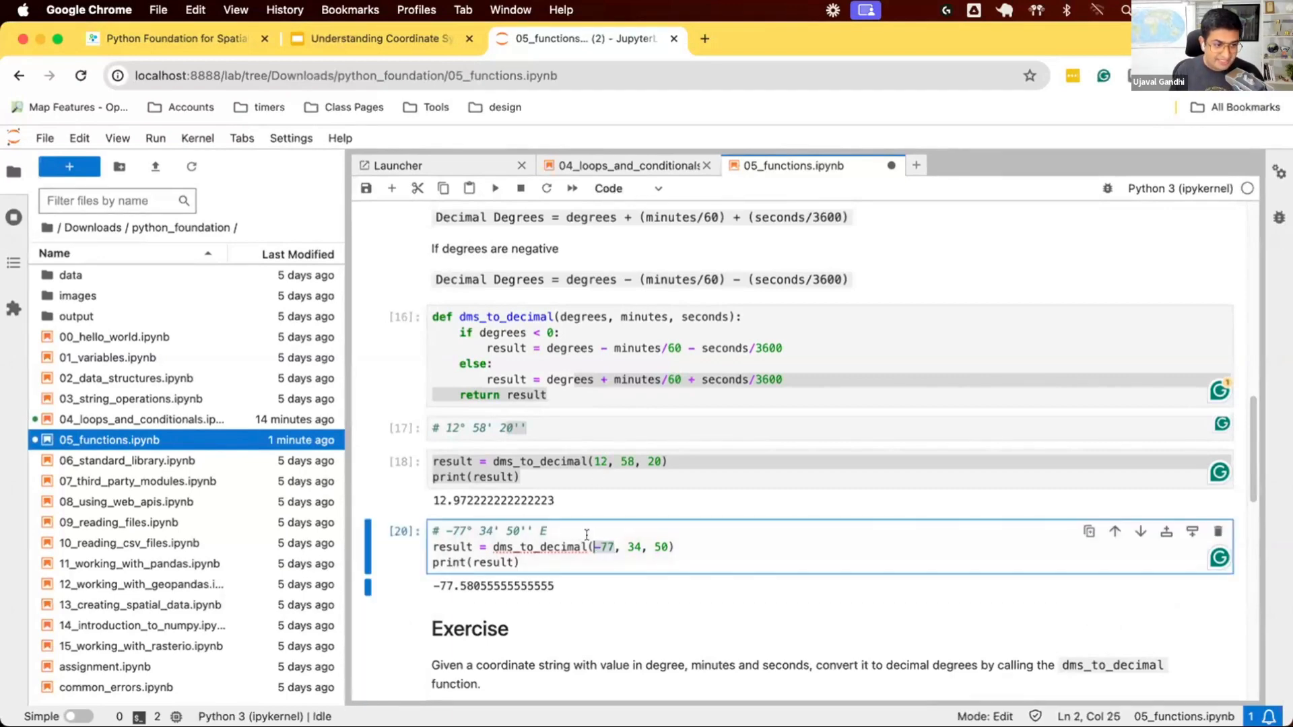